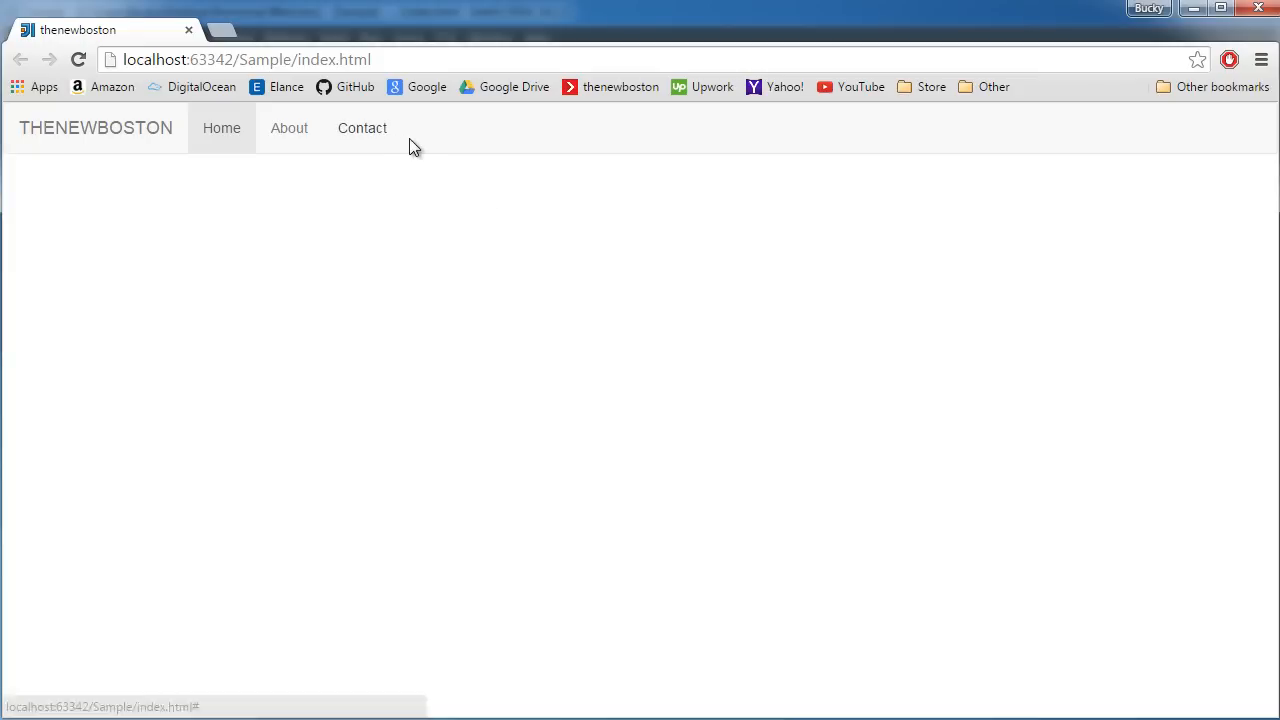
{"action": "mouse_move", "coordinate": [233, 208]}
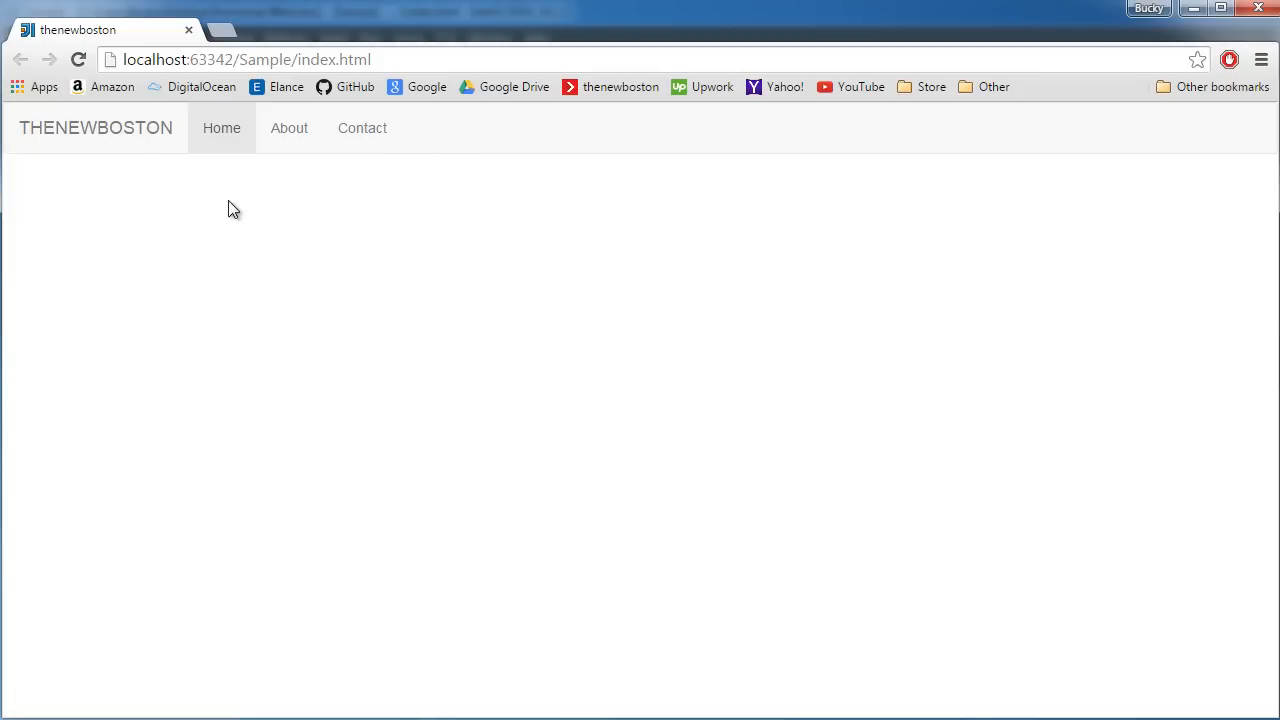
{"action": "mouse_move", "coordinate": [282, 139]}
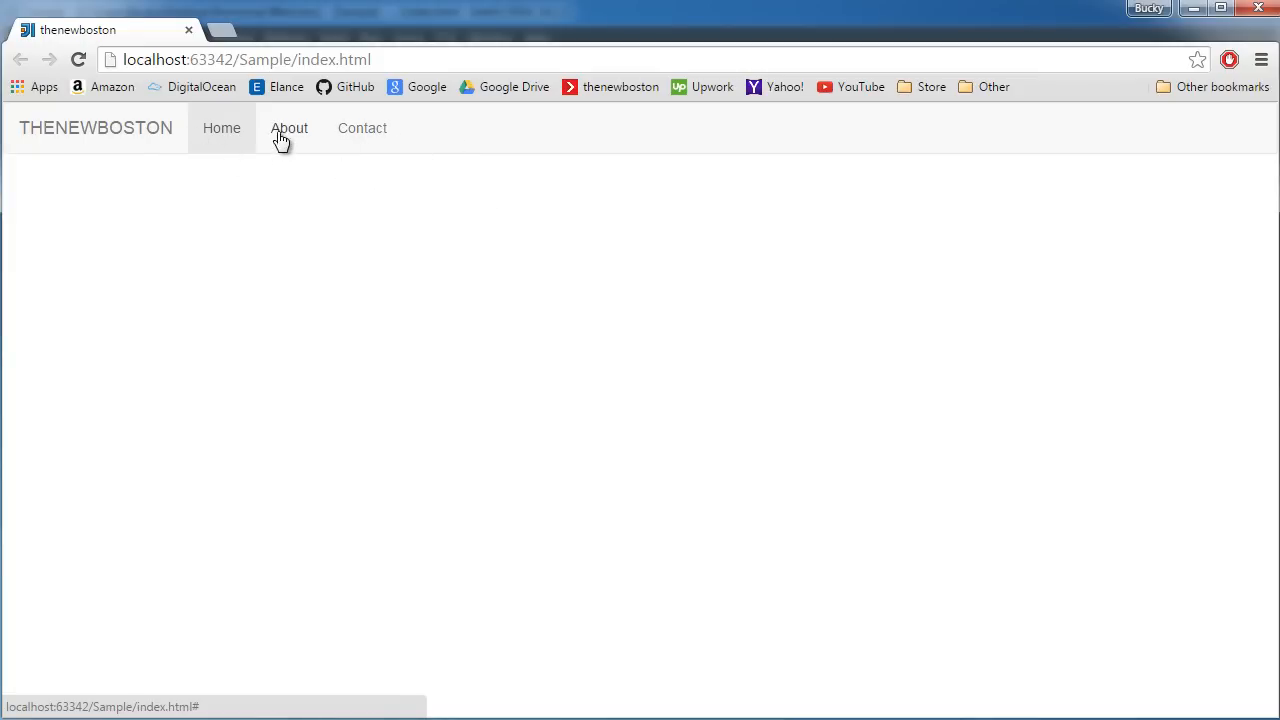
{"action": "mouse_move", "coordinate": [447, 135]}
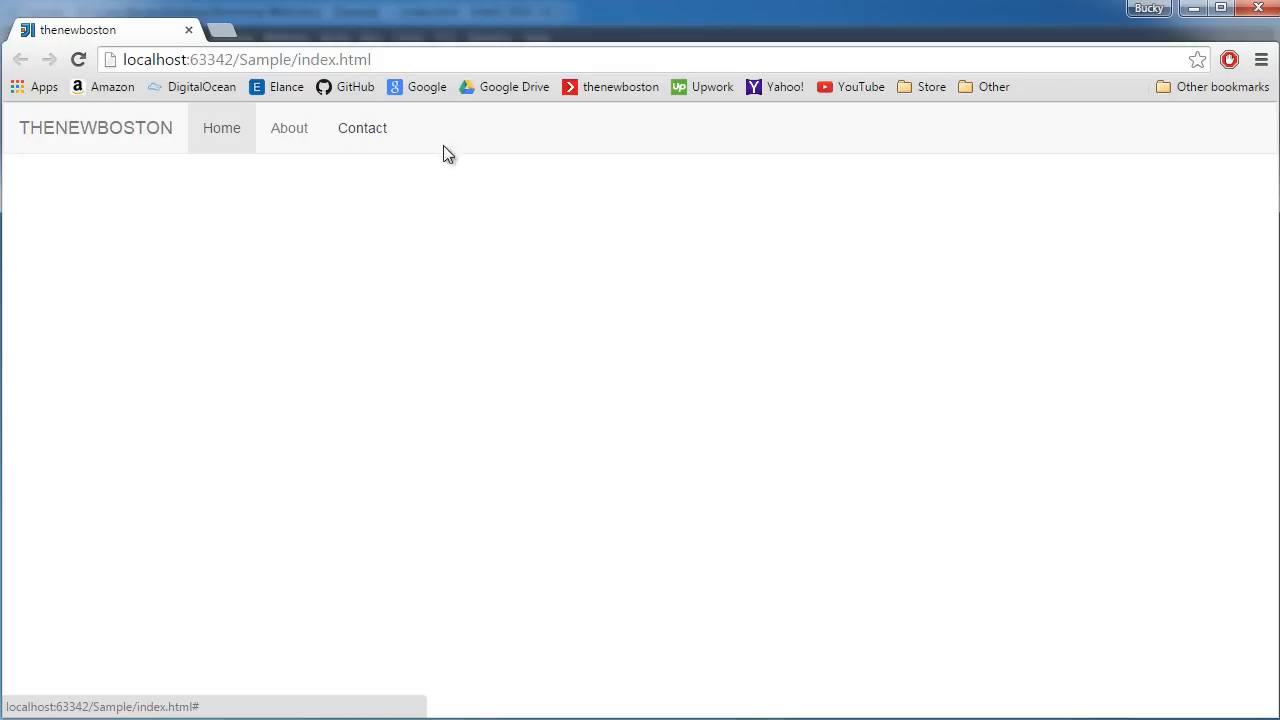
{"action": "mouse_move", "coordinate": [486, 136]}
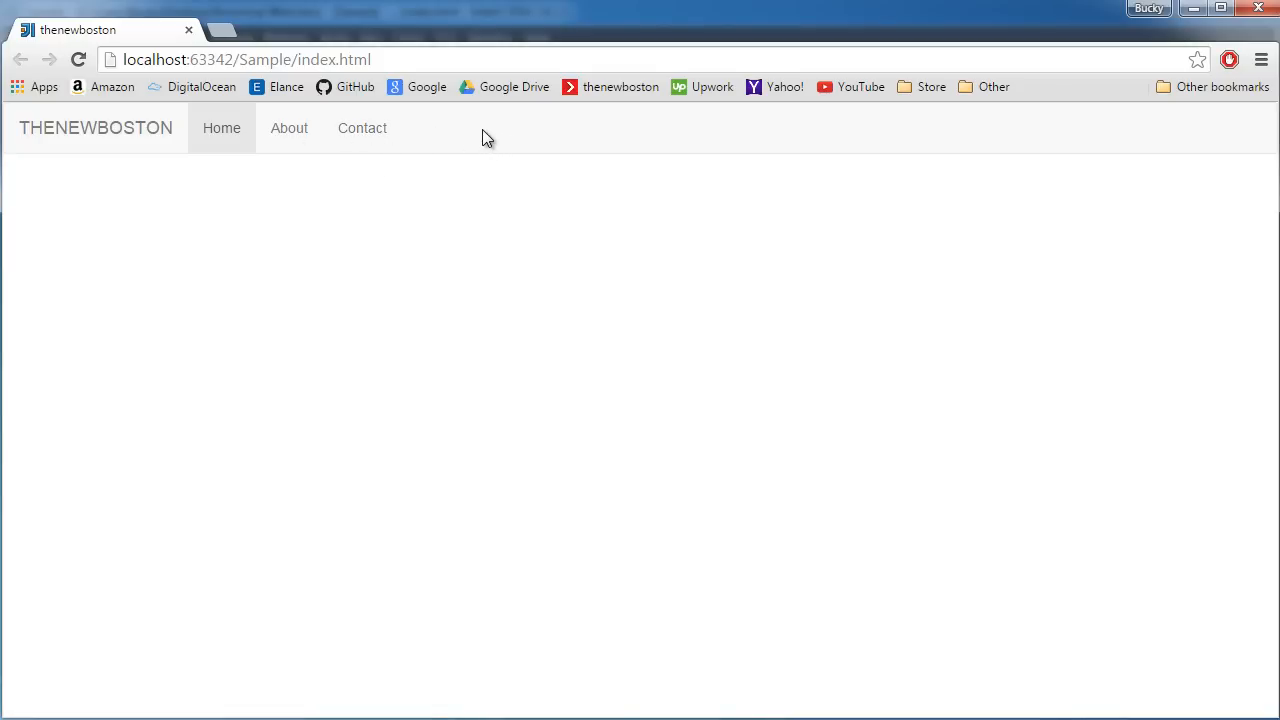
{"action": "mouse_move", "coordinate": [461, 203]}
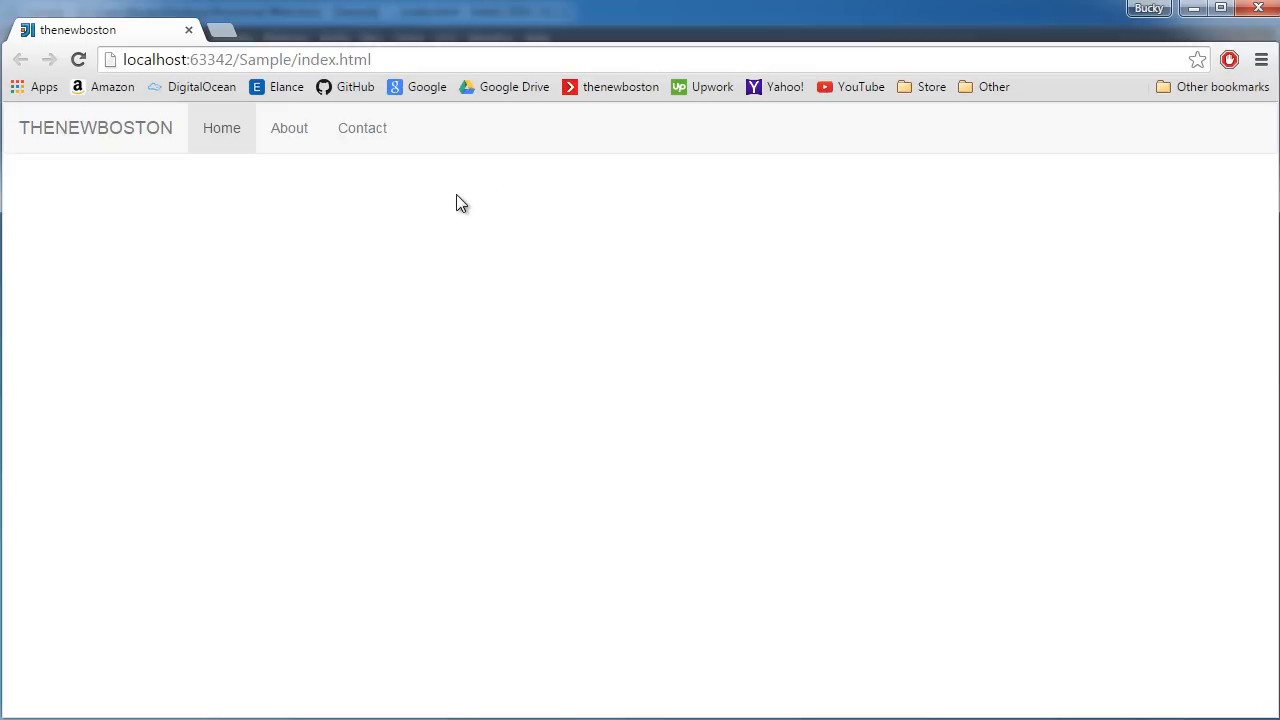
{"action": "mouse_move", "coordinate": [442, 249]}
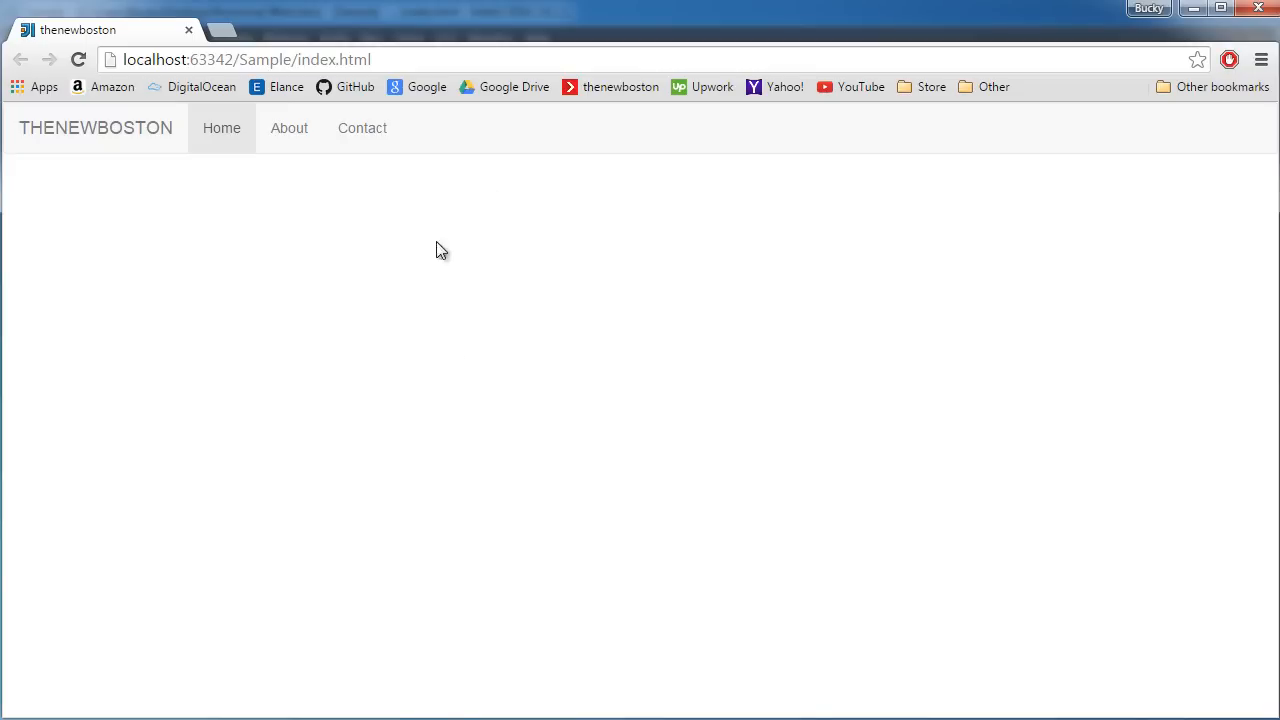
{"action": "mouse_move", "coordinate": [646, 157]}
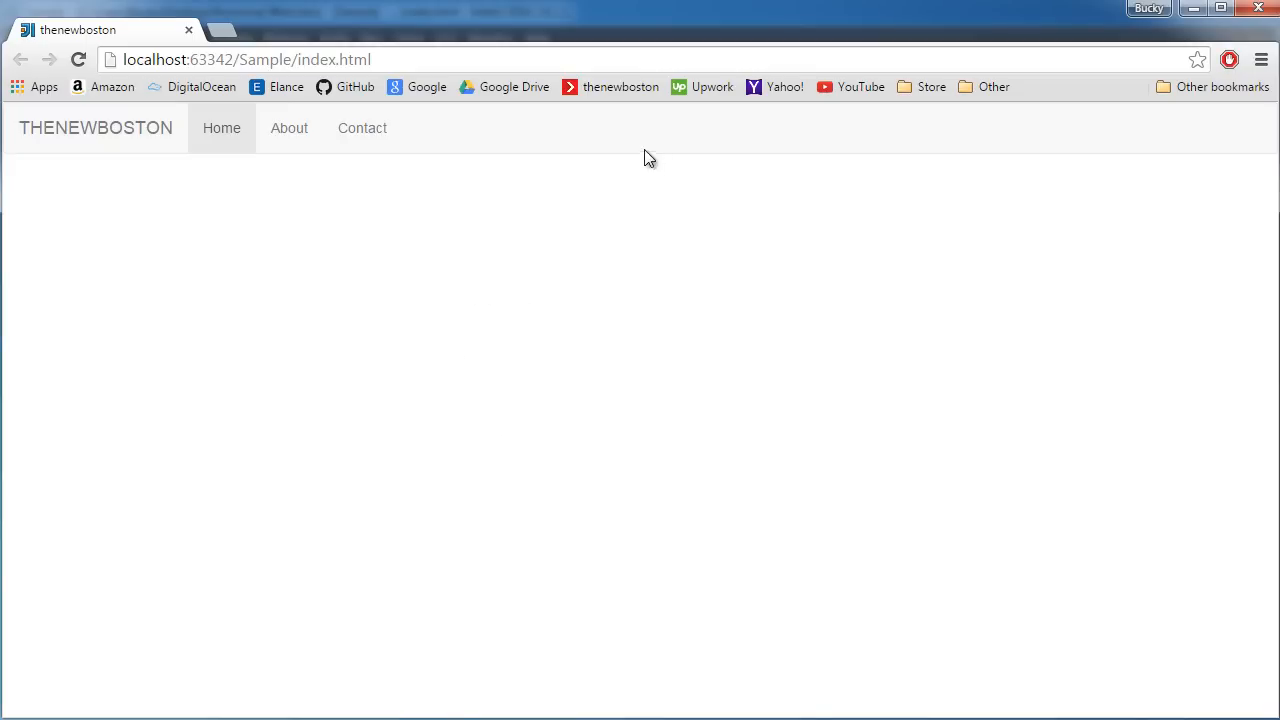
{"action": "mouse_move", "coordinate": [415, 140]}
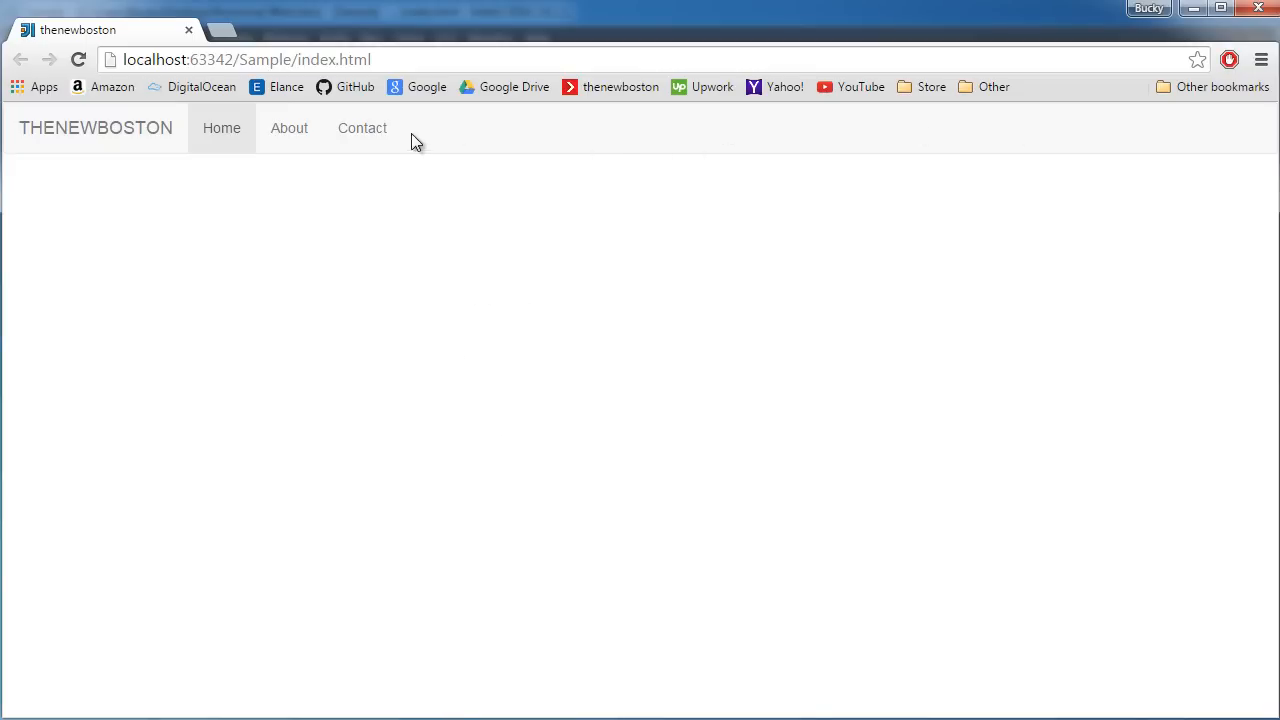
{"action": "mouse_move", "coordinate": [556, 124]}
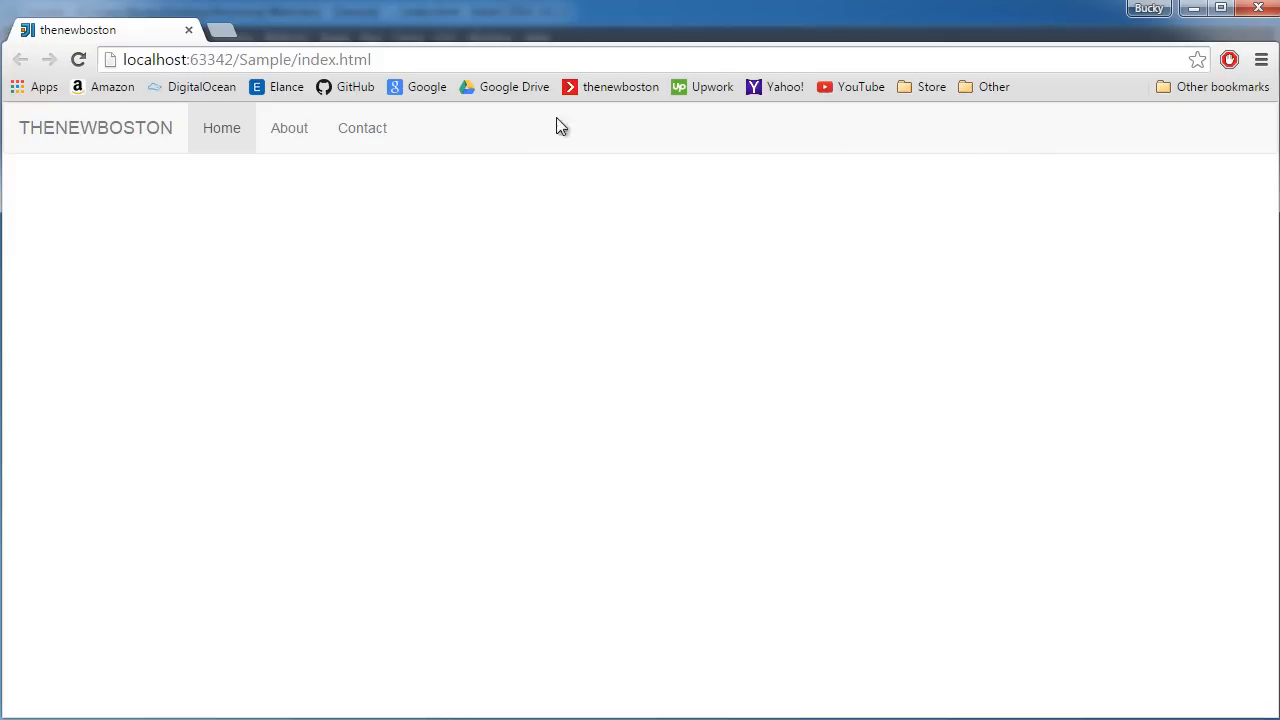
{"action": "mouse_move", "coordinate": [714, 124]}
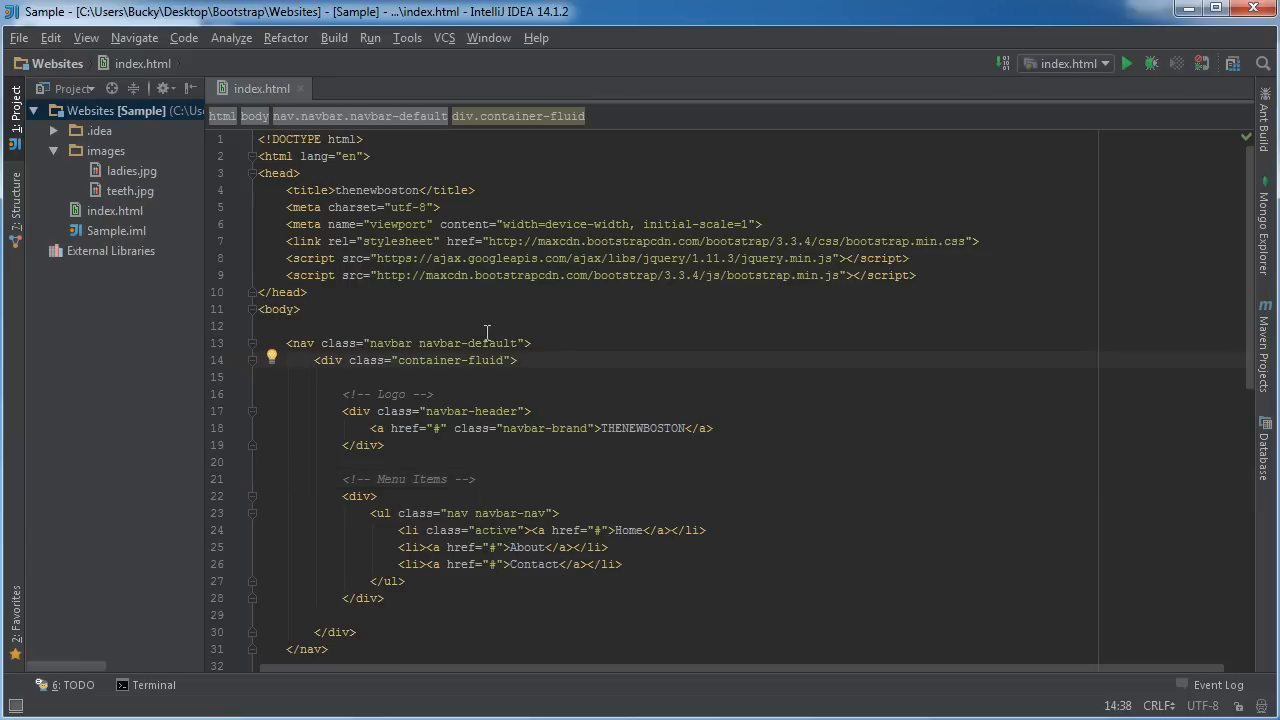
Change the nav class from navbar-default to navbar-inverse in index.html.
{"action": "double_click", "coordinate": [481, 343]}
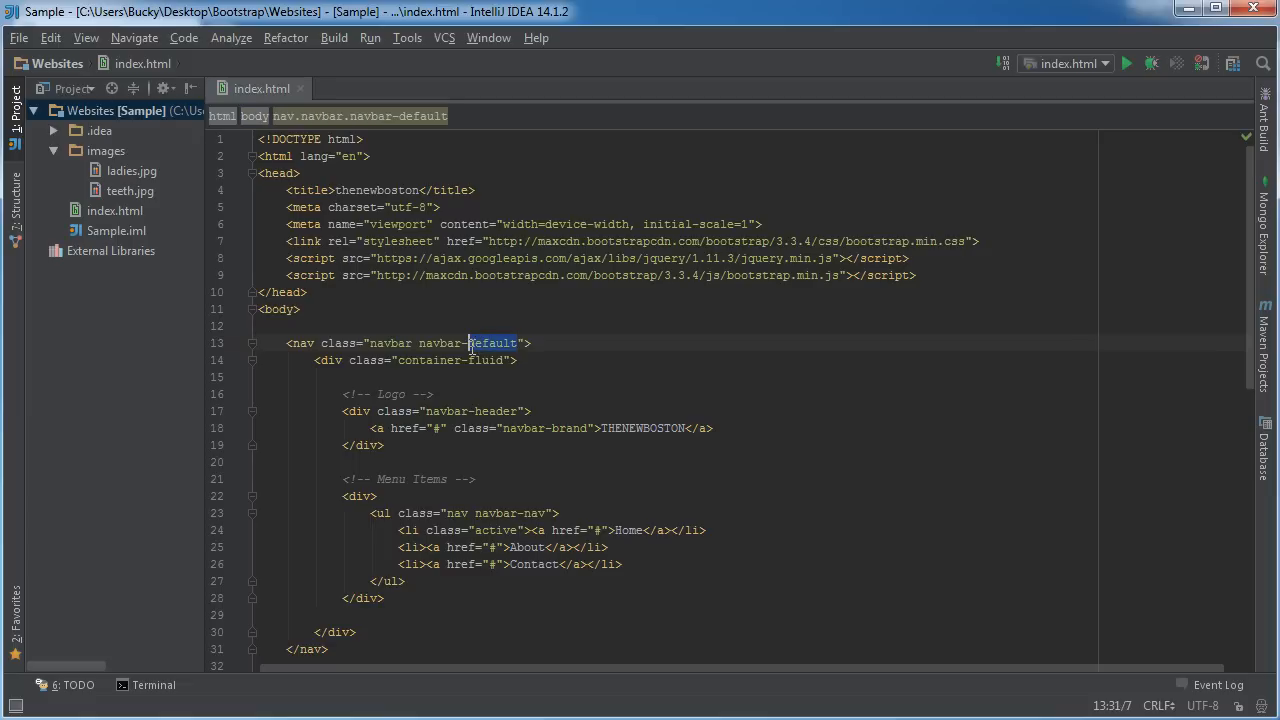
{"action": "type", "text": "inverse"}
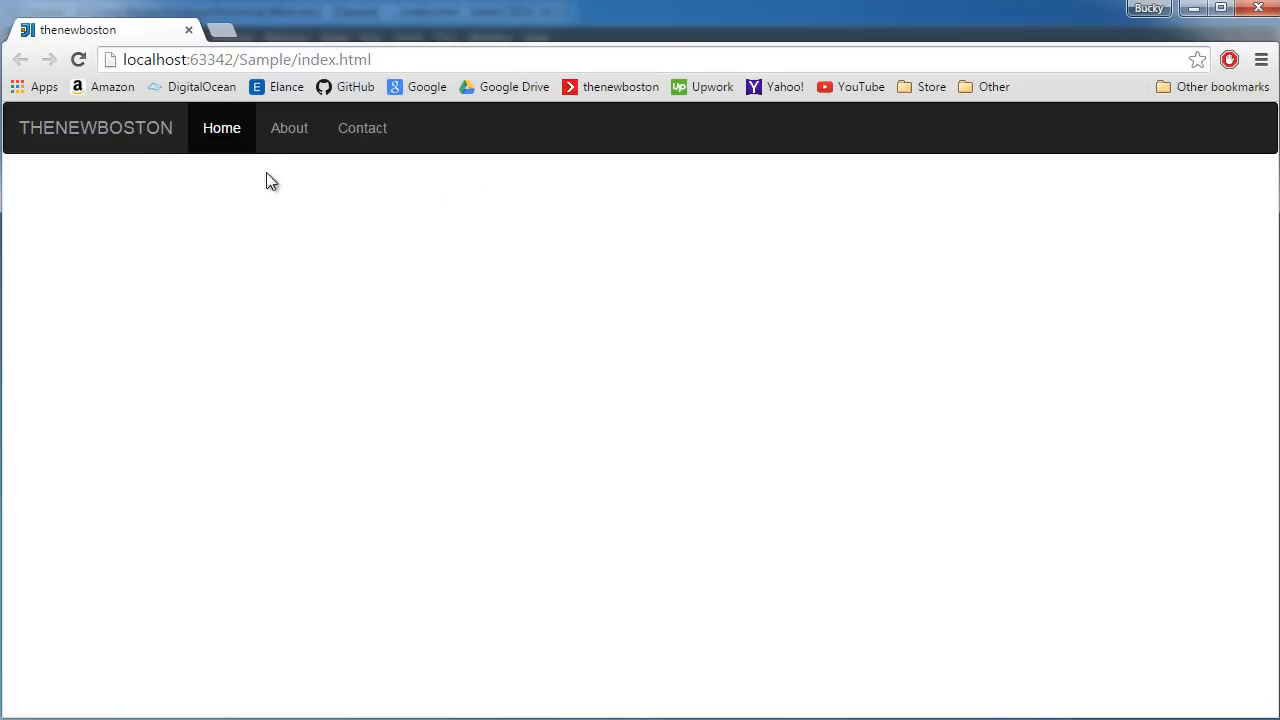
{"action": "mouse_move", "coordinate": [850, 283]}
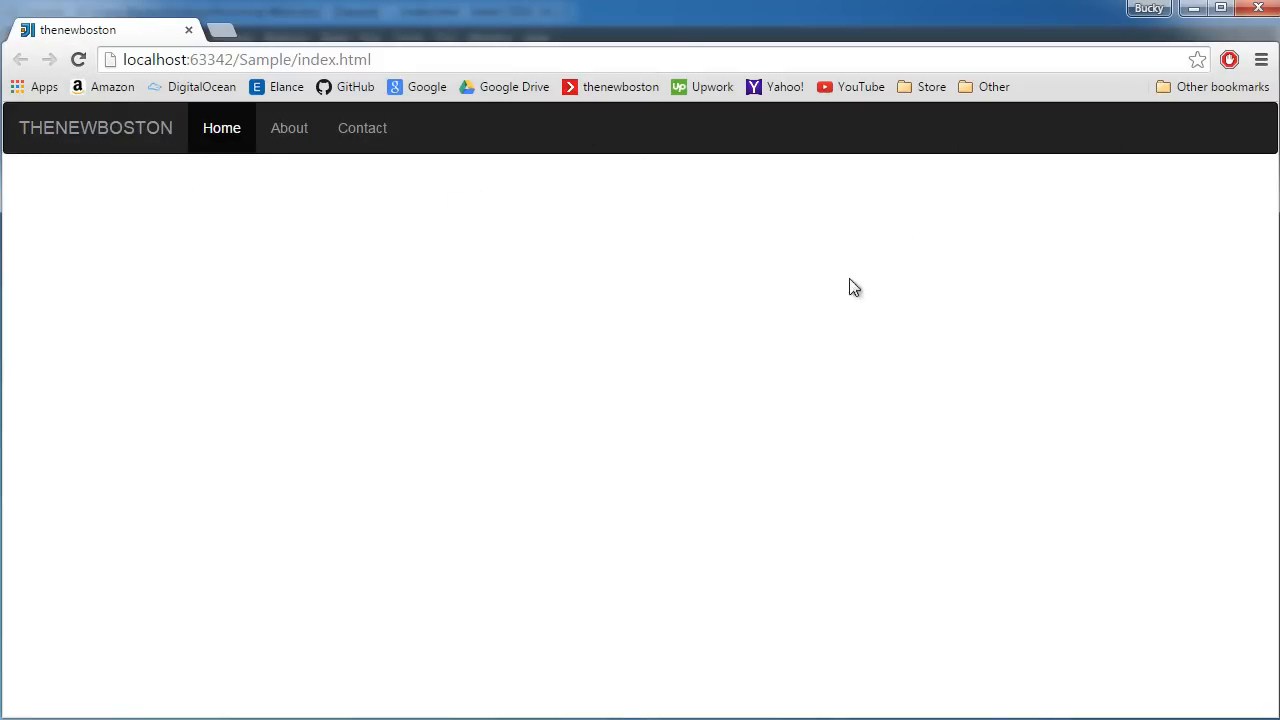
{"action": "mouse_move", "coordinate": [510, 257]}
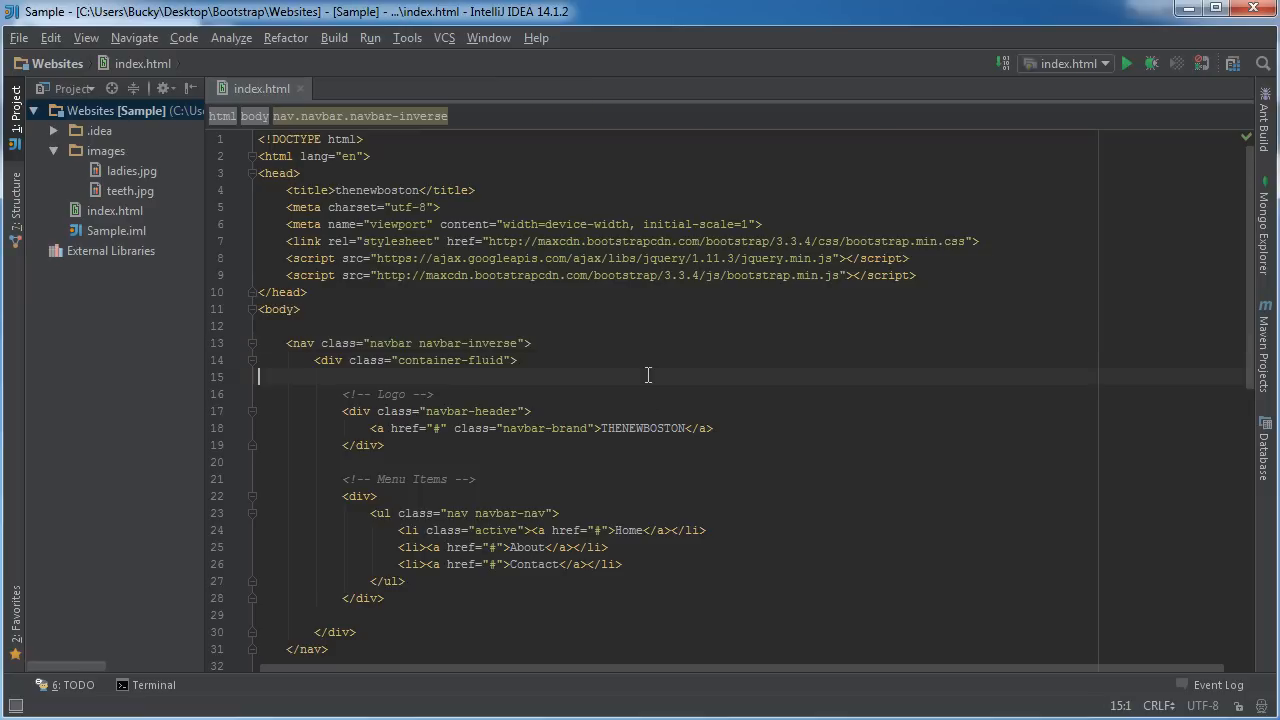
Add a <!-- drop down menu --> comment on a new line after the Contact item.
{"action": "scroll", "scroll_direction": "down", "scroll_amount": 3}
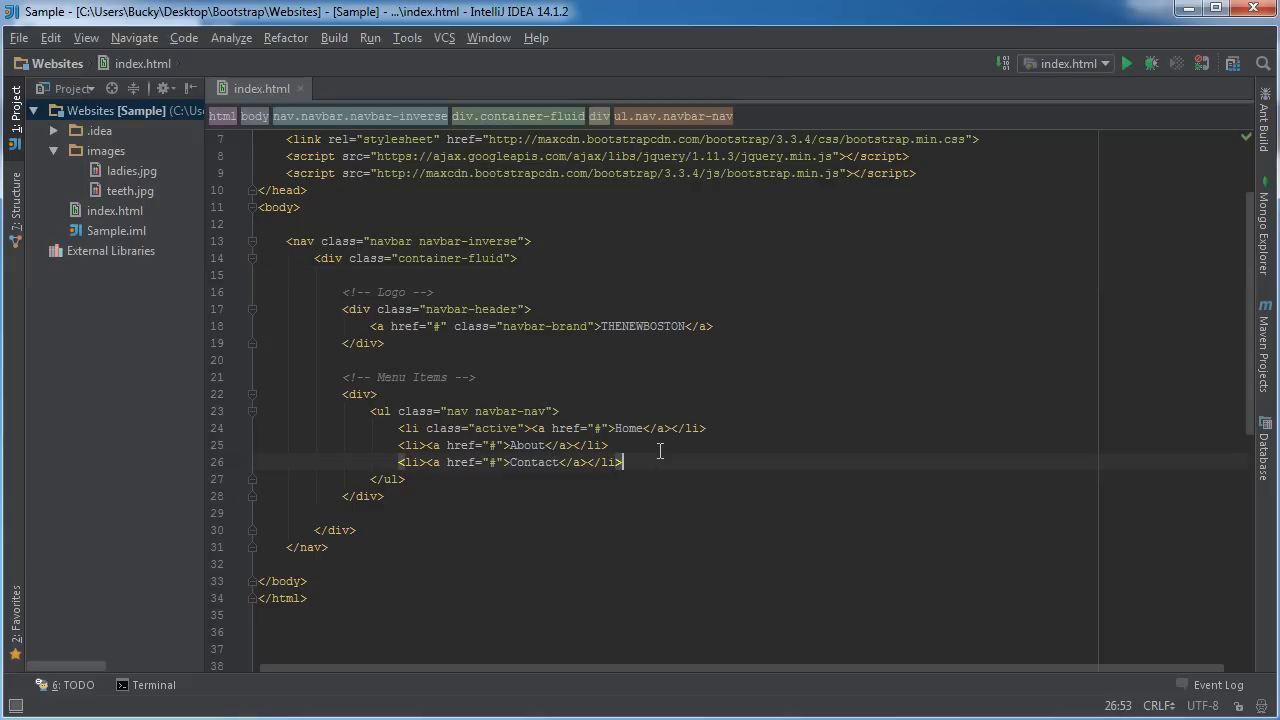
{"action": "key", "text": "Enter"}
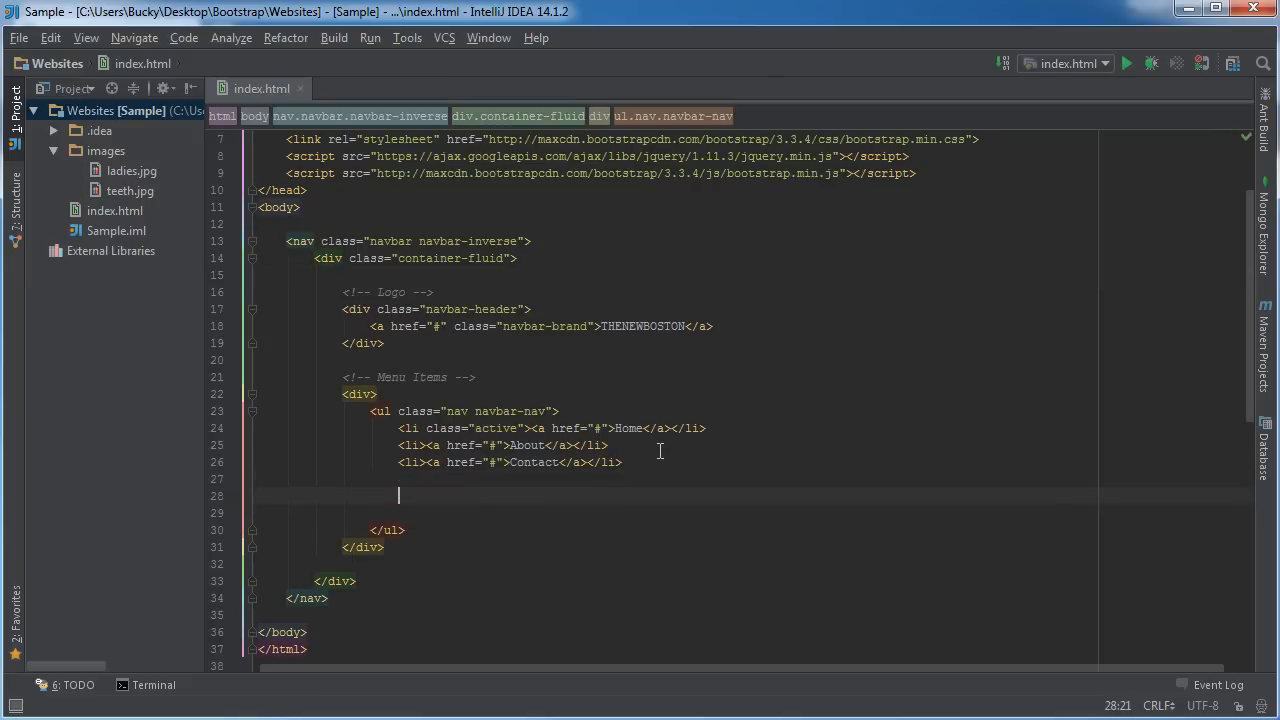
{"action": "type", "text": "<!-- drop down menu -->"}
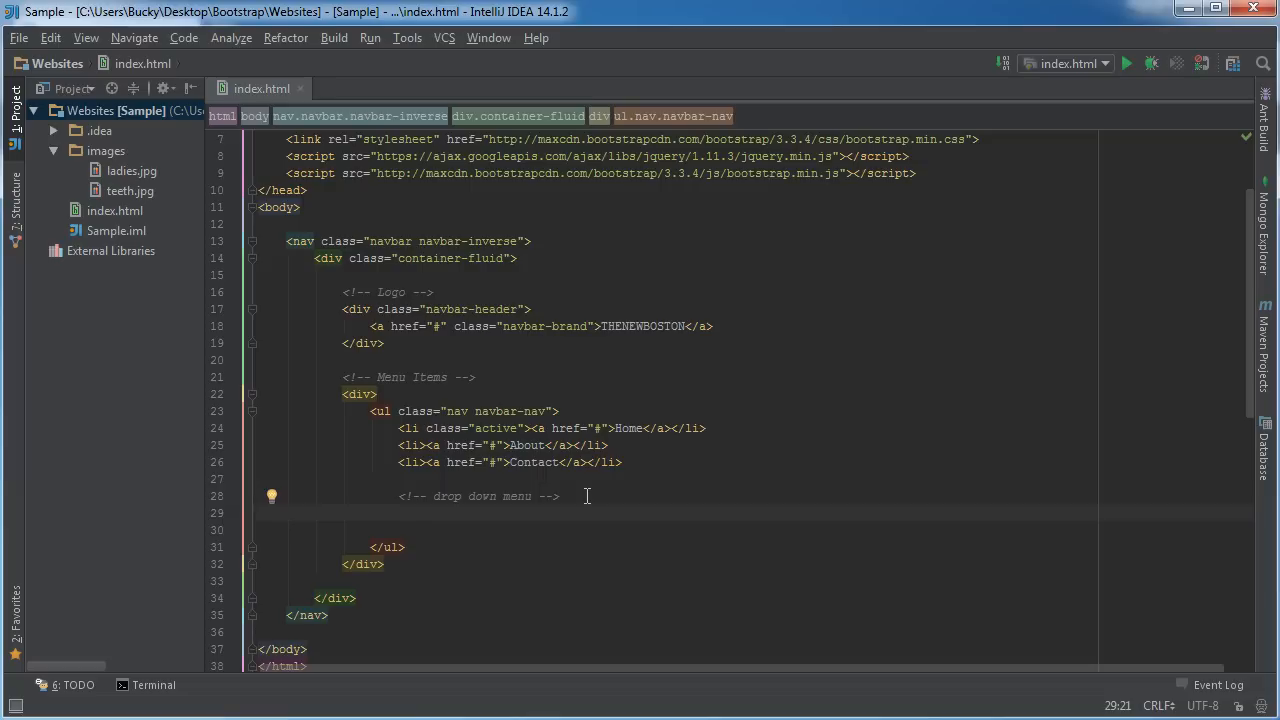
Add an empty <li class="dropdown"></li> item below the comment.
{"action": "type", "text": "<li ></li>"}
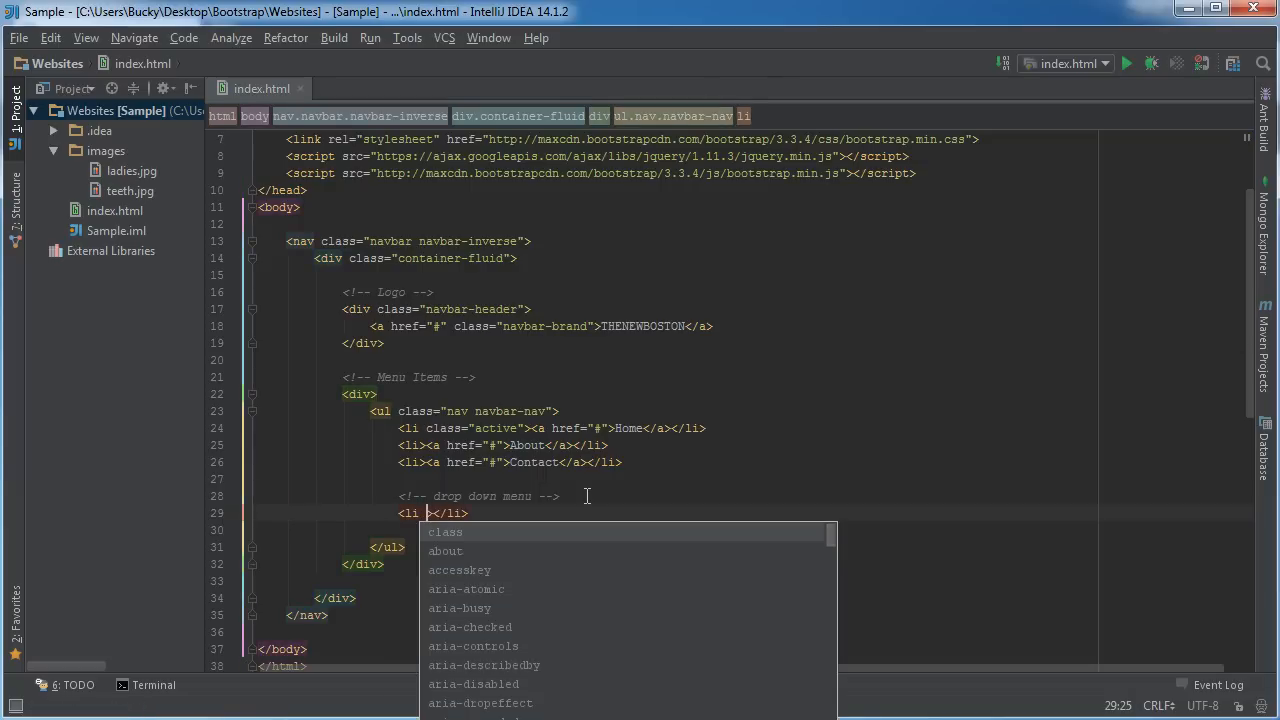
{"action": "type", "text": "class=\"\""}
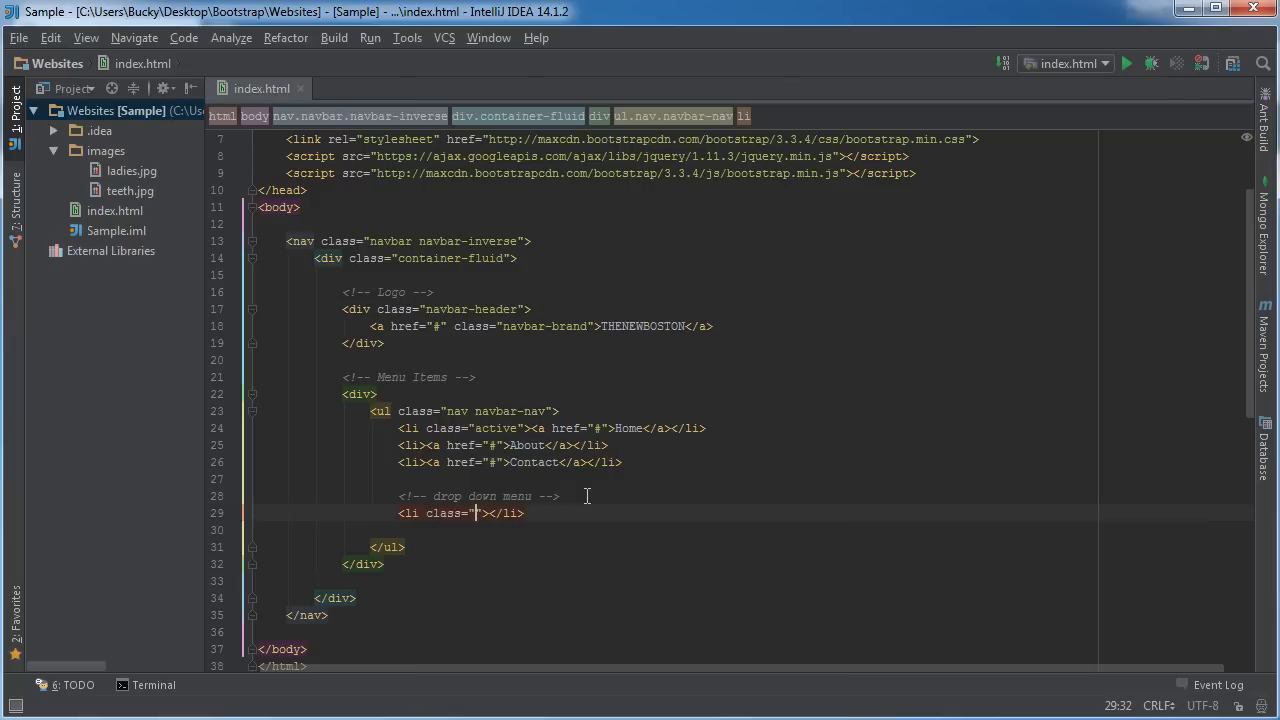
{"action": "type", "text": "do"}
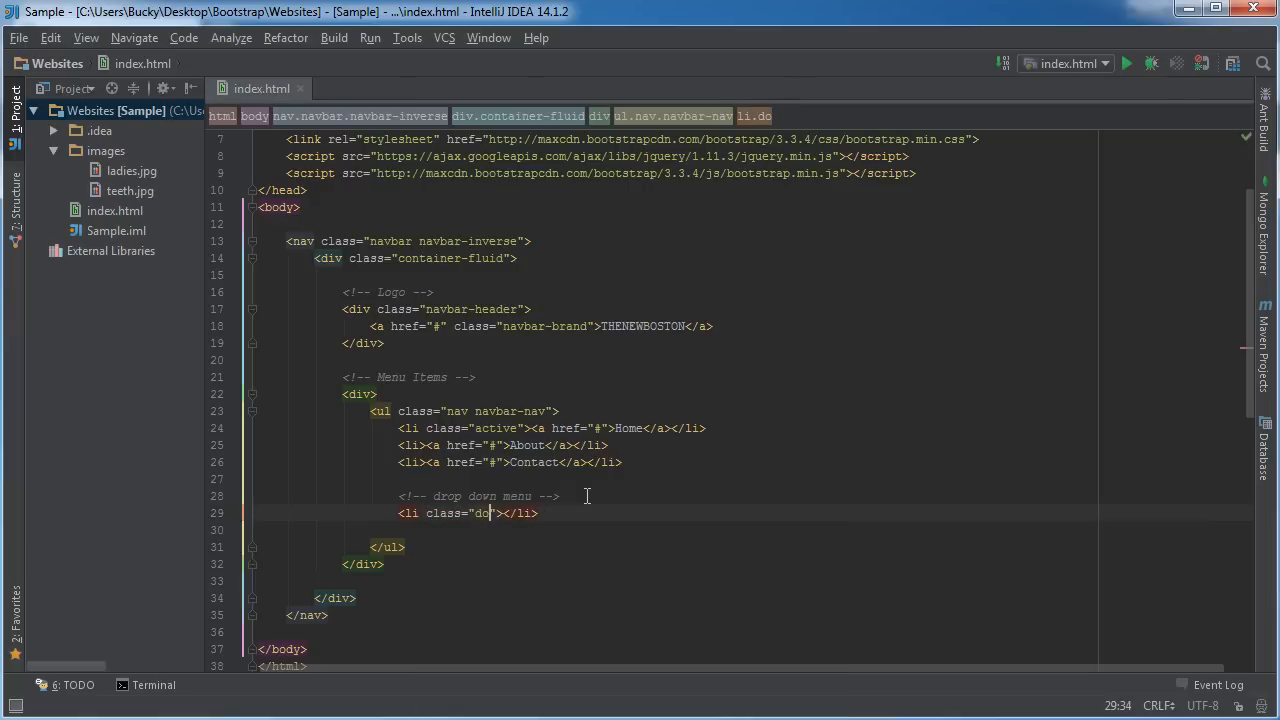
{"action": "key", "text": "Backspace"}
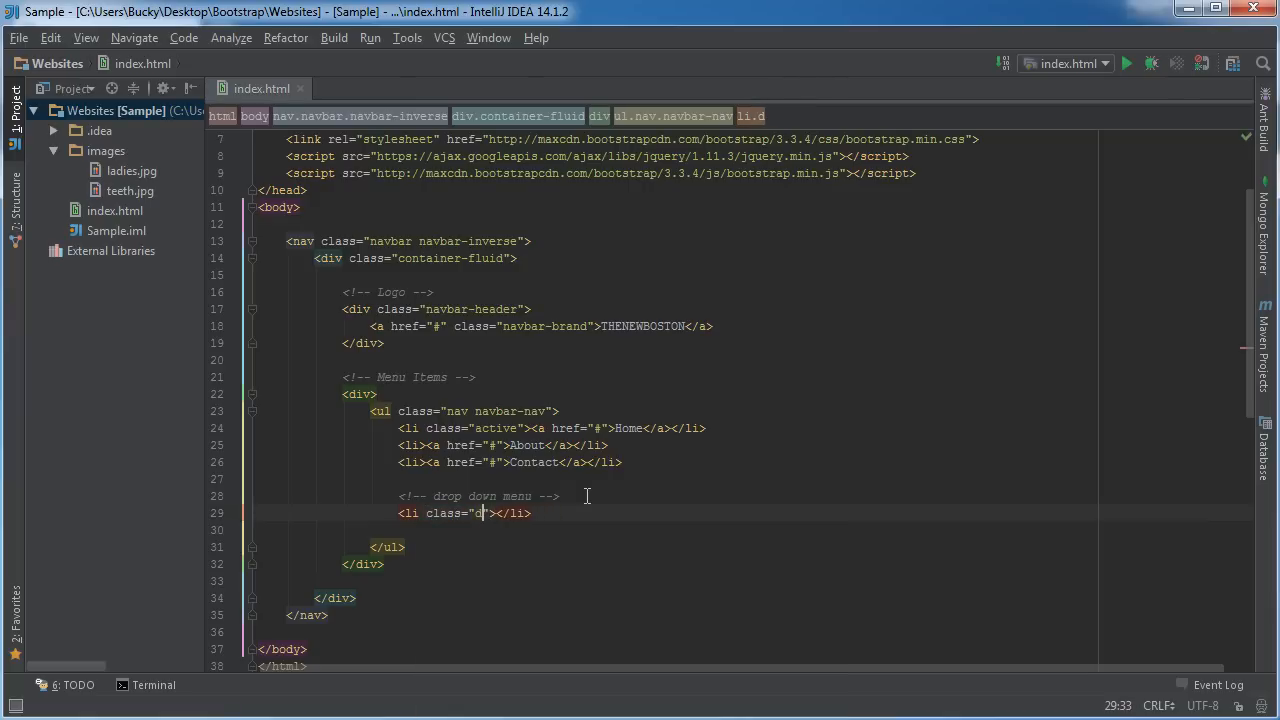
{"action": "type", "text": "ropdown"}
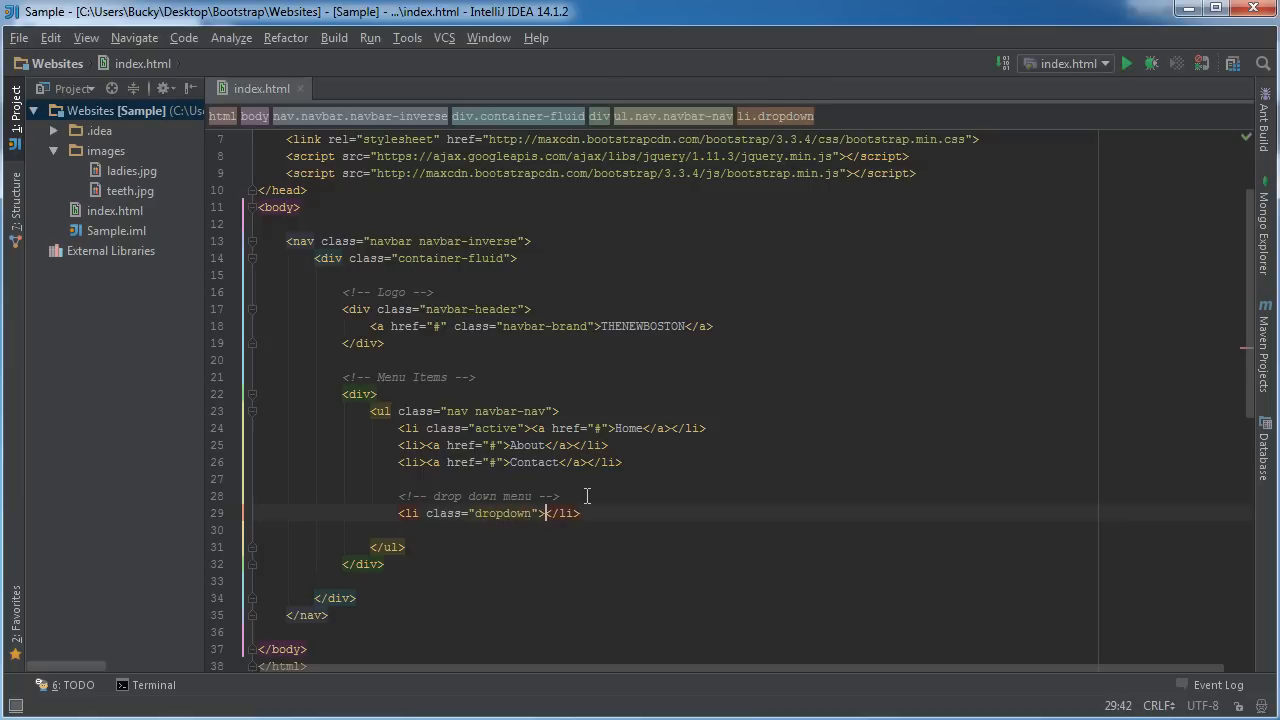
{"action": "key", "text": "Enter"}
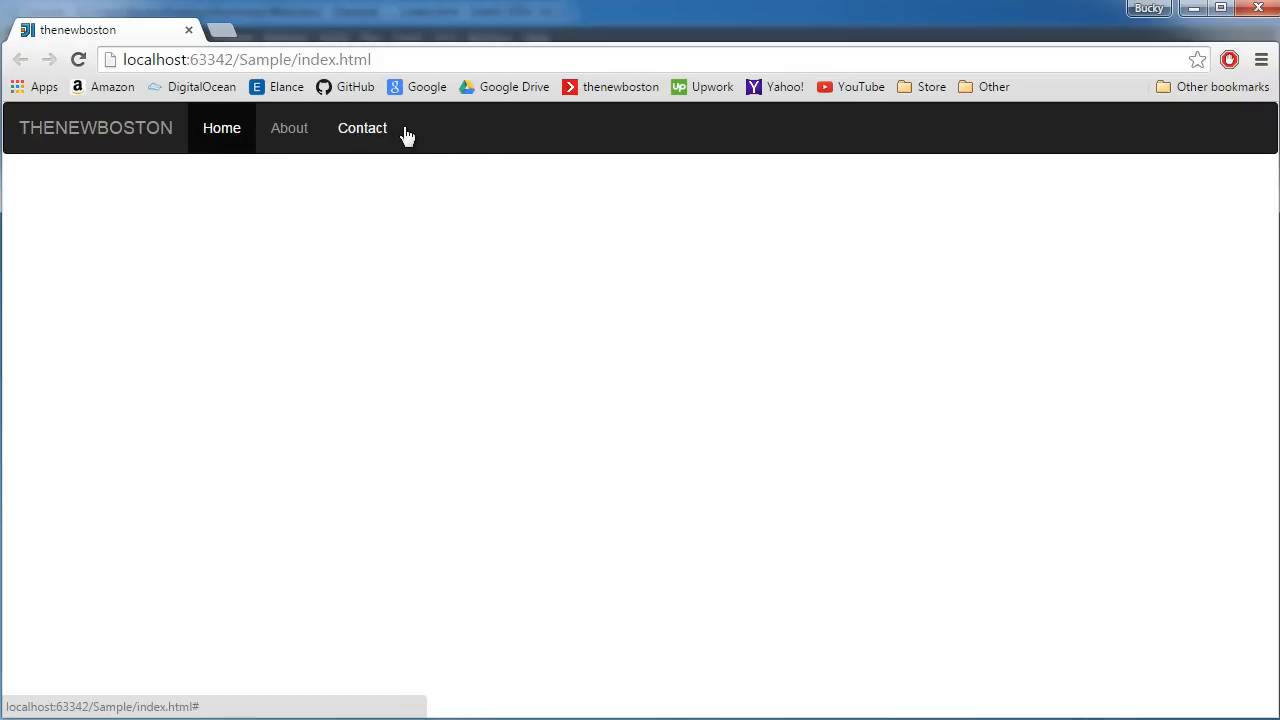
{"action": "mouse_move", "coordinate": [488, 141]}
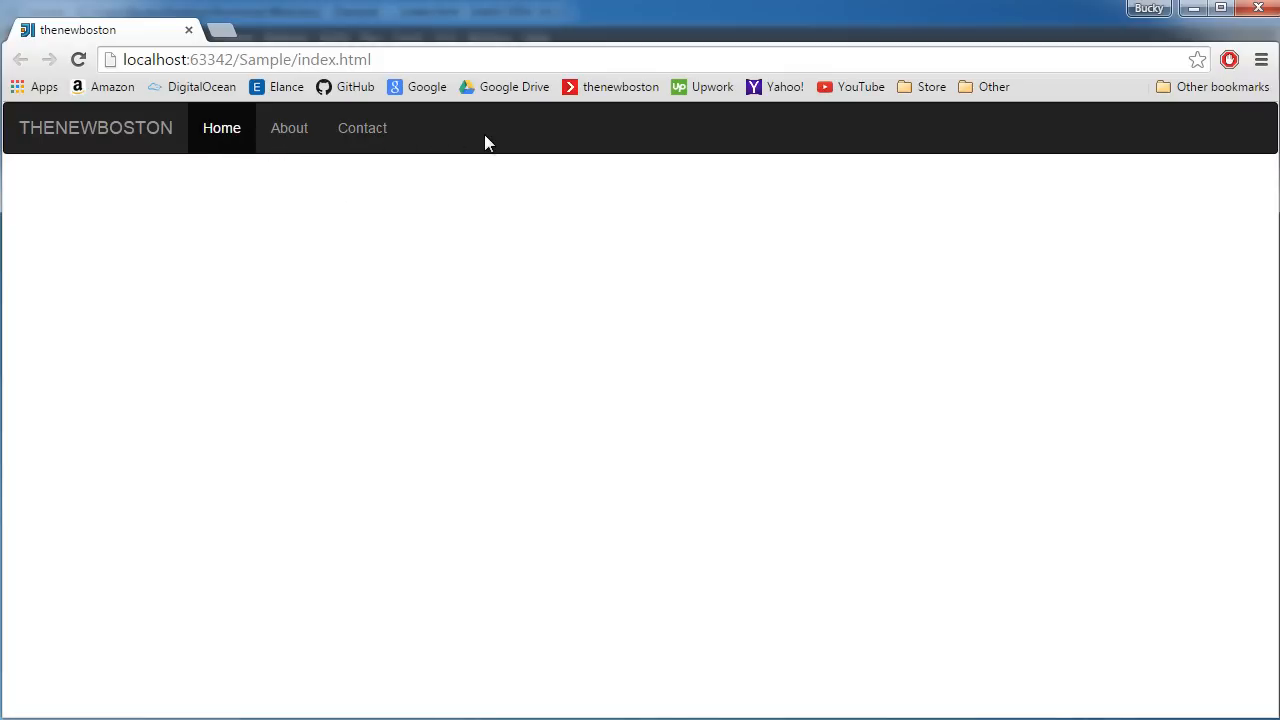
{"action": "mouse_move", "coordinate": [448, 228]}
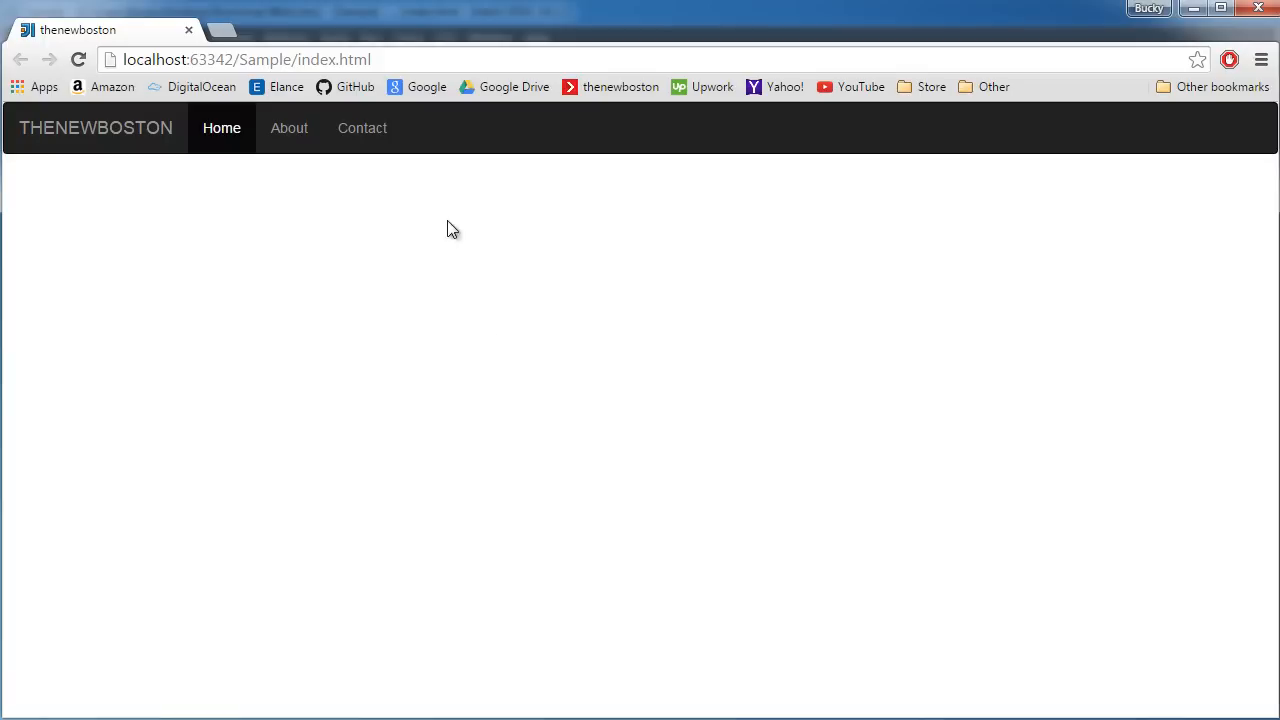
{"action": "mouse_move", "coordinate": [463, 330]}
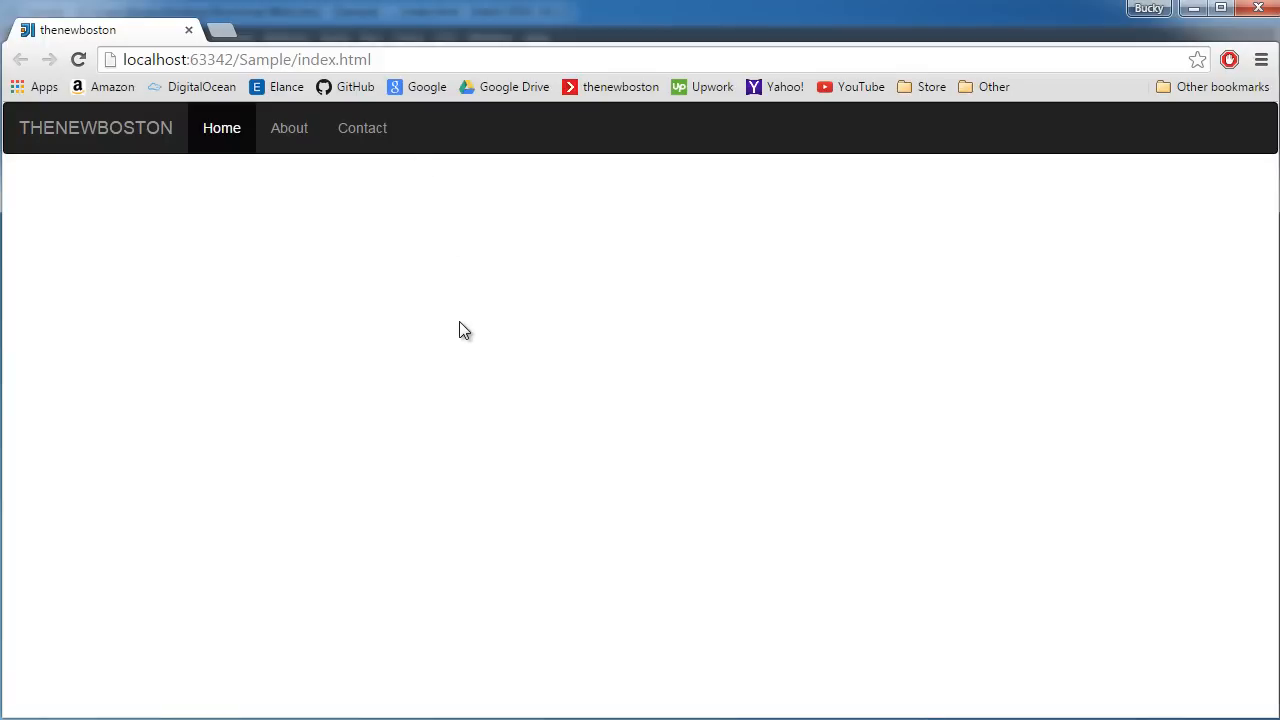
{"action": "mouse_move", "coordinate": [405, 152]}
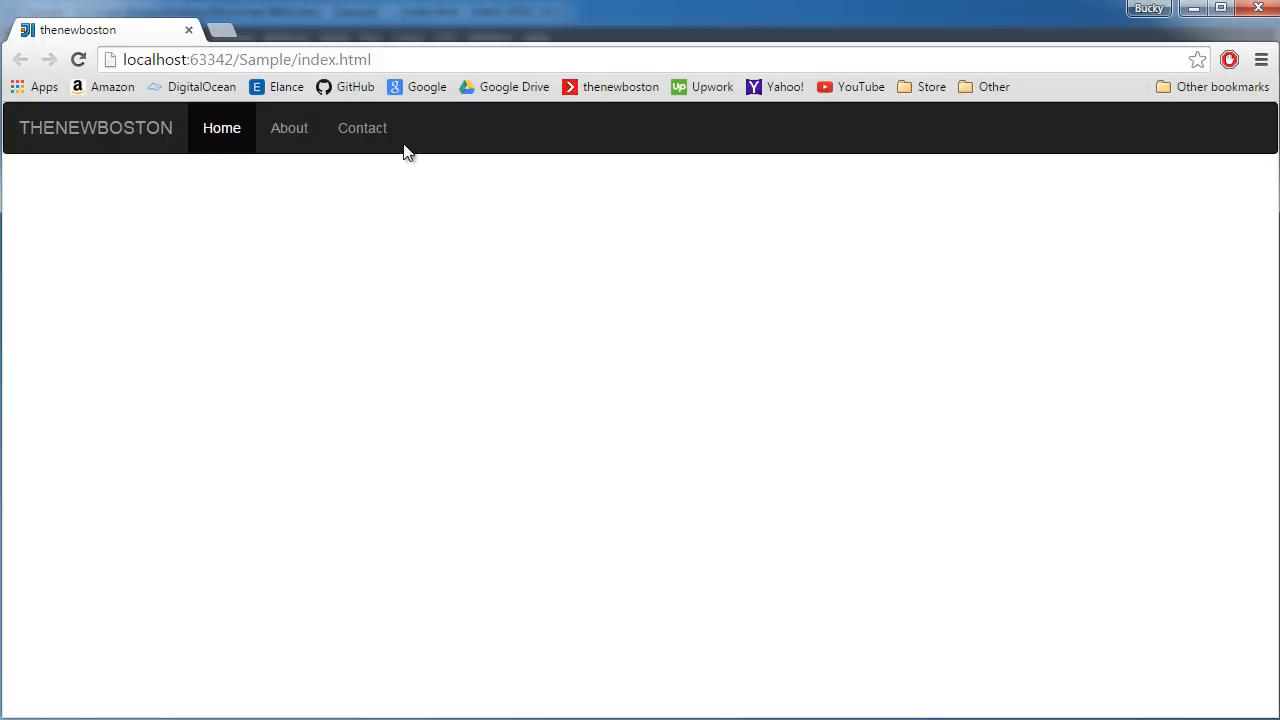
{"action": "mouse_move", "coordinate": [410, 188]}
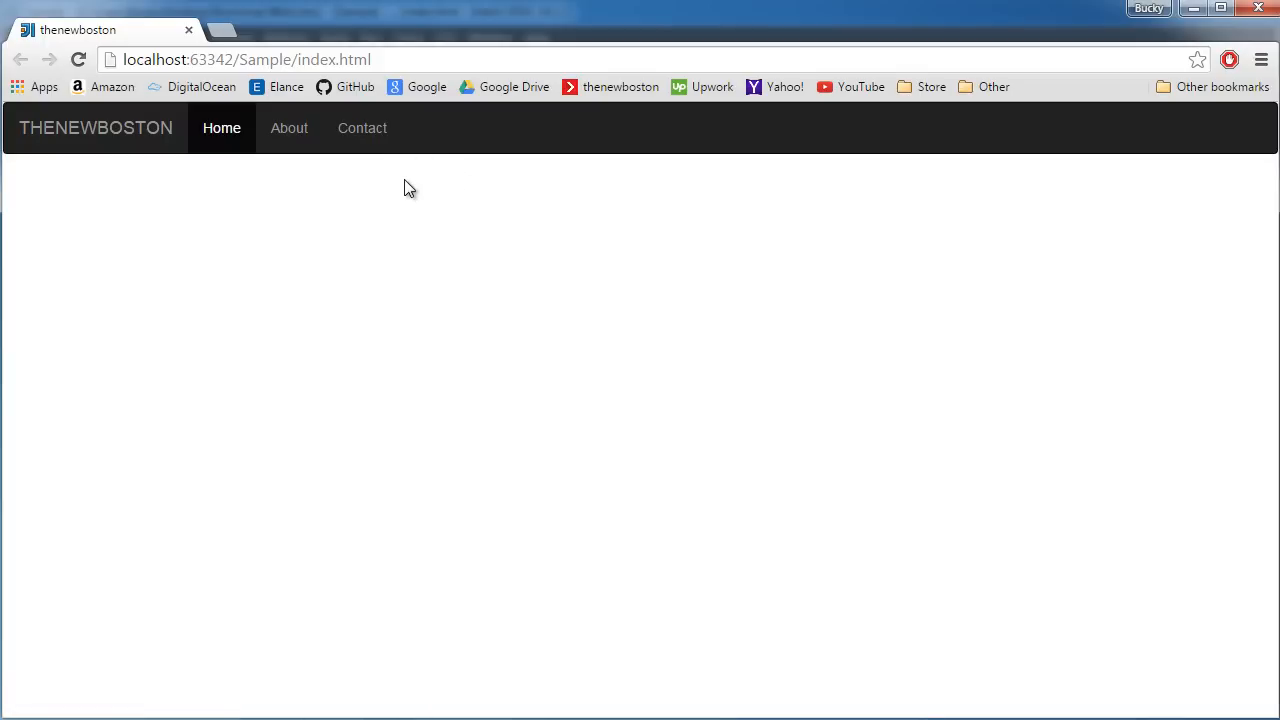
{"action": "mouse_move", "coordinate": [403, 184]}
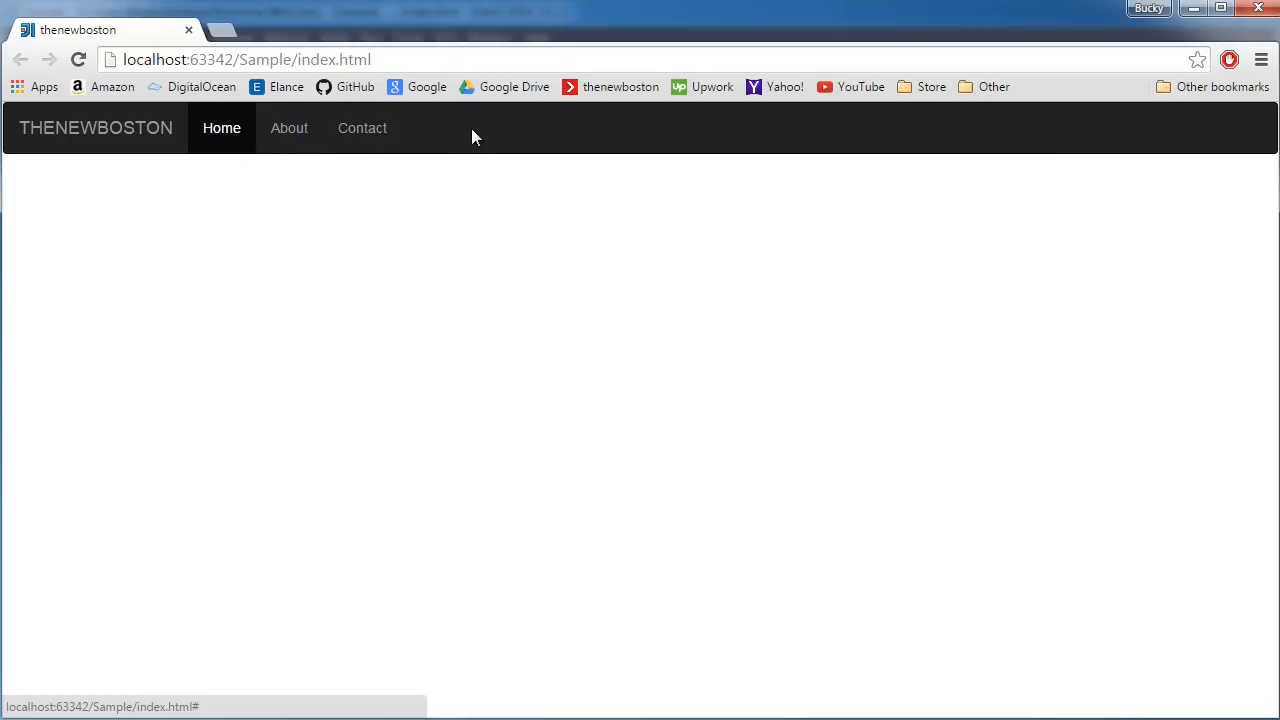
{"action": "mouse_move", "coordinate": [488, 136]}
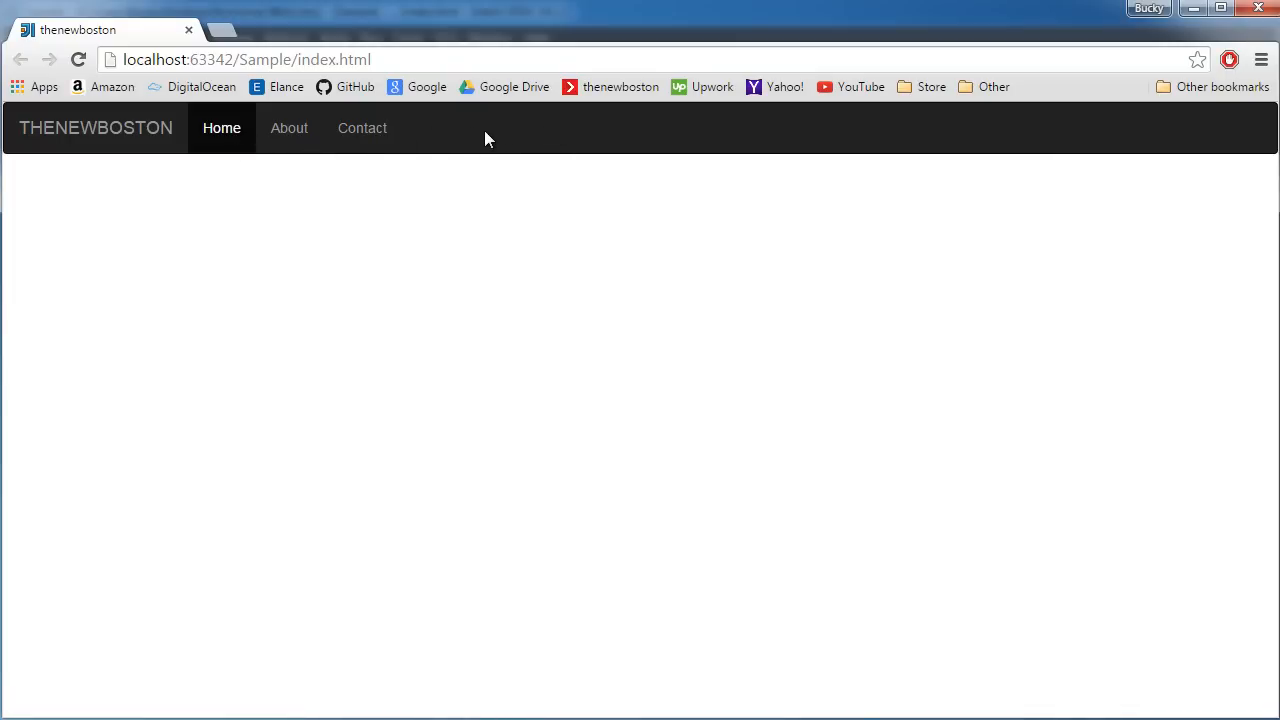
{"action": "mouse_move", "coordinate": [365, 149]}
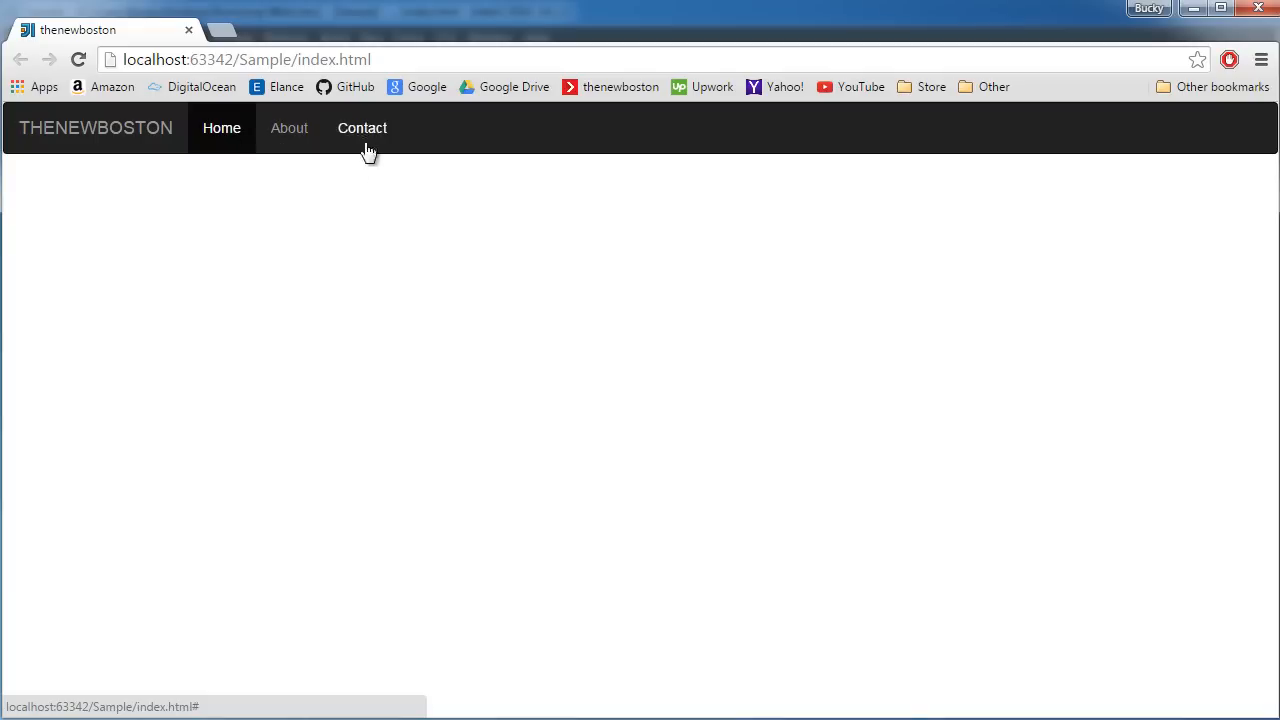
{"action": "mouse_move", "coordinate": [303, 136]}
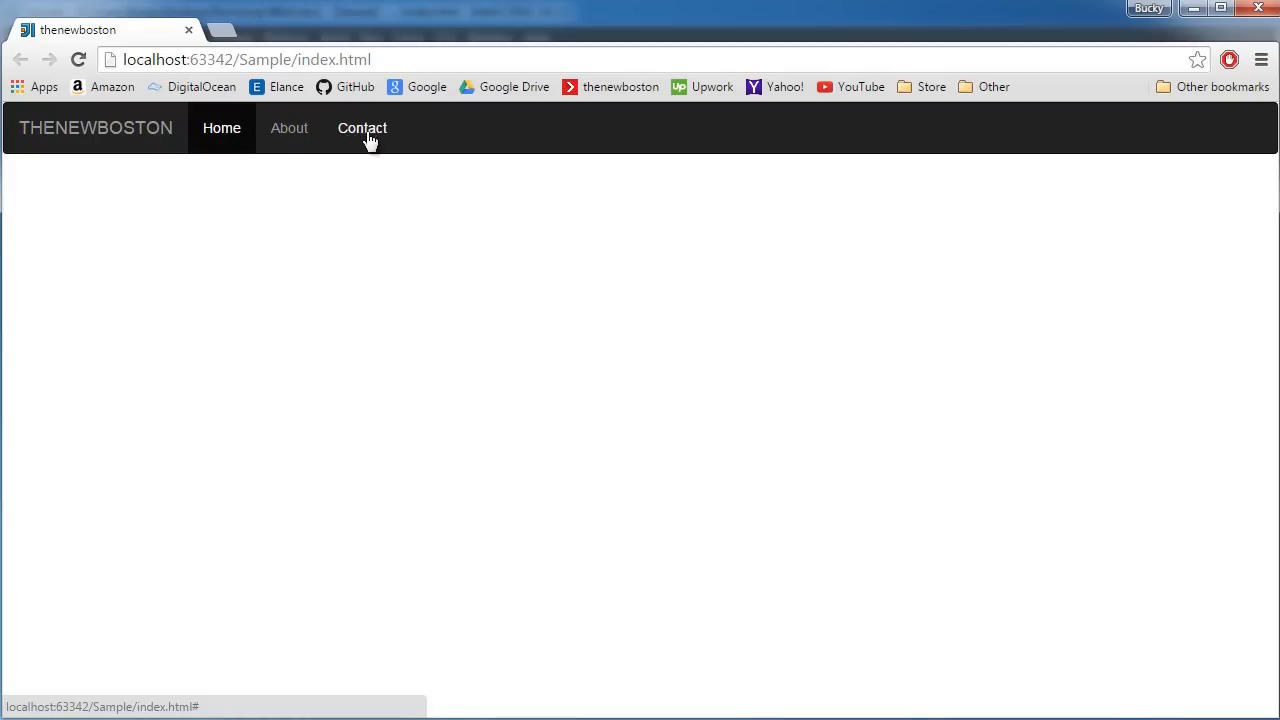
{"action": "mouse_move", "coordinate": [460, 143]}
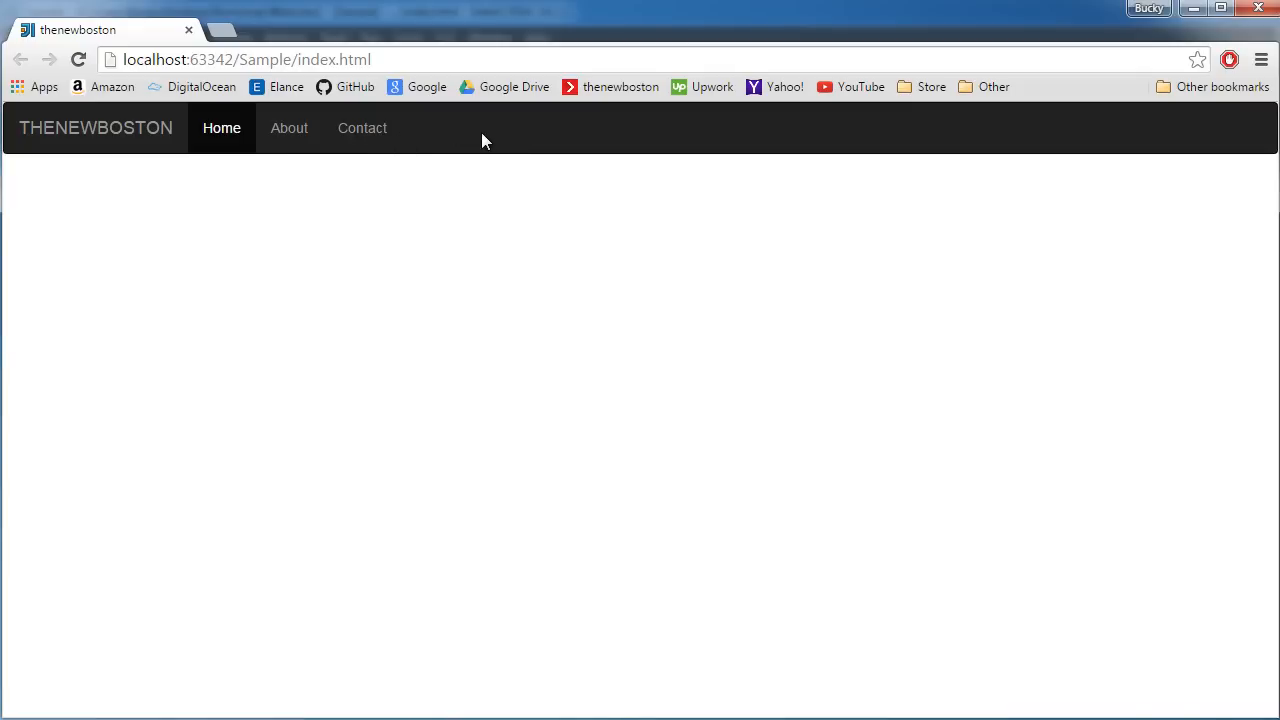
{"action": "mouse_move", "coordinate": [470, 147]}
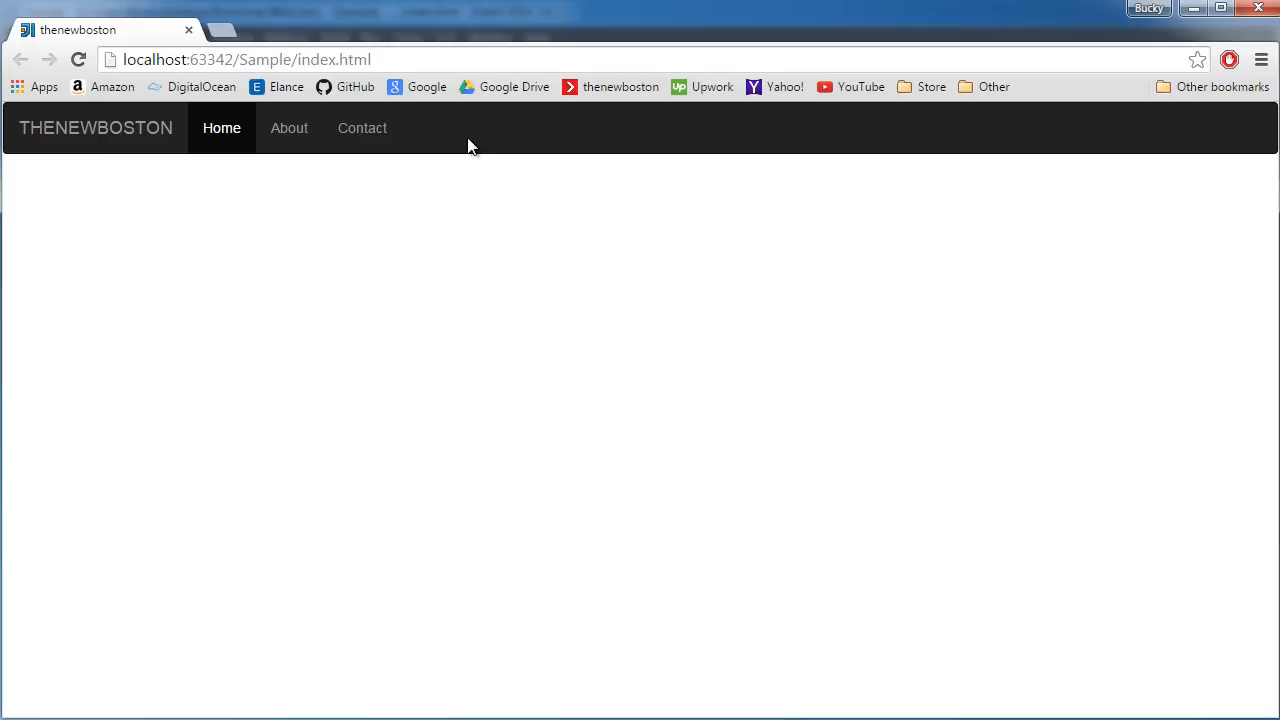
{"action": "mouse_move", "coordinate": [445, 291]}
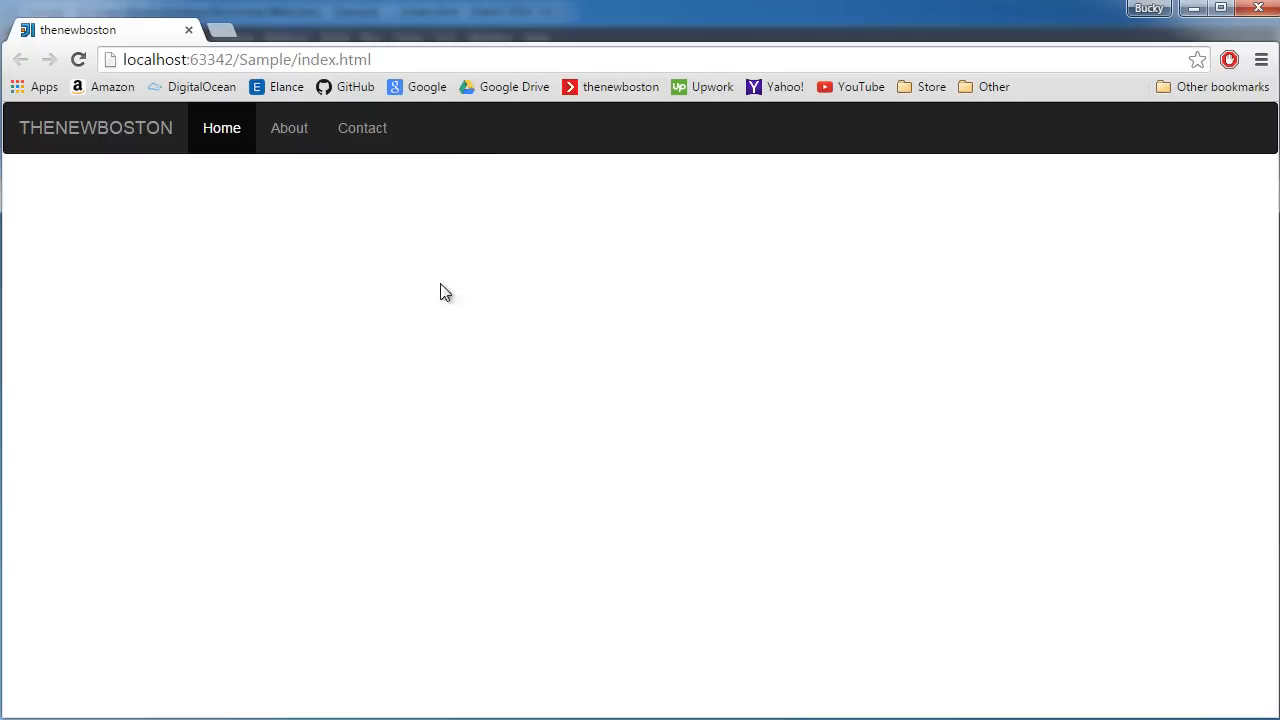
{"action": "mouse_move", "coordinate": [307, 140]}
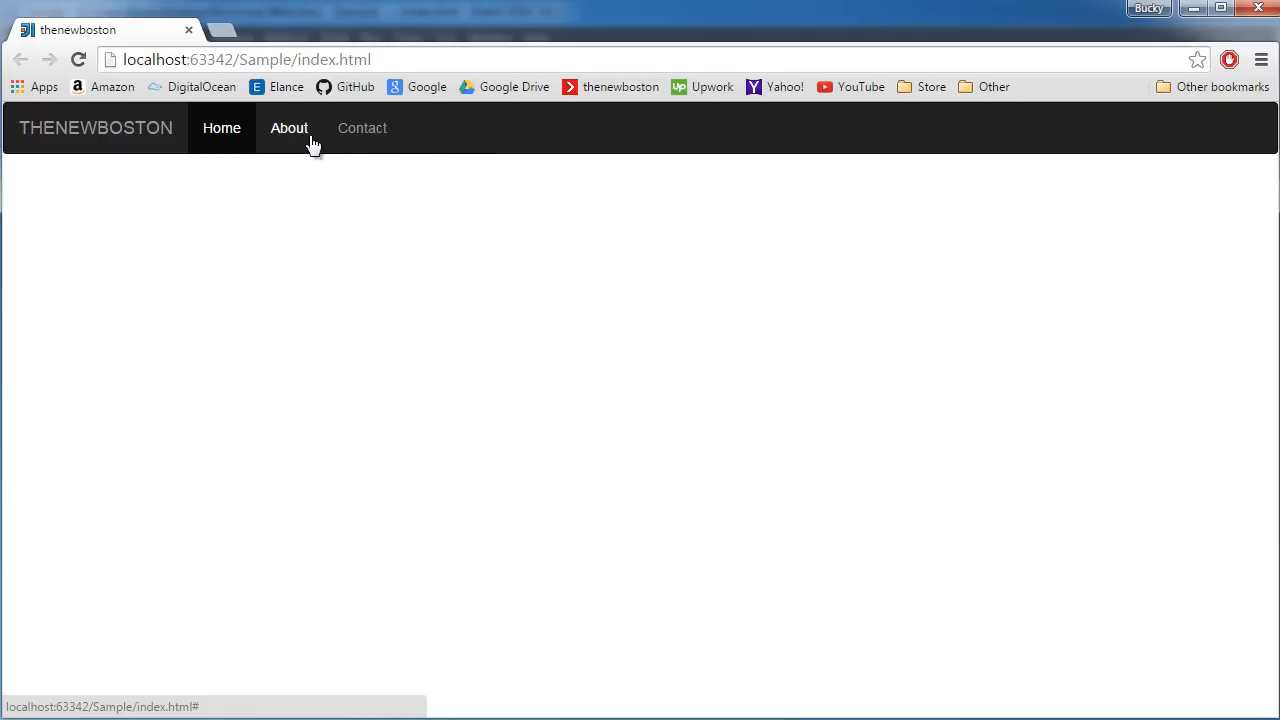
{"action": "mouse_move", "coordinate": [315, 143]}
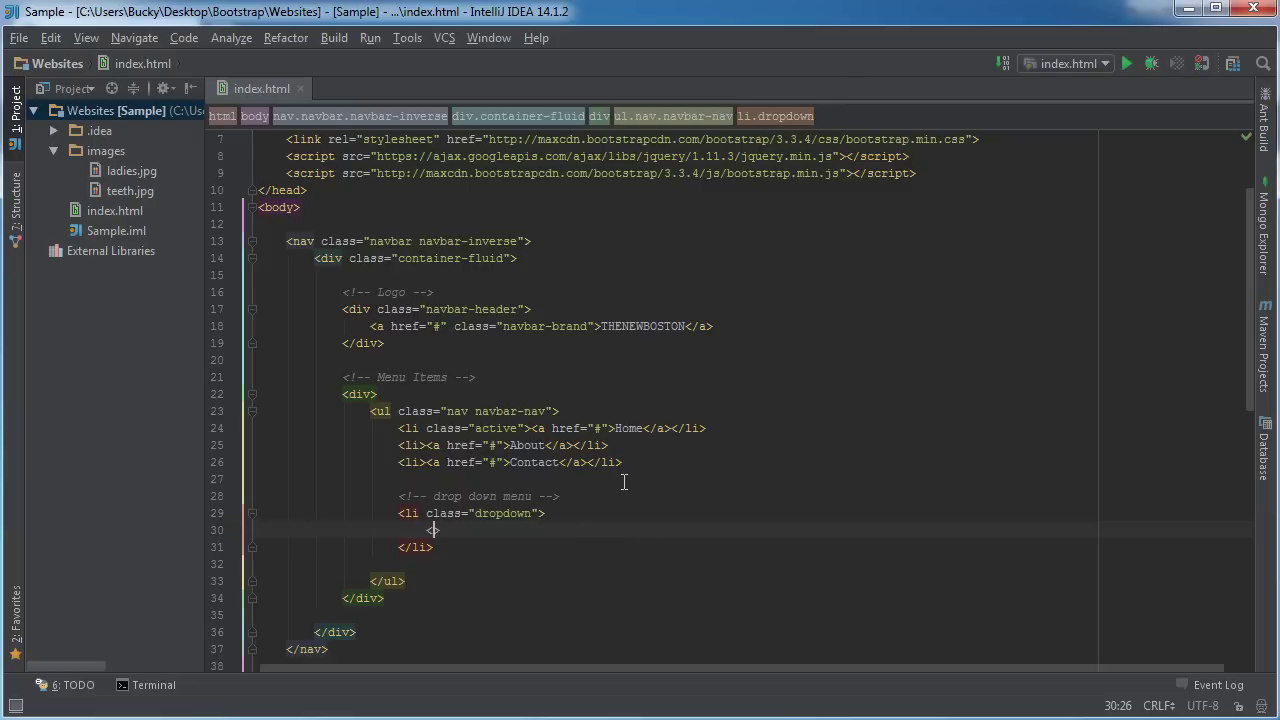
Add an <a href="#"> link labelled My Profile inside li.dropdown.
{"action": "type", "text": "<a href"}
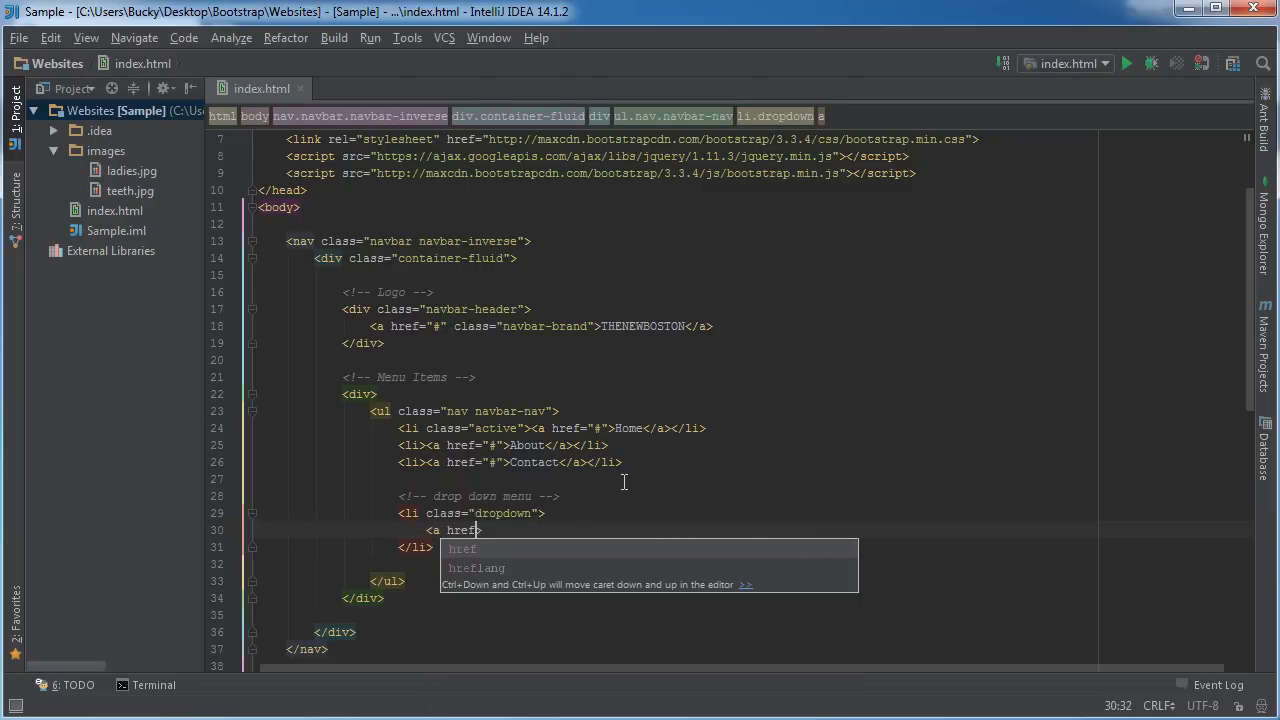
{"action": "type", "text": "=\"#"}
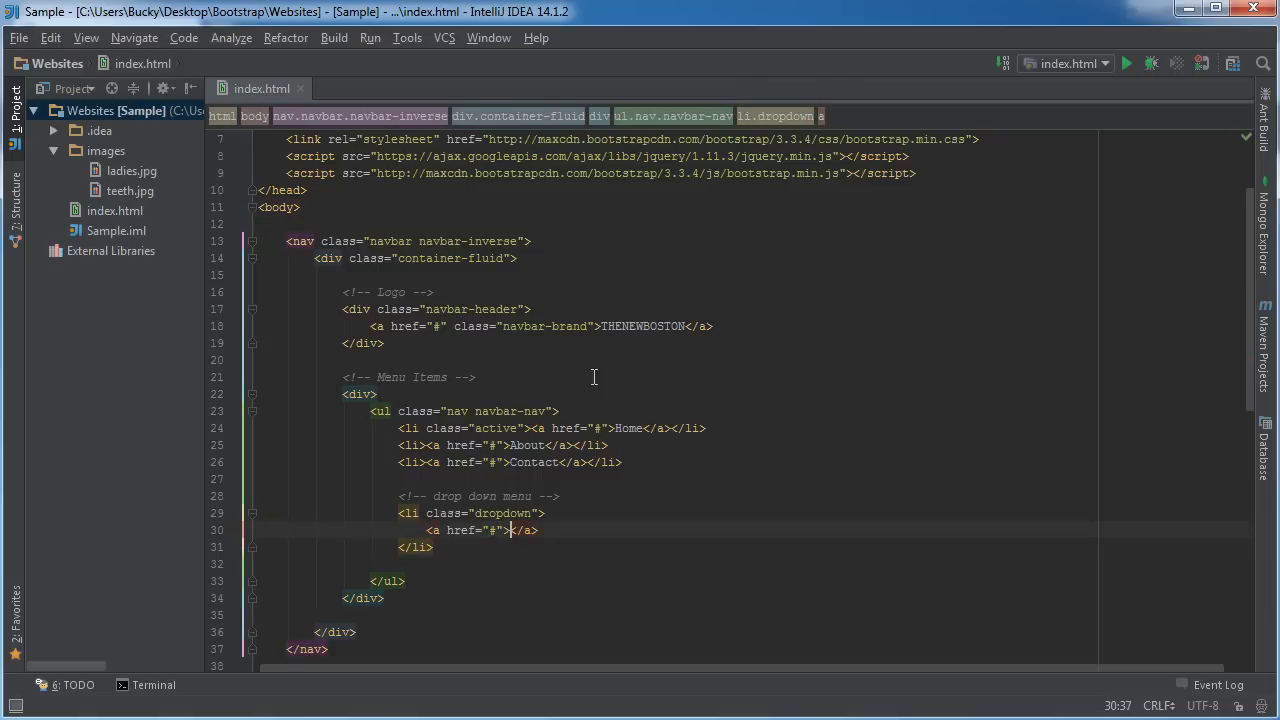
{"action": "type", "text": "My"}
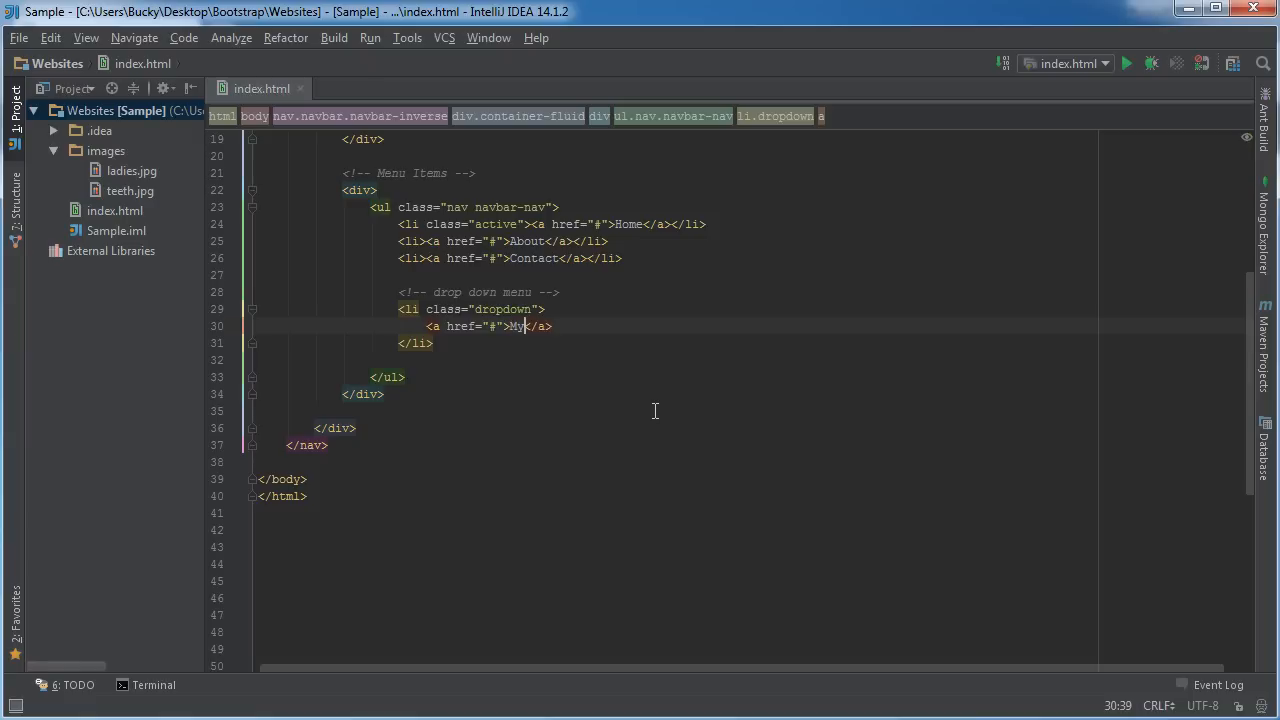
{"action": "type", "text": "Profile"}
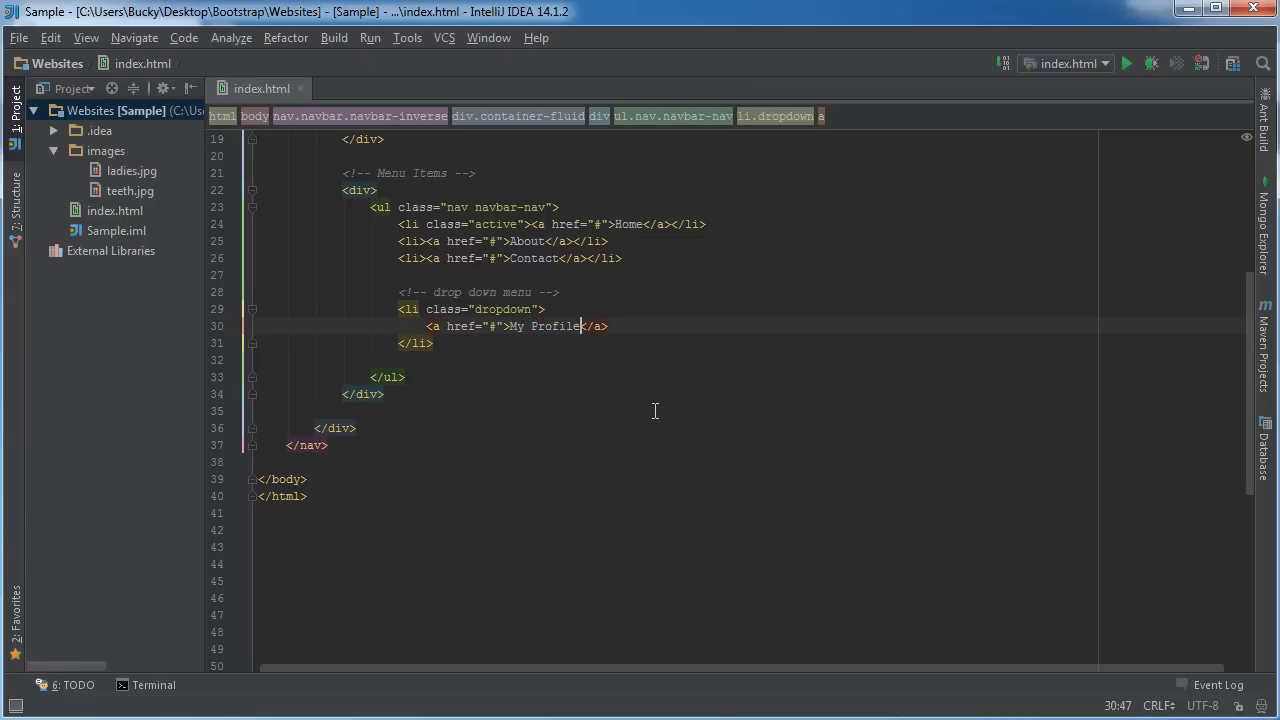
Append a <span class="caret"></span> after the My Profile text.
{"action": "type", "text": "<s<"}
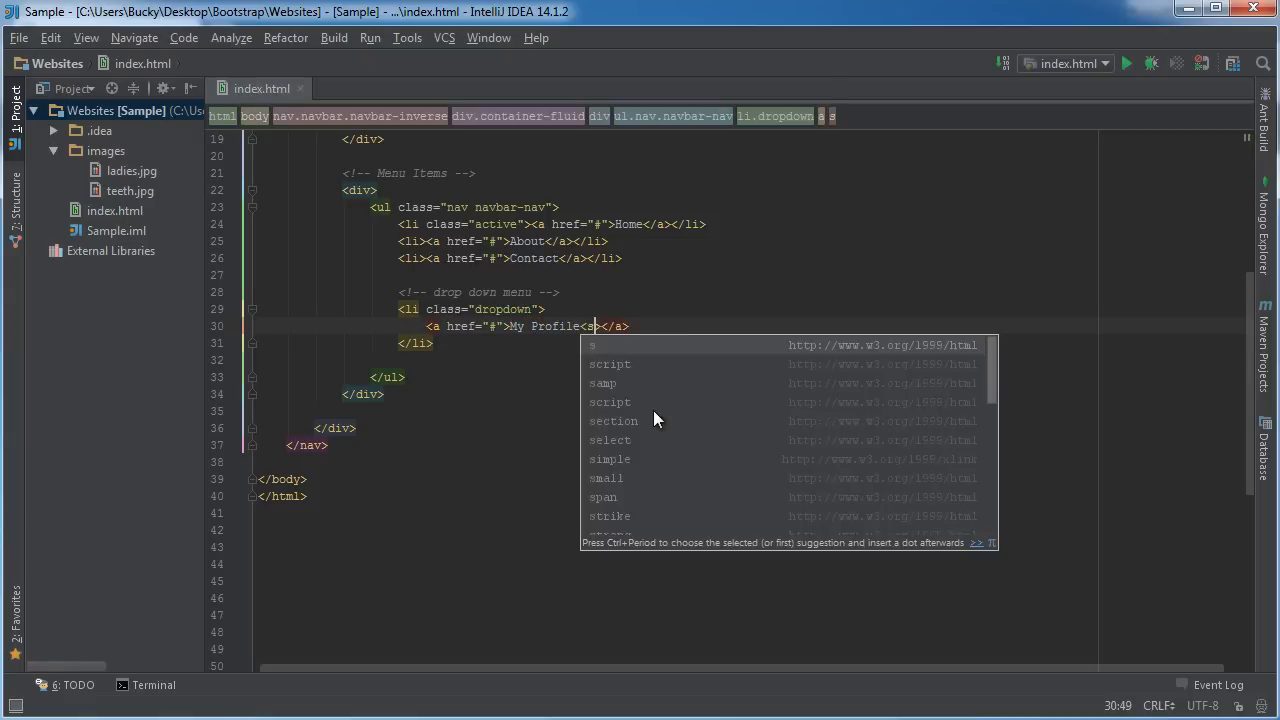
{"action": "type", "text": "pan><span></span>"}
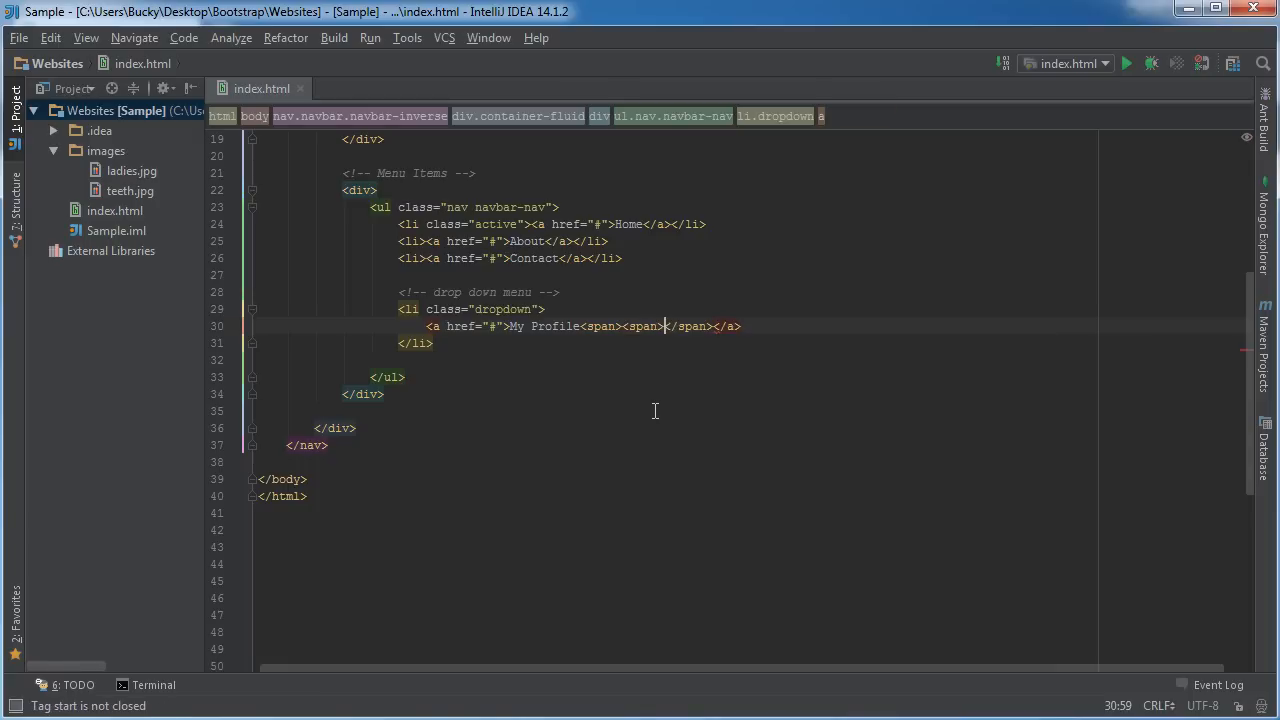
{"action": "double_click", "coordinate": [603, 326]}
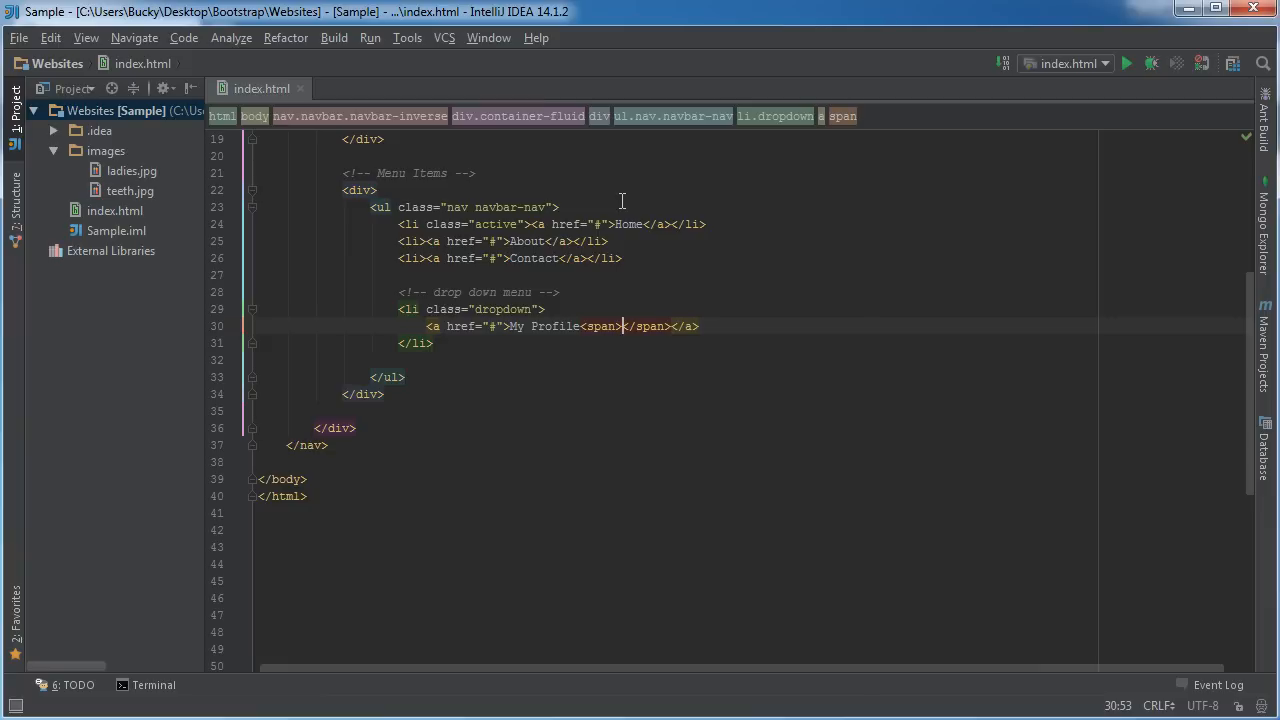
{"action": "type", "text": "class=\"\""}
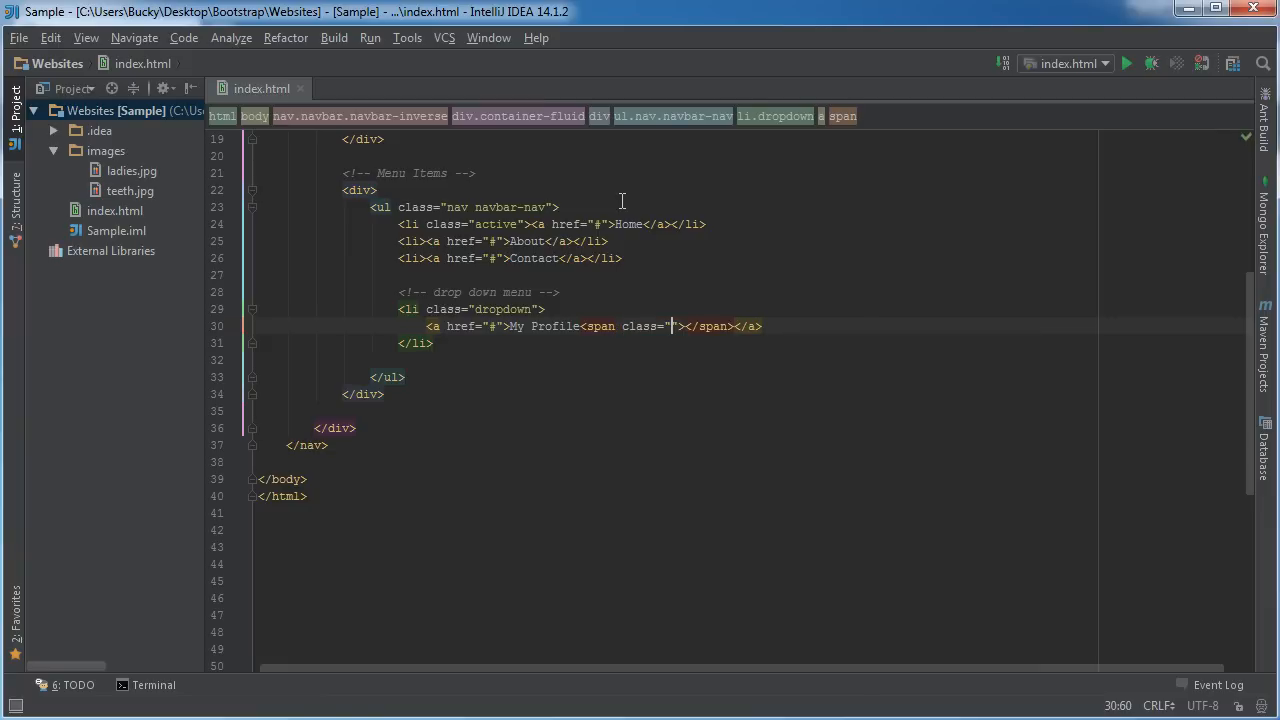
{"action": "type", "text": "caret"}
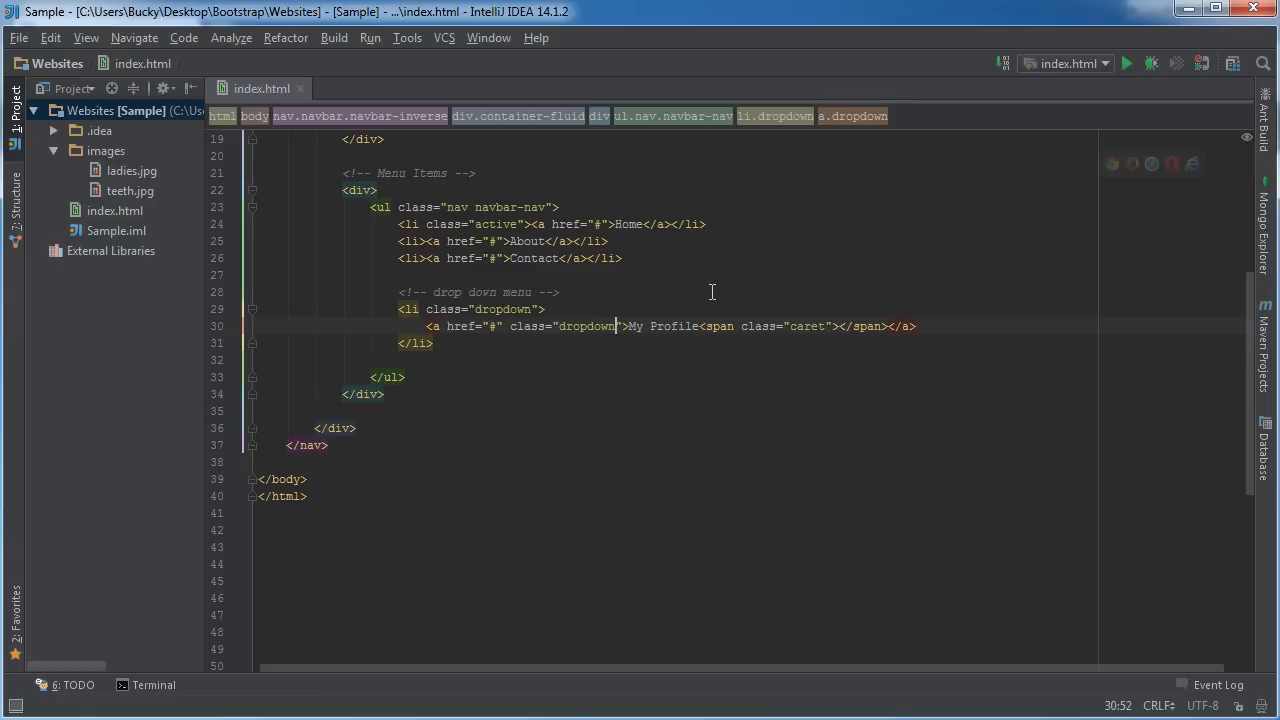
Give the link class dropdown-toggle and a data-toggle="dropdown" attribute.
{"action": "type", "text": "-toggle"}
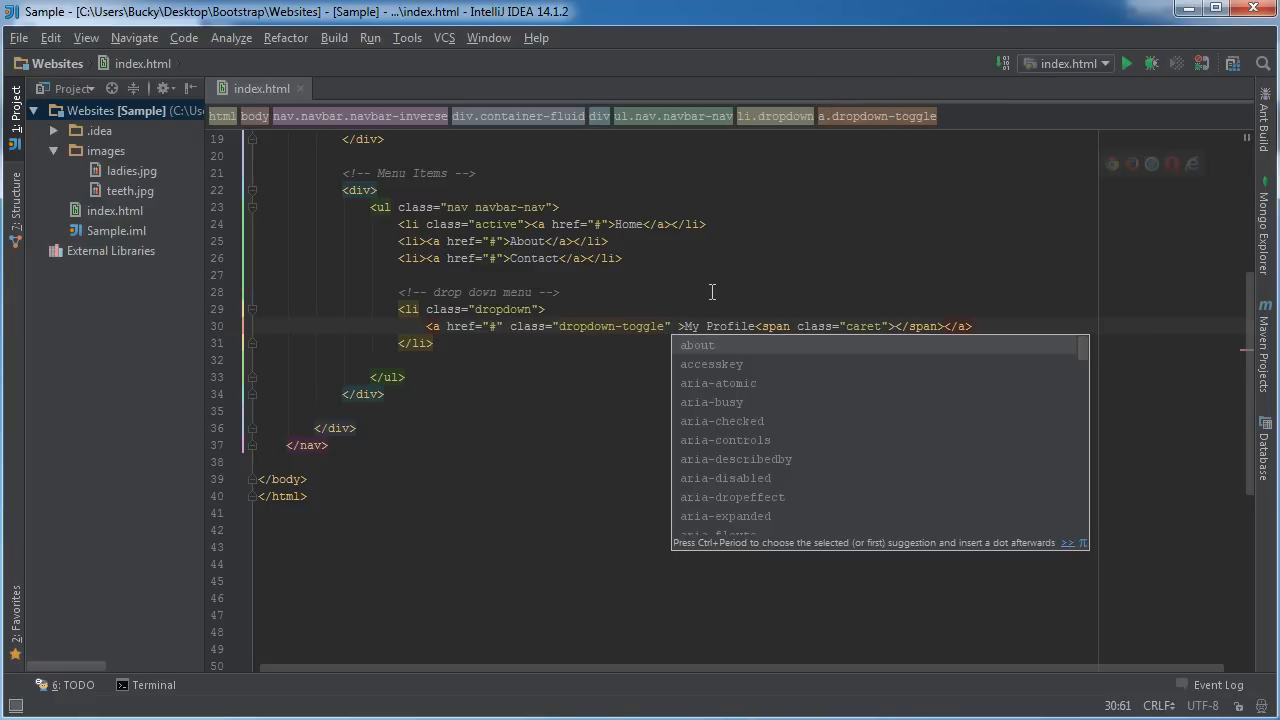
{"action": "type", "text": "data-toggle=\"dropdown"}
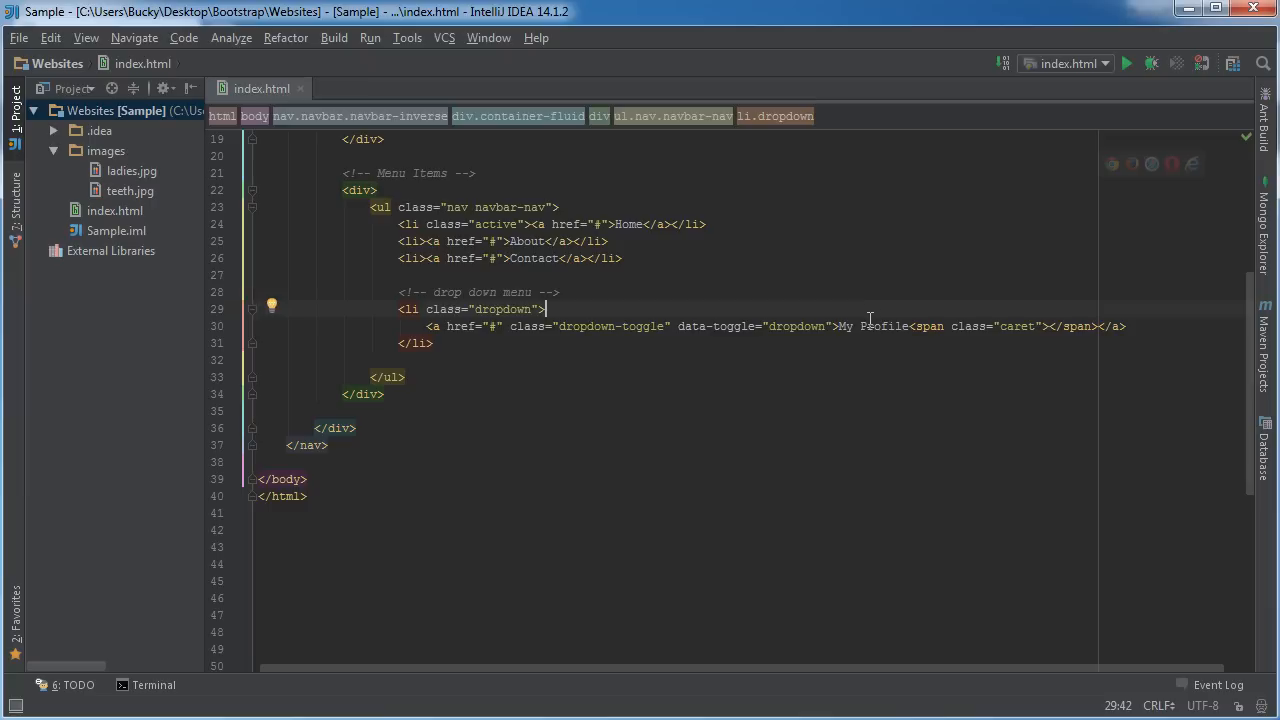
{"action": "mouse_move", "coordinate": [760, 320]}
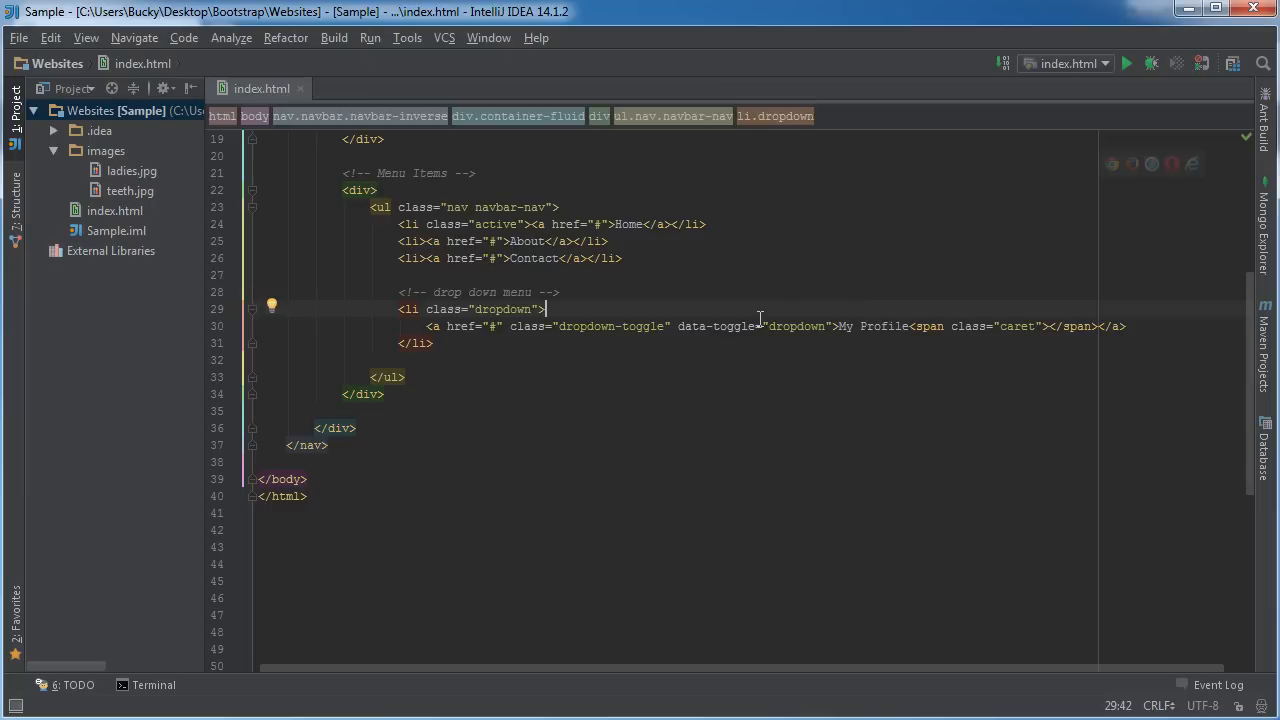
{"action": "mouse_move", "coordinate": [1098, 326]}
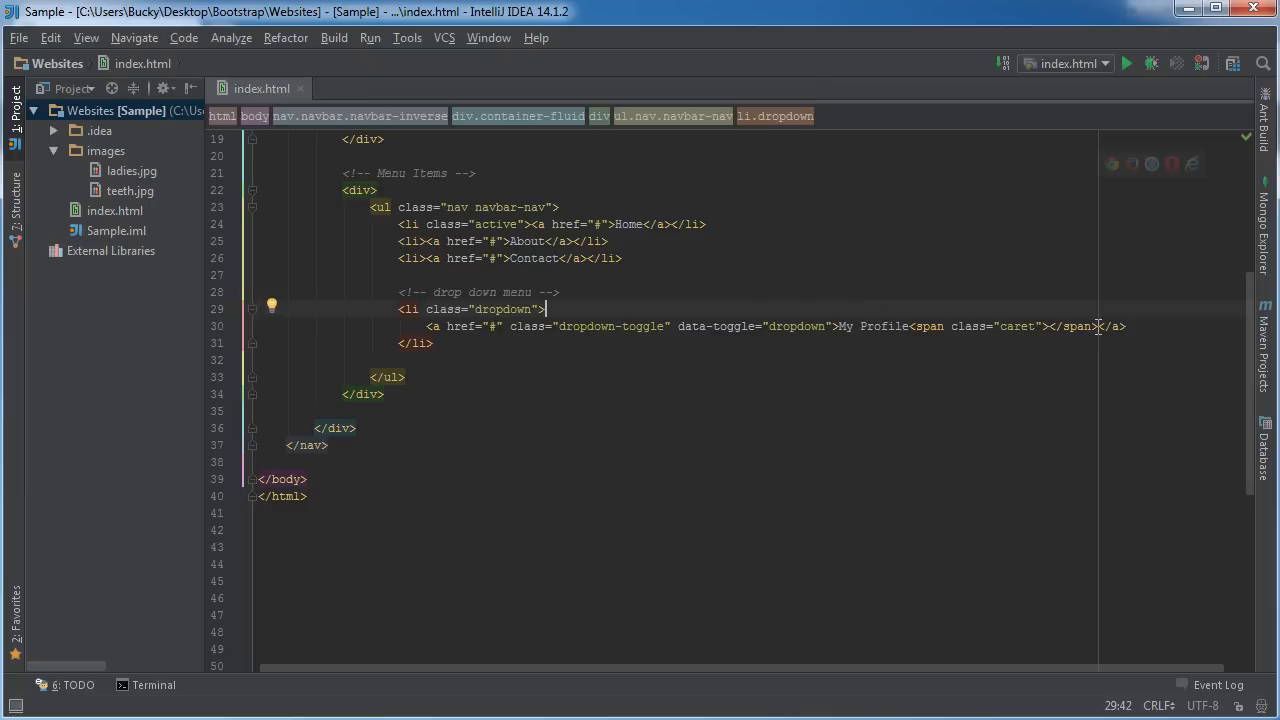
{"action": "mouse_move", "coordinate": [1142, 332]}
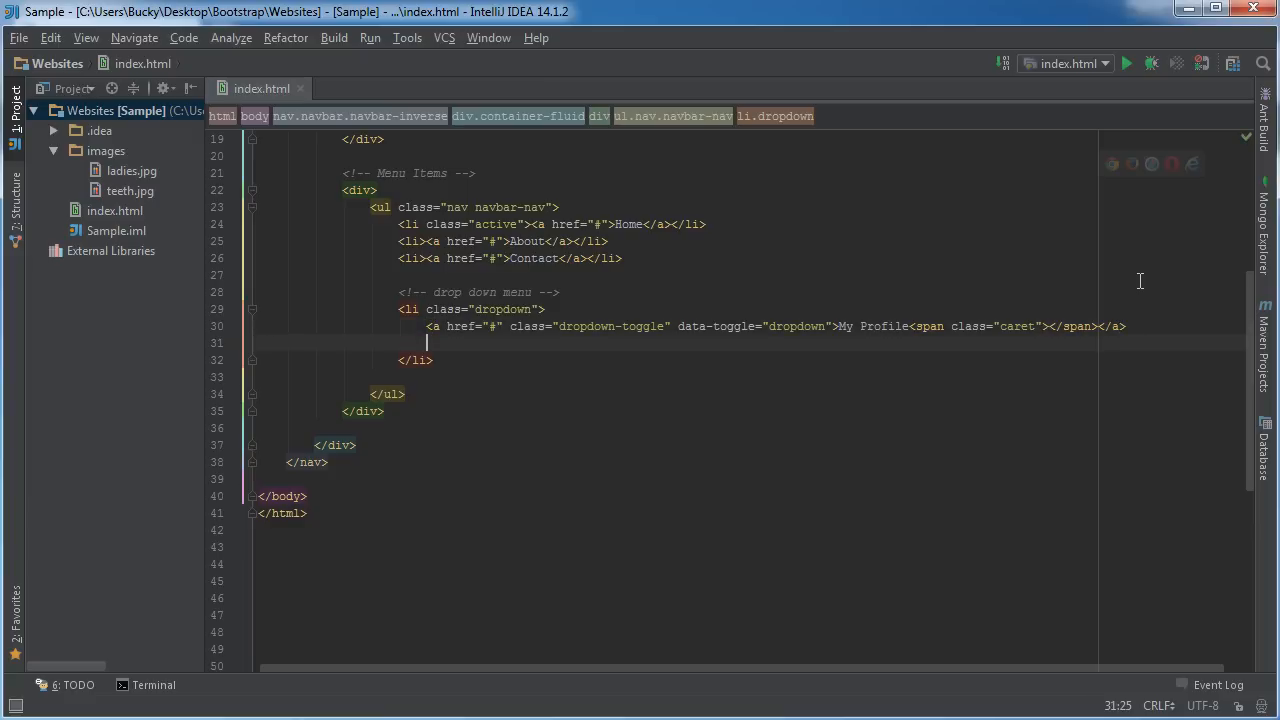
Add a <ul class="dropdown-menu"> list inside li.dropdown.
{"action": "type", "text": "<ul>"}
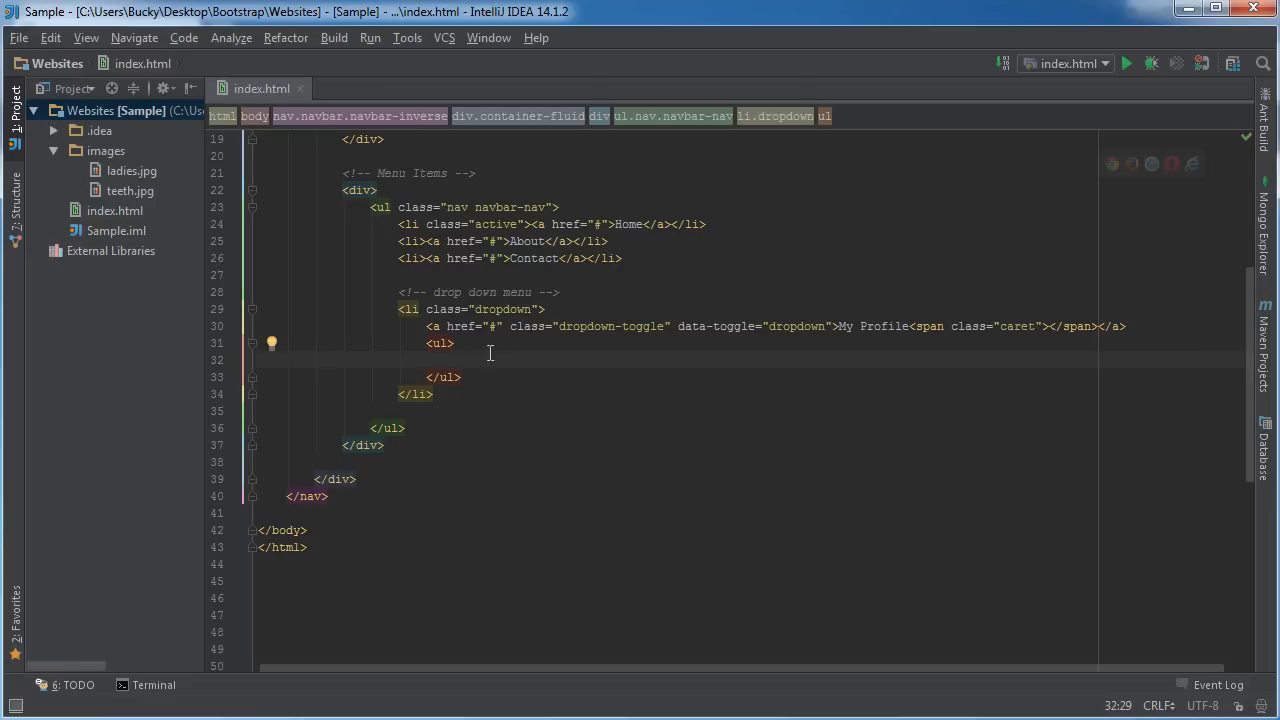
{"action": "mouse_move", "coordinate": [450, 345]}
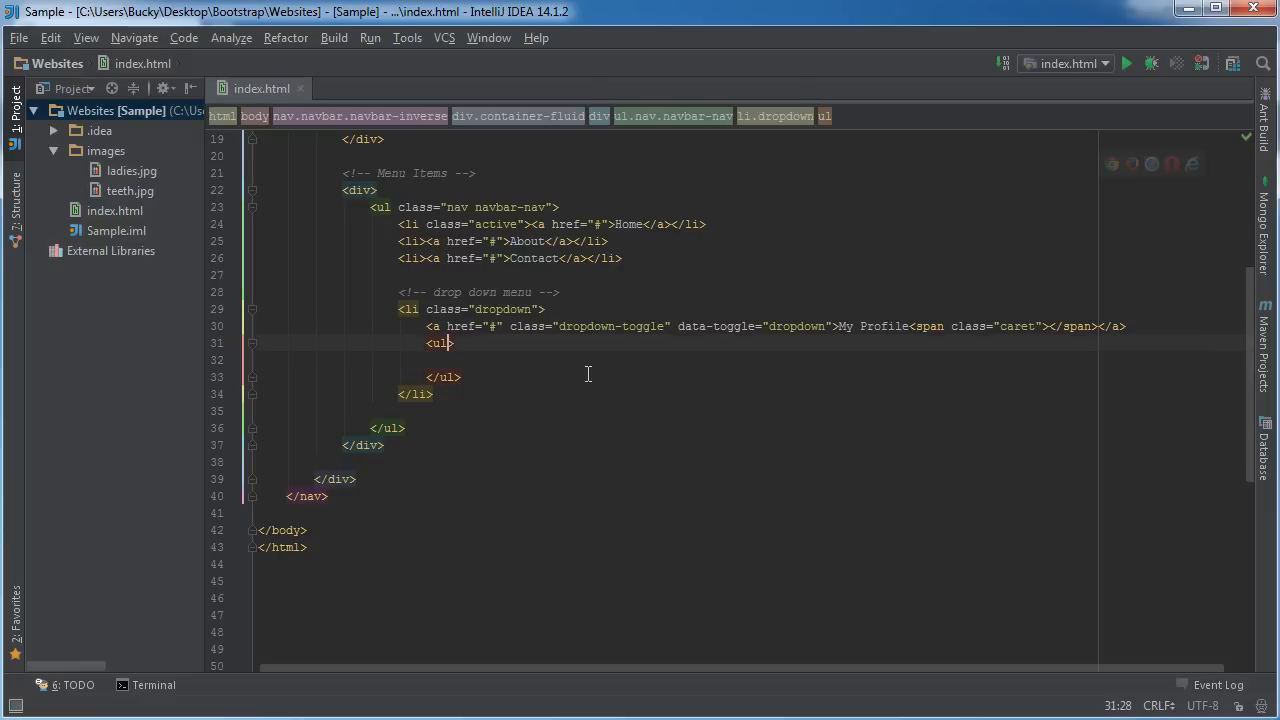
{"action": "type", "text": "class=\"\""}
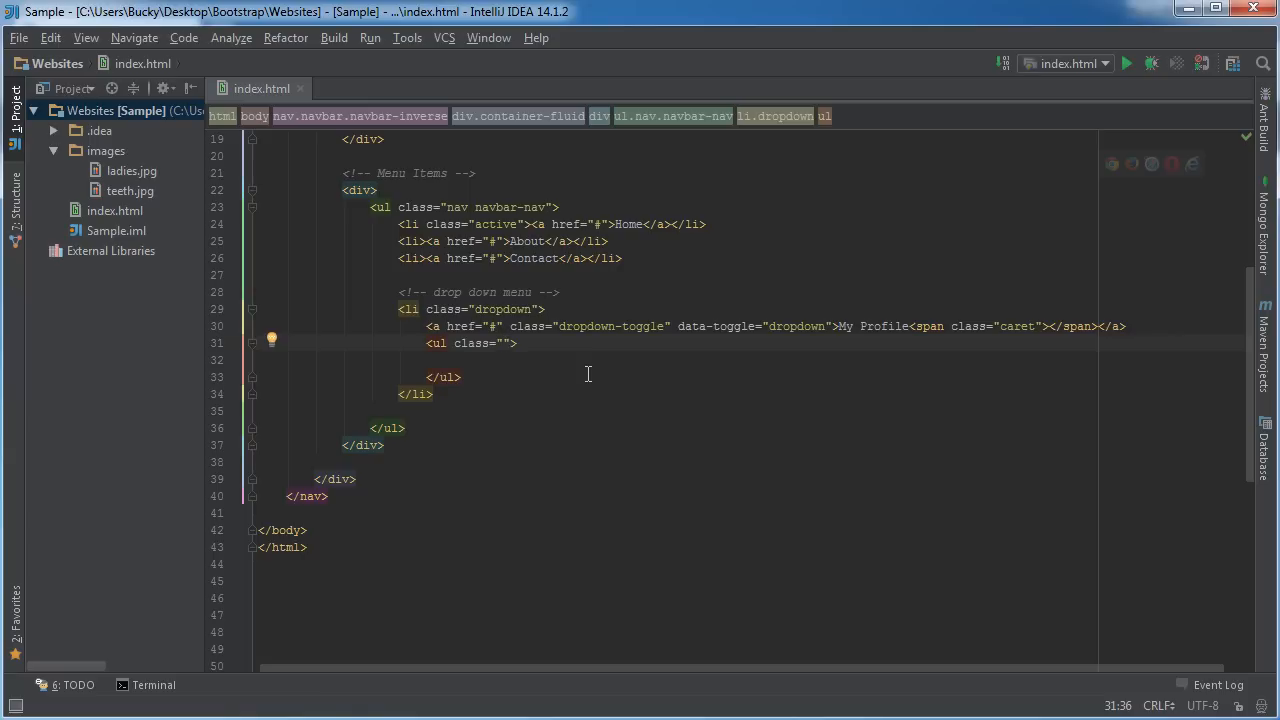
{"action": "type", "text": "drop"}
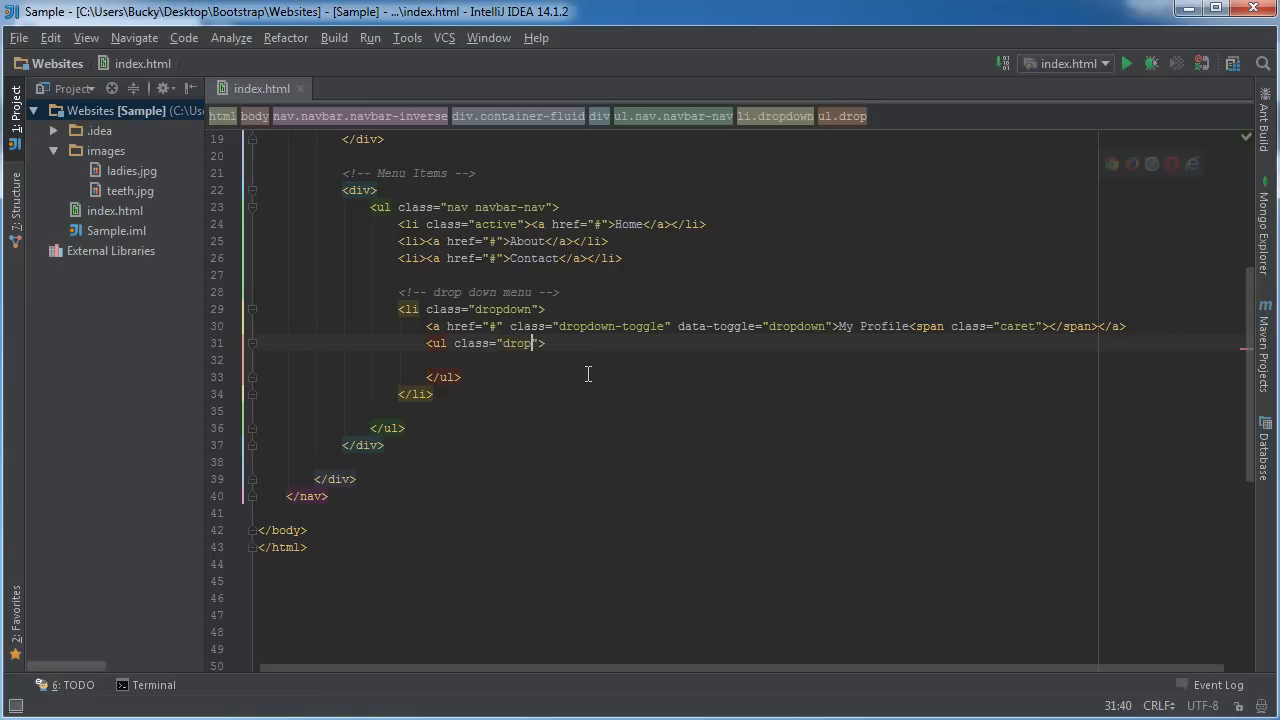
{"action": "type", "text": "-menu"}
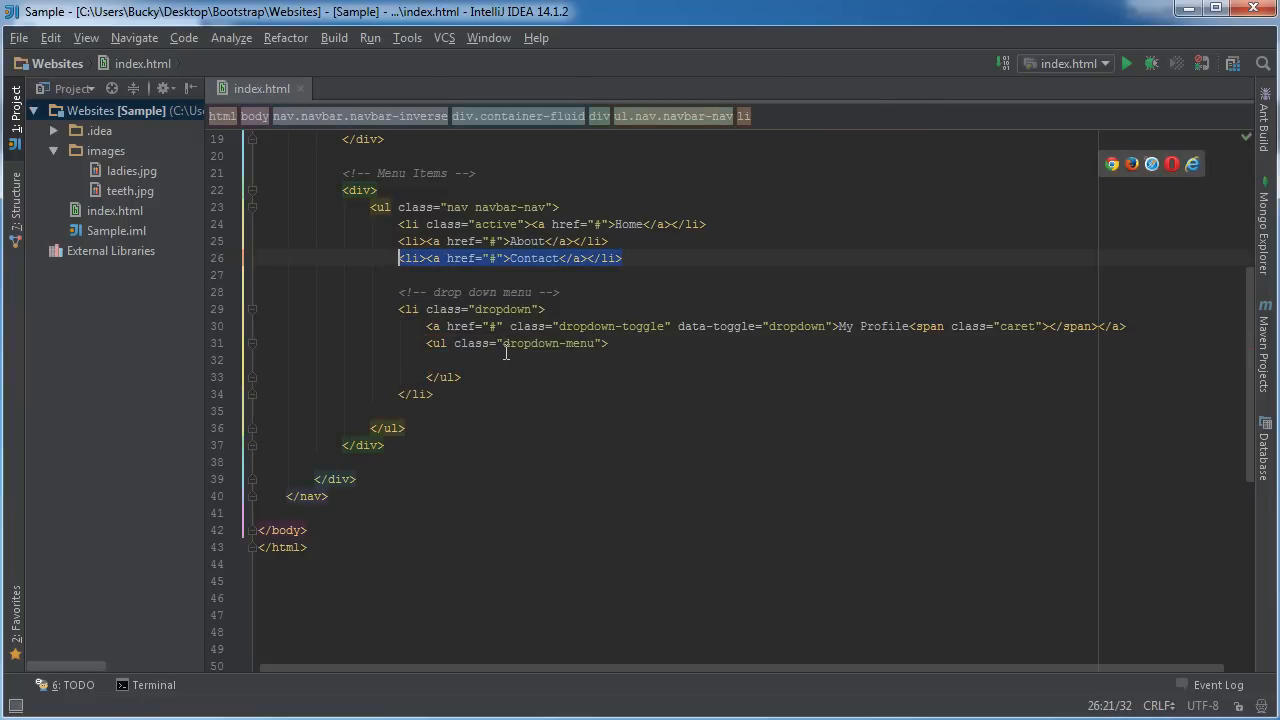
Paste three copied <li> links and rename them friends, Photos and Settings.
{"action": "type", "text": "<li><a href=\"#\">Contact</a></li>"}
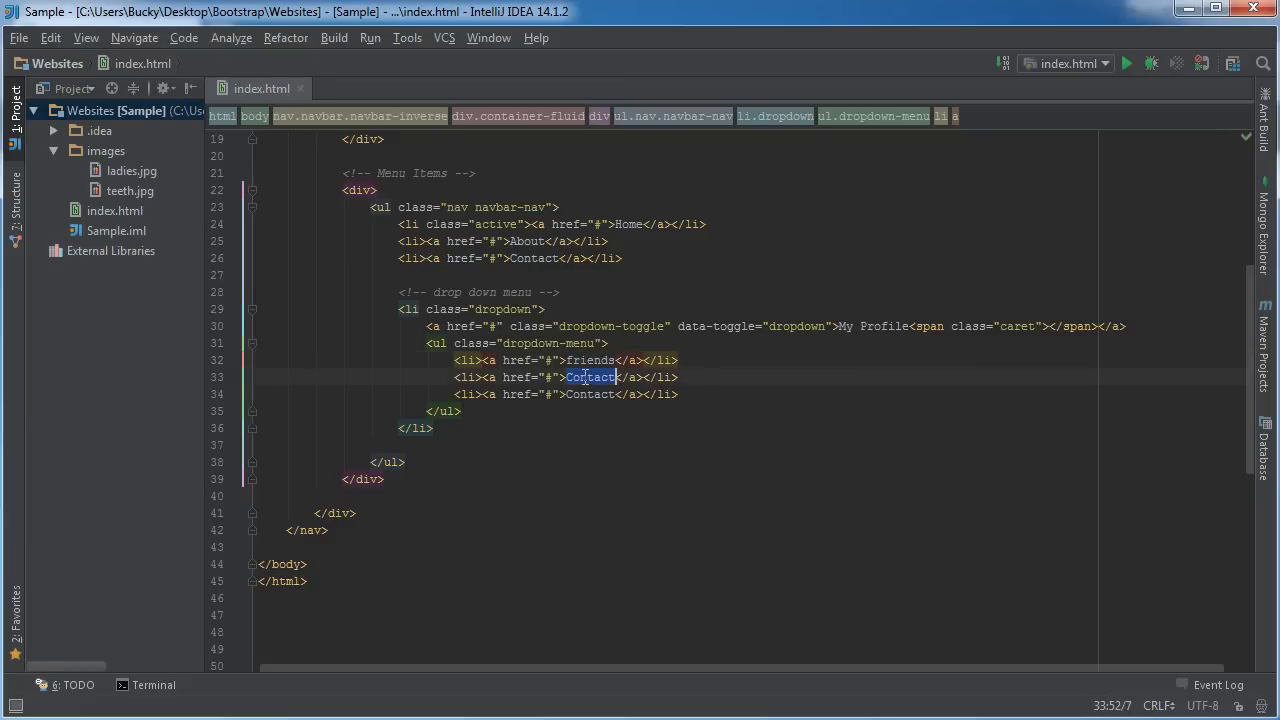
{"action": "type", "text": "Photos"}
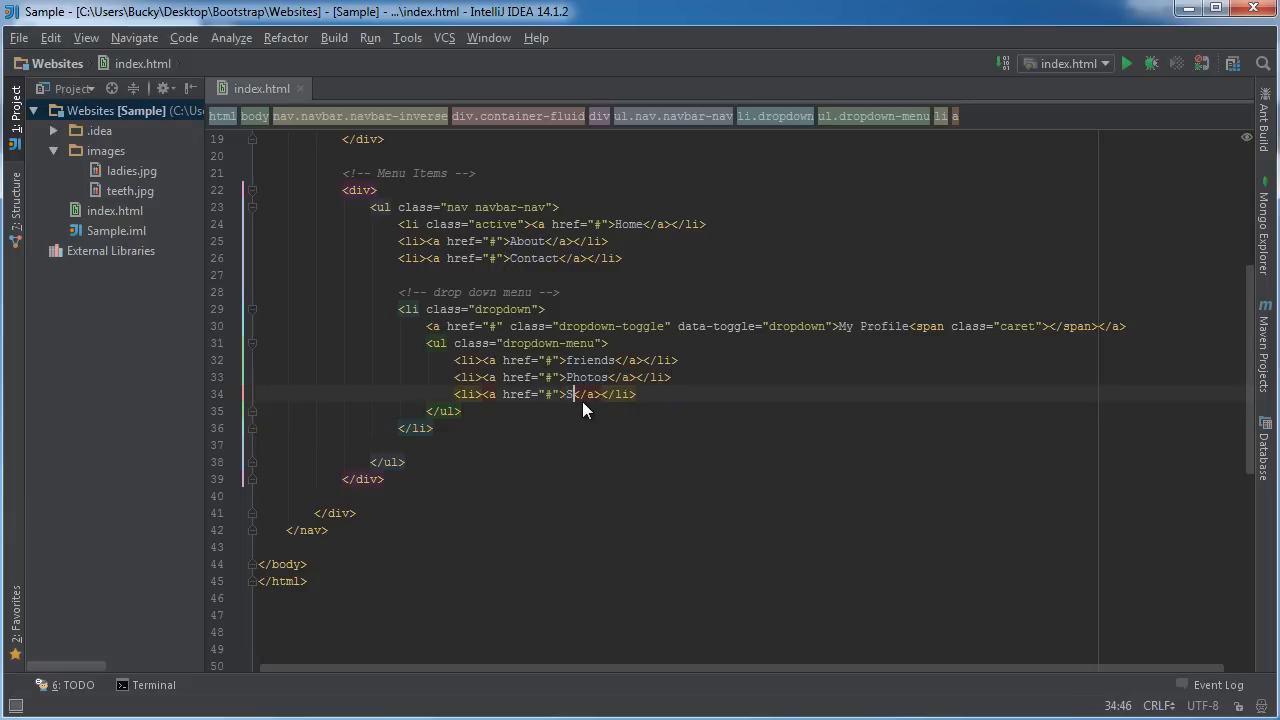
{"action": "type", "text": "ettings"}
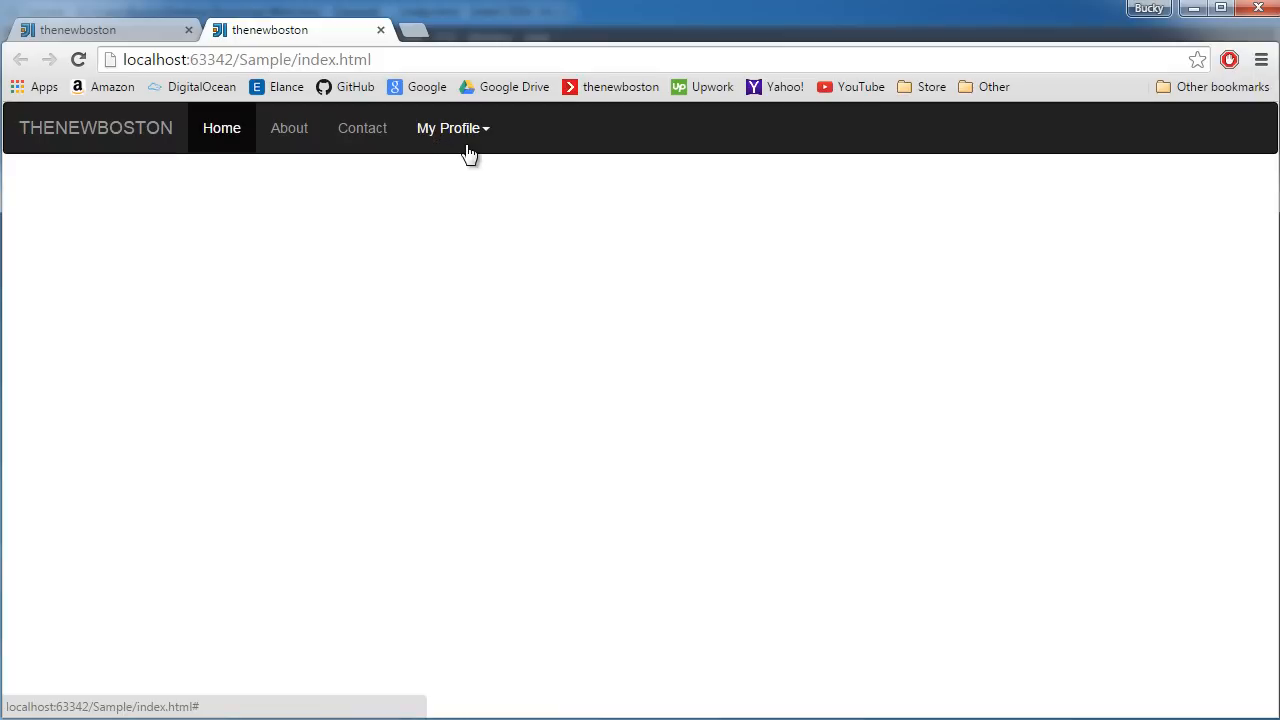
{"action": "mouse_move", "coordinate": [482, 135]}
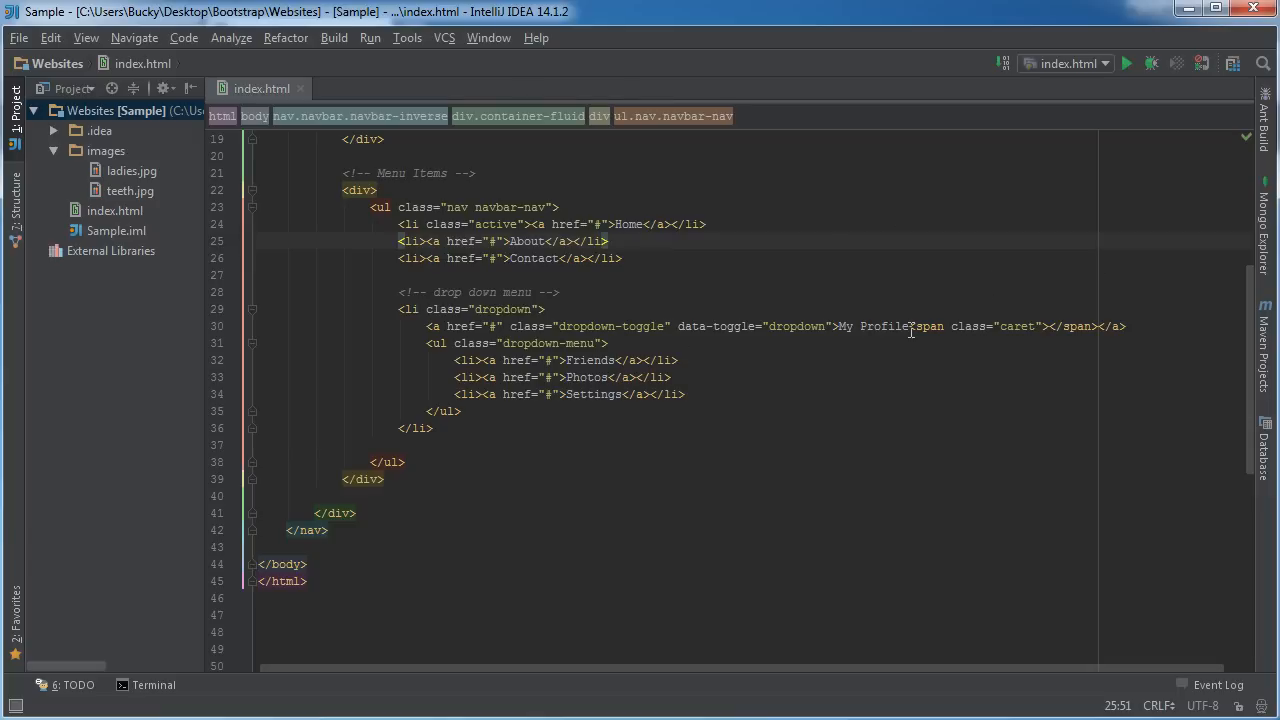
{"action": "left_click", "coordinate": [913, 326]}
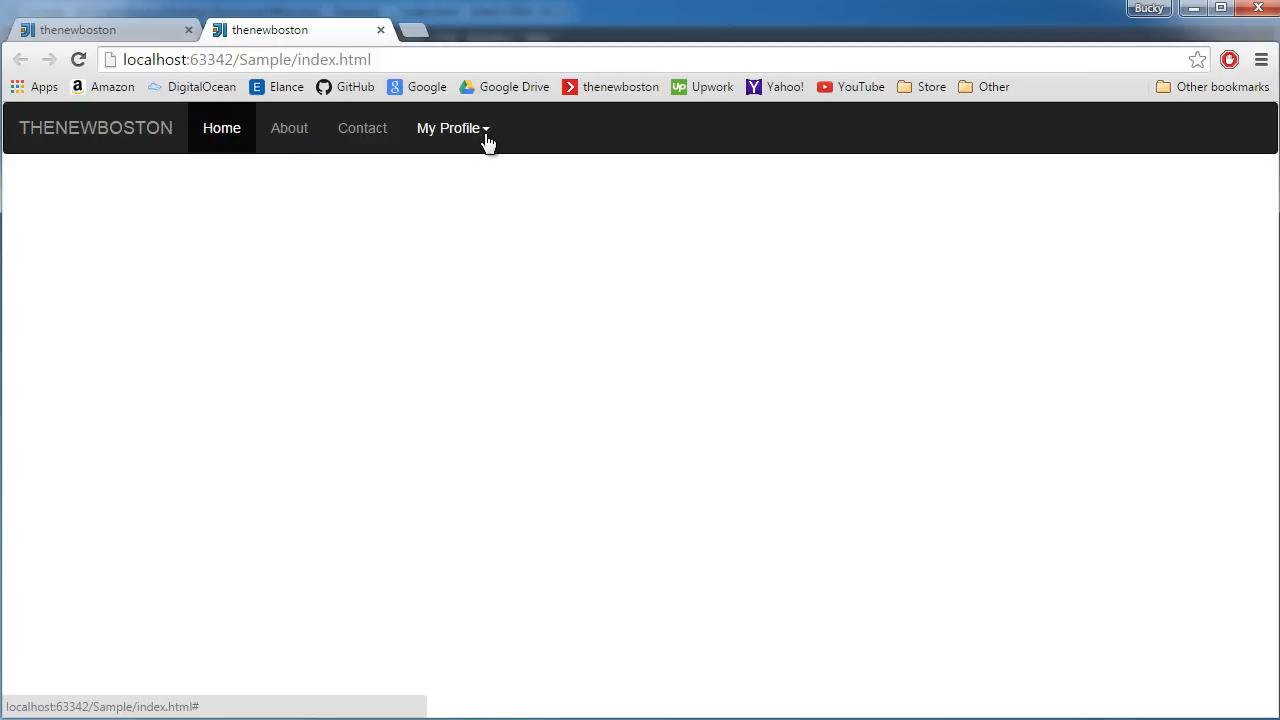
{"action": "mouse_move", "coordinate": [631, 202]}
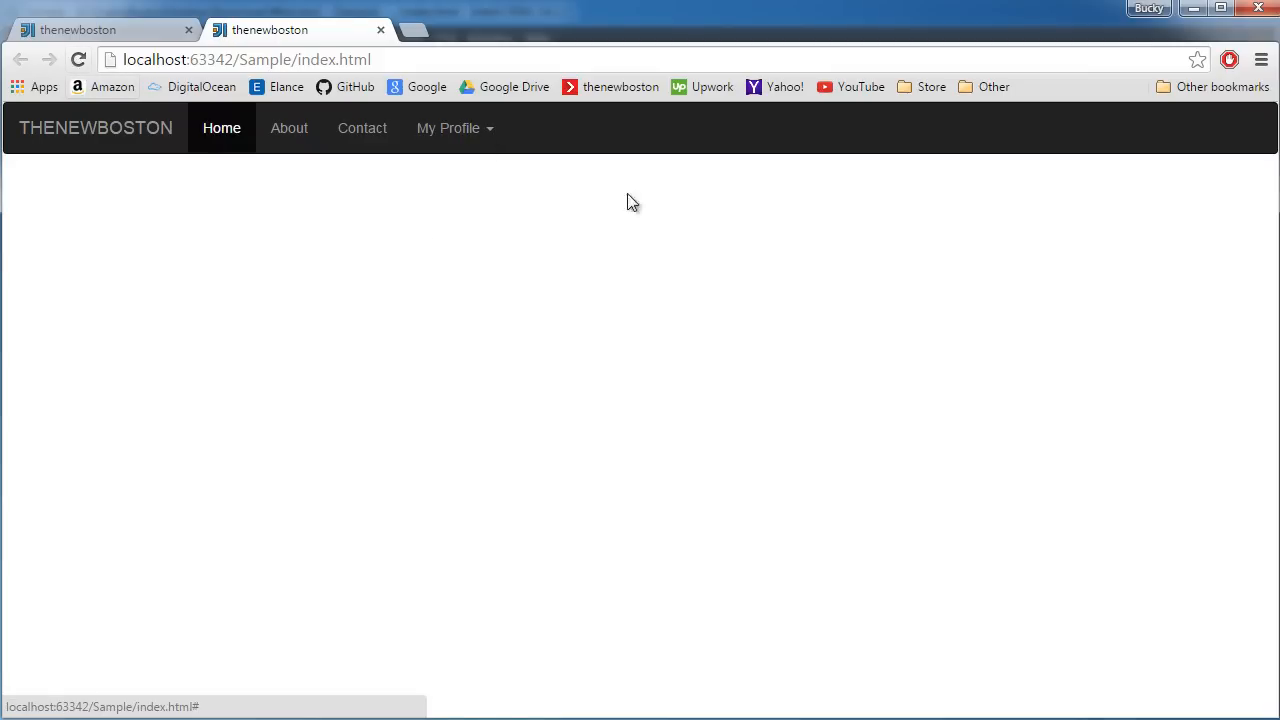
{"action": "mouse_move", "coordinate": [490, 140]}
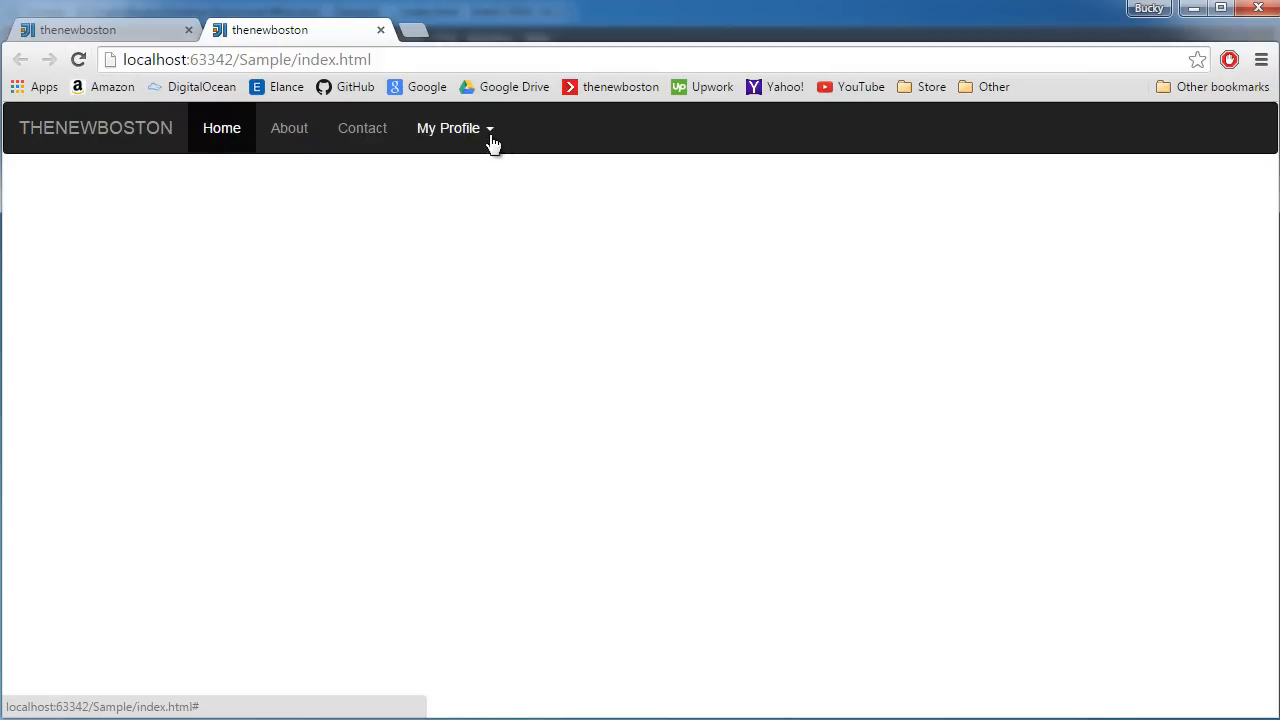
{"action": "left_click", "coordinate": [449, 128]}
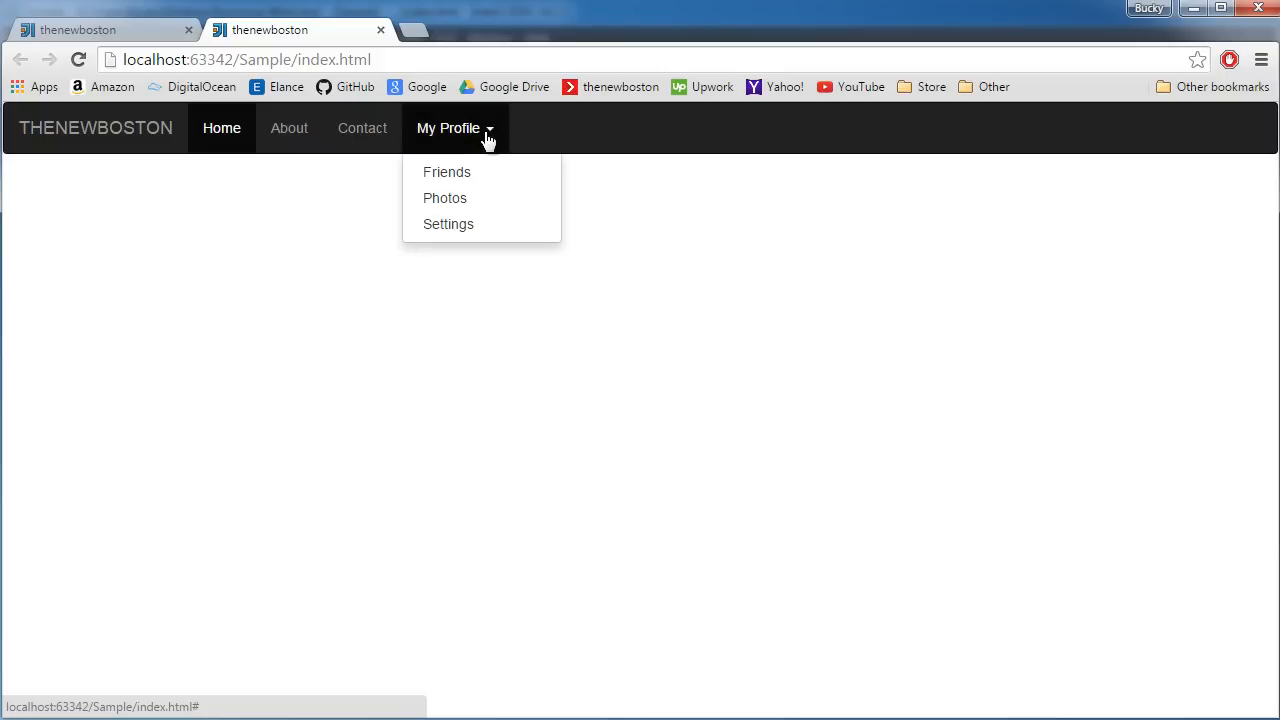
{"action": "mouse_move", "coordinate": [473, 171]}
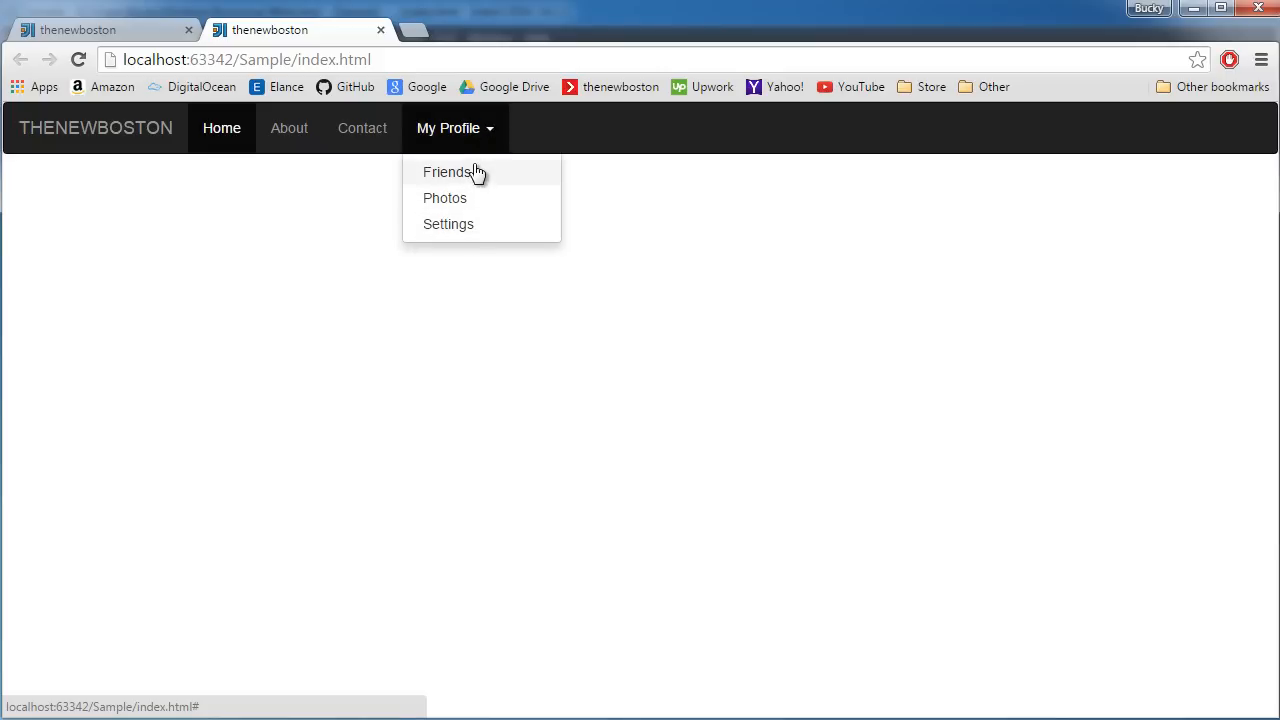
{"action": "mouse_move", "coordinate": [485, 173]}
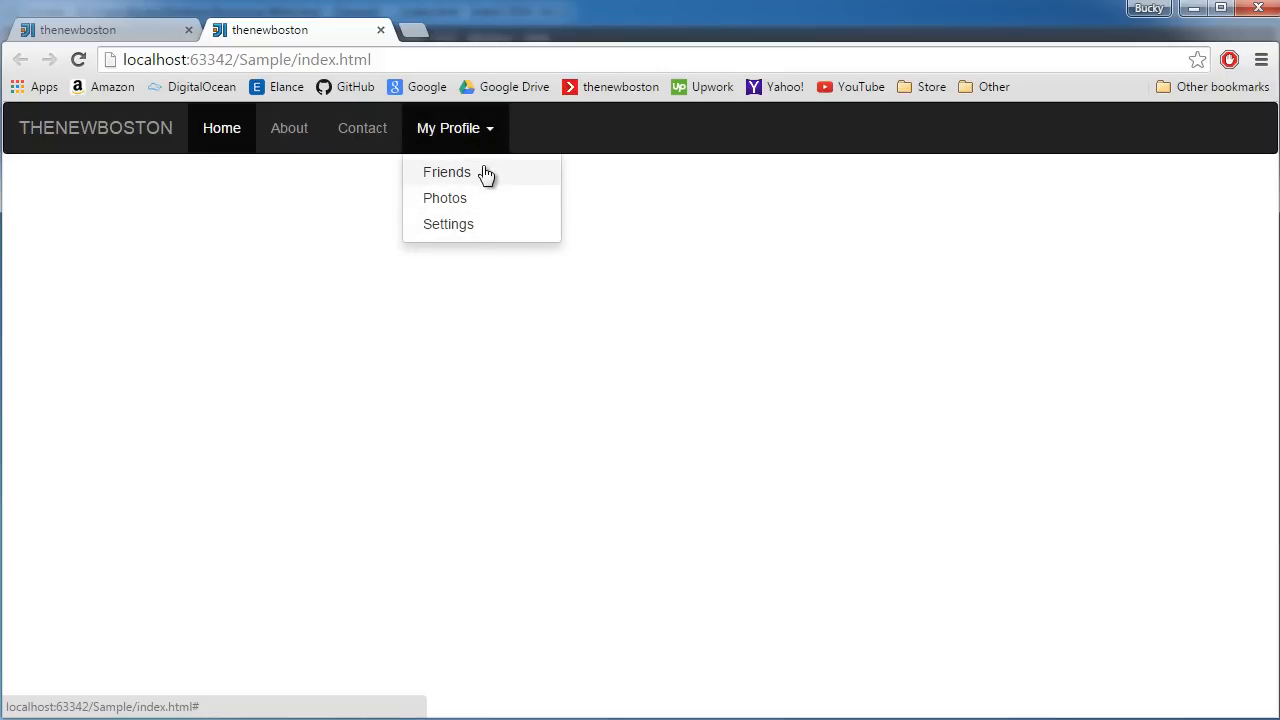
{"action": "mouse_move", "coordinate": [785, 310]}
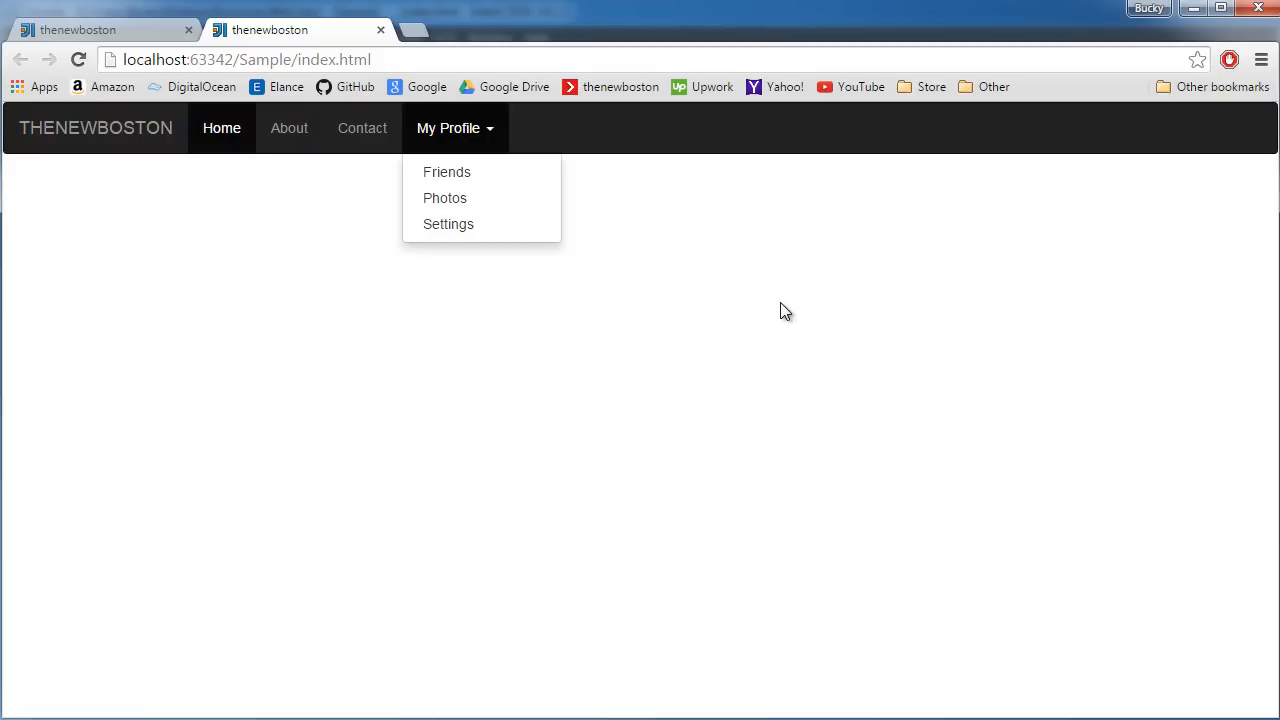
{"action": "left_click", "coordinate": [746, 278]}
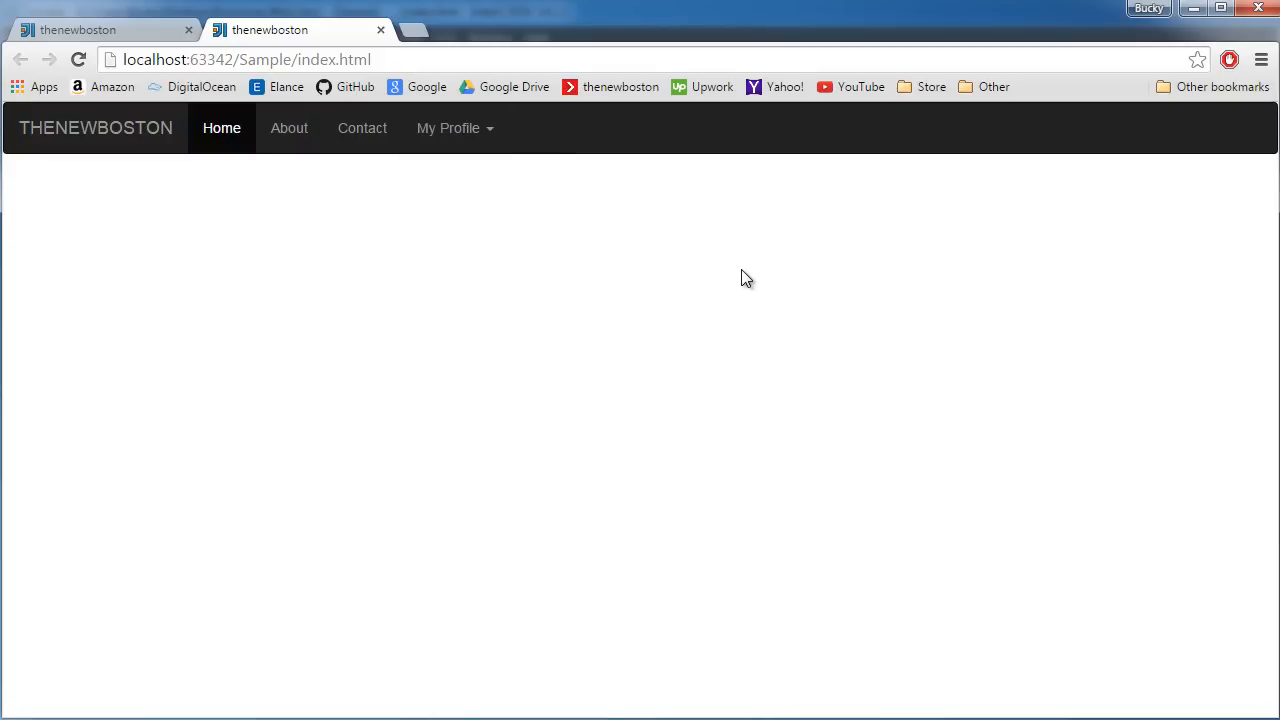
{"action": "mouse_move", "coordinate": [728, 318]}
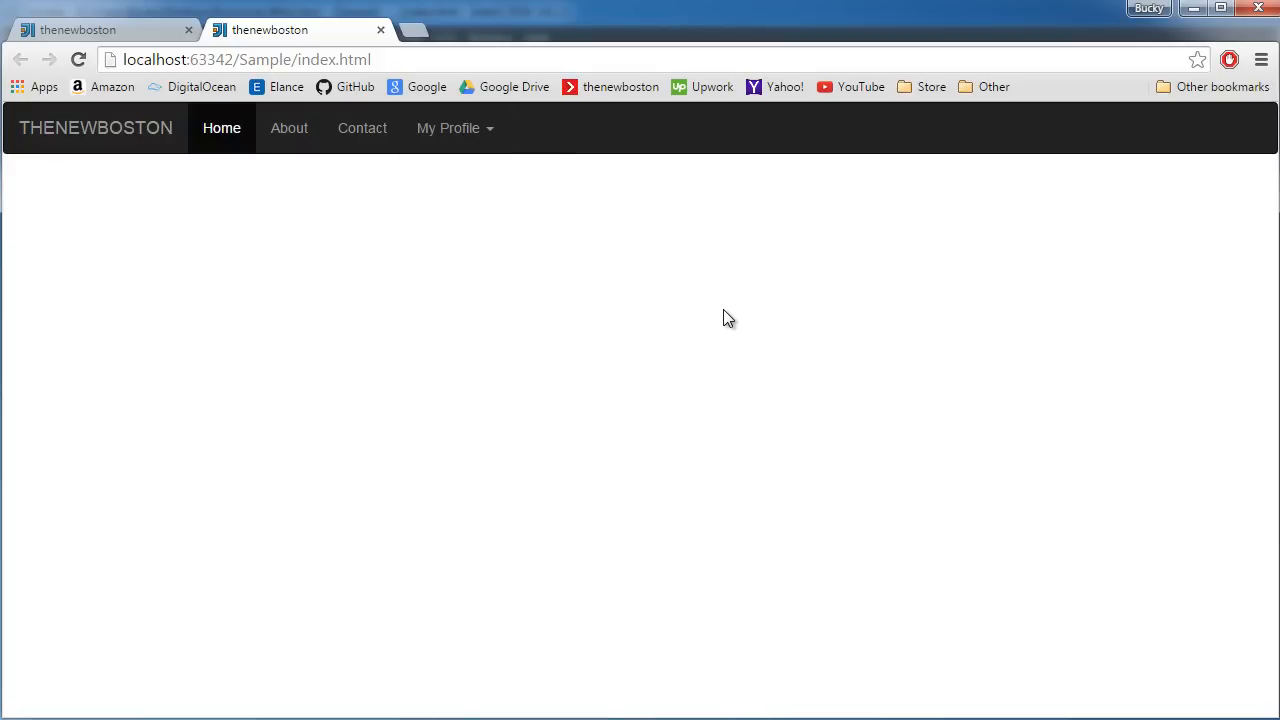
{"action": "mouse_move", "coordinate": [813, 259]}
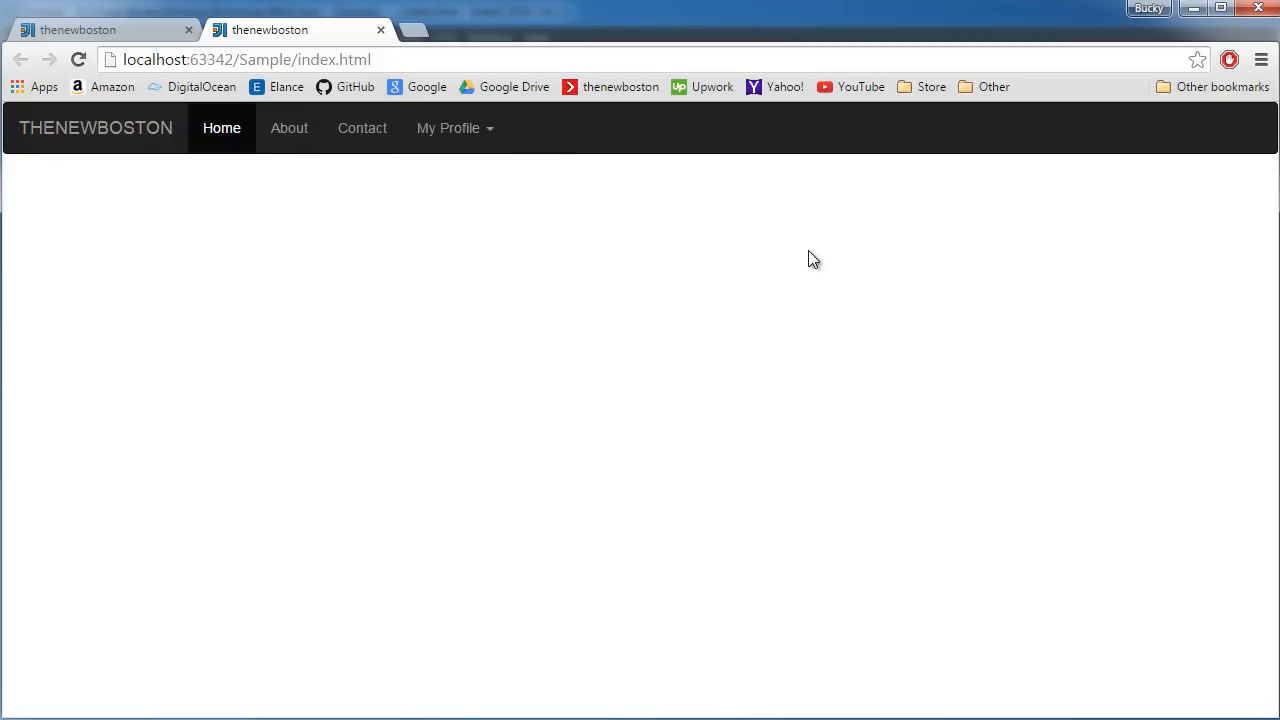
{"action": "mouse_move", "coordinate": [1230, 139]}
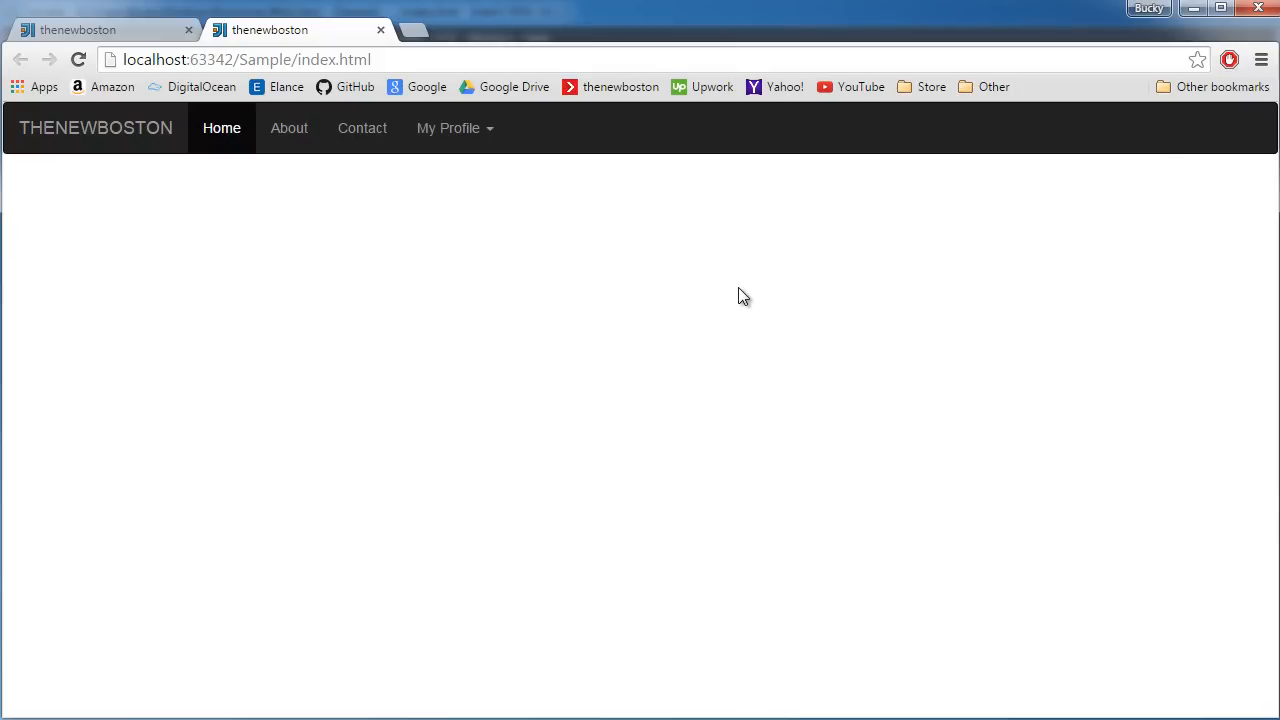
{"action": "mouse_move", "coordinate": [640, 296]}
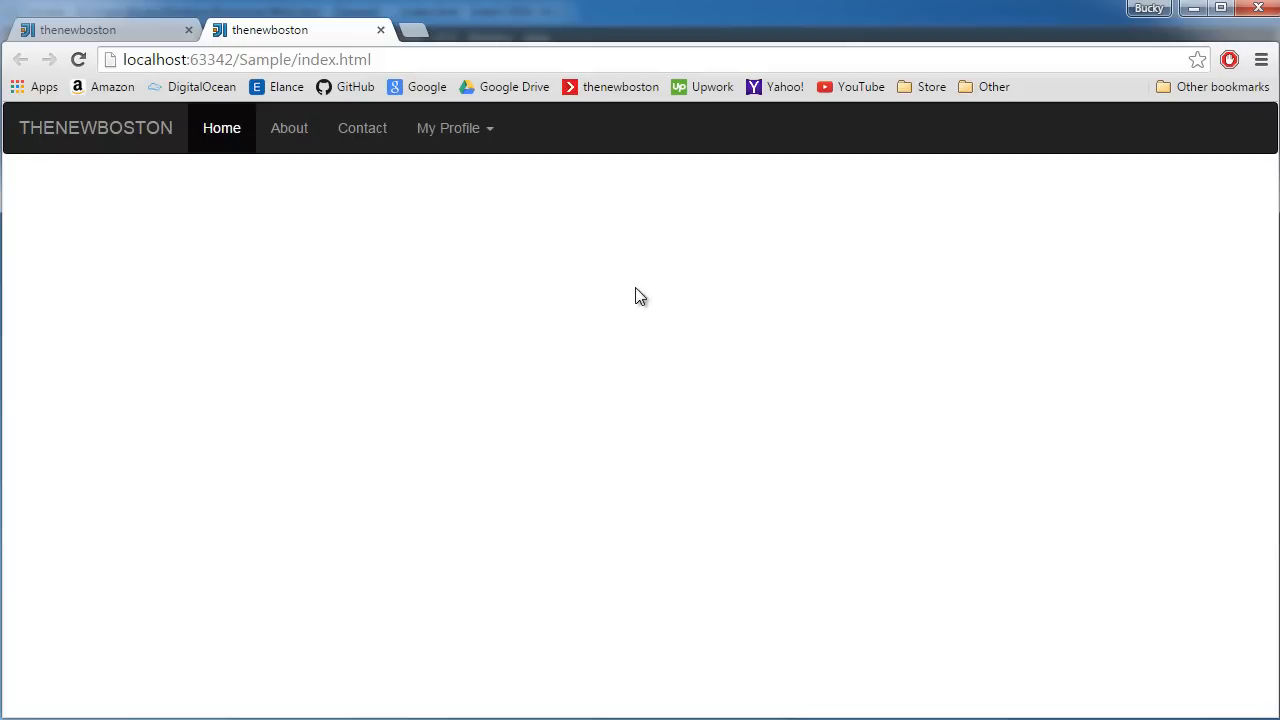
{"action": "mouse_move", "coordinate": [1145, 127]}
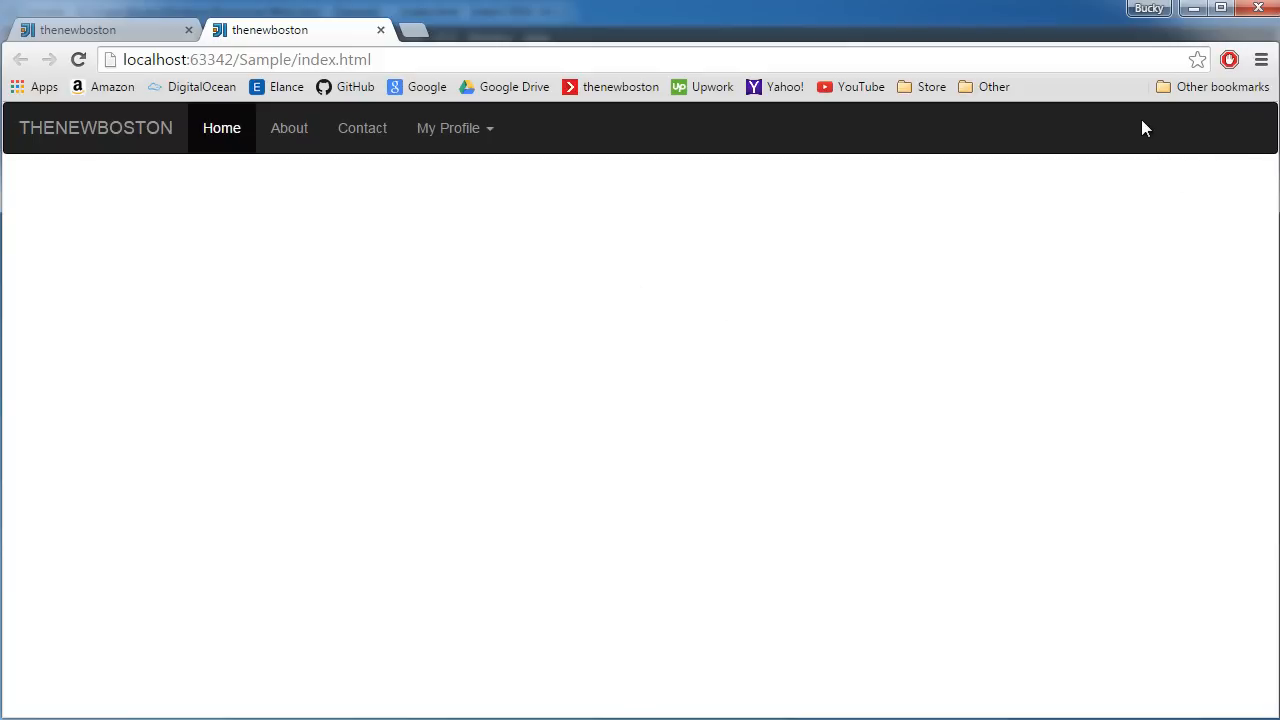
{"action": "mouse_move", "coordinate": [1113, 140]}
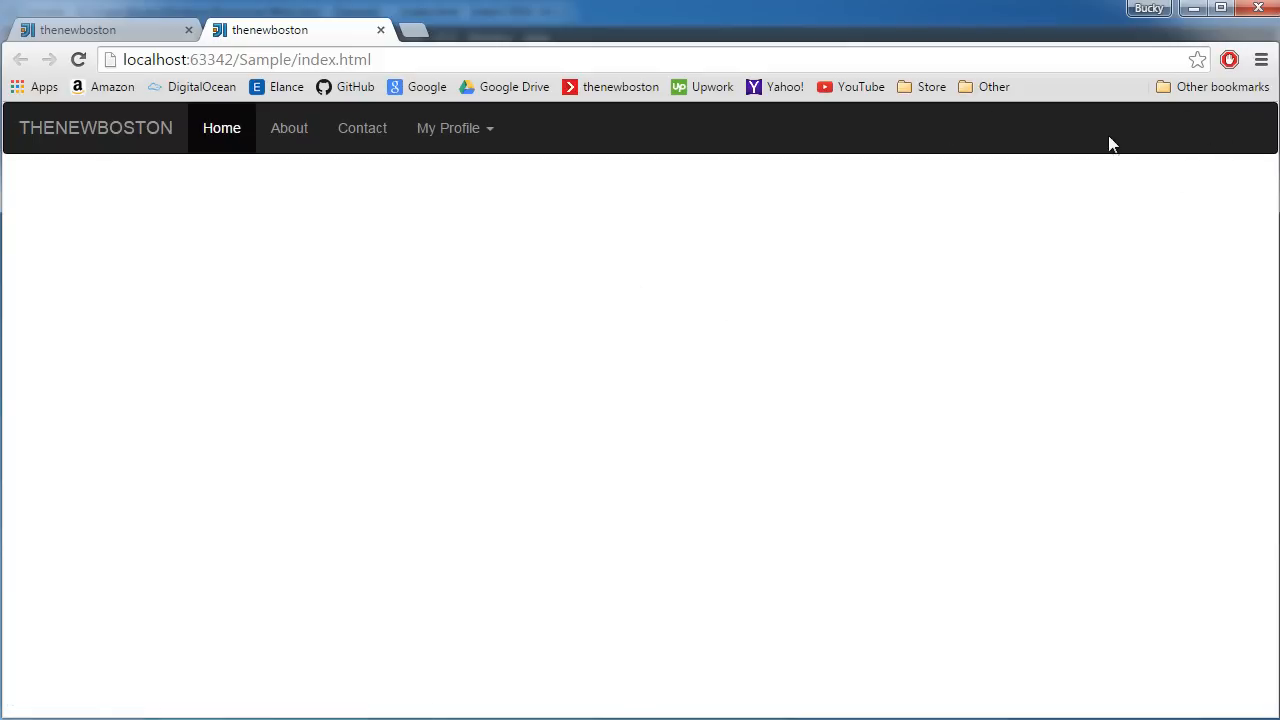
{"action": "mouse_move", "coordinate": [178, 128]}
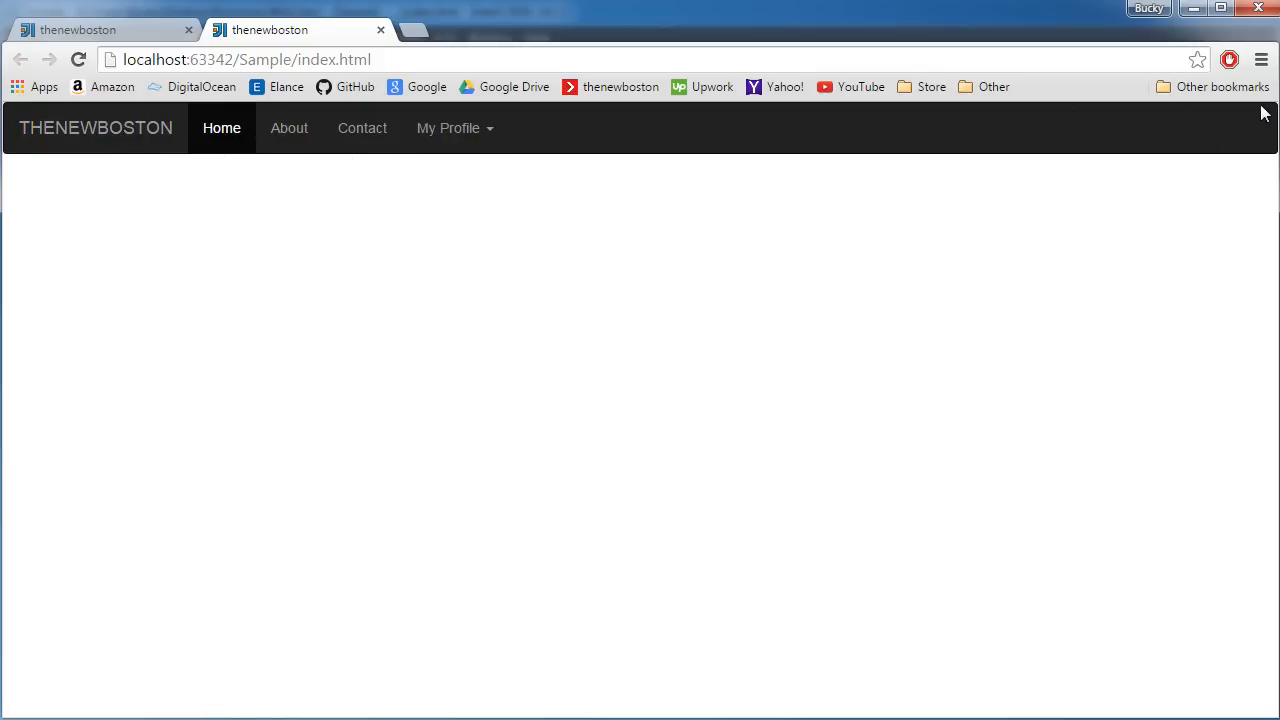
{"action": "mouse_move", "coordinate": [47, 697]}
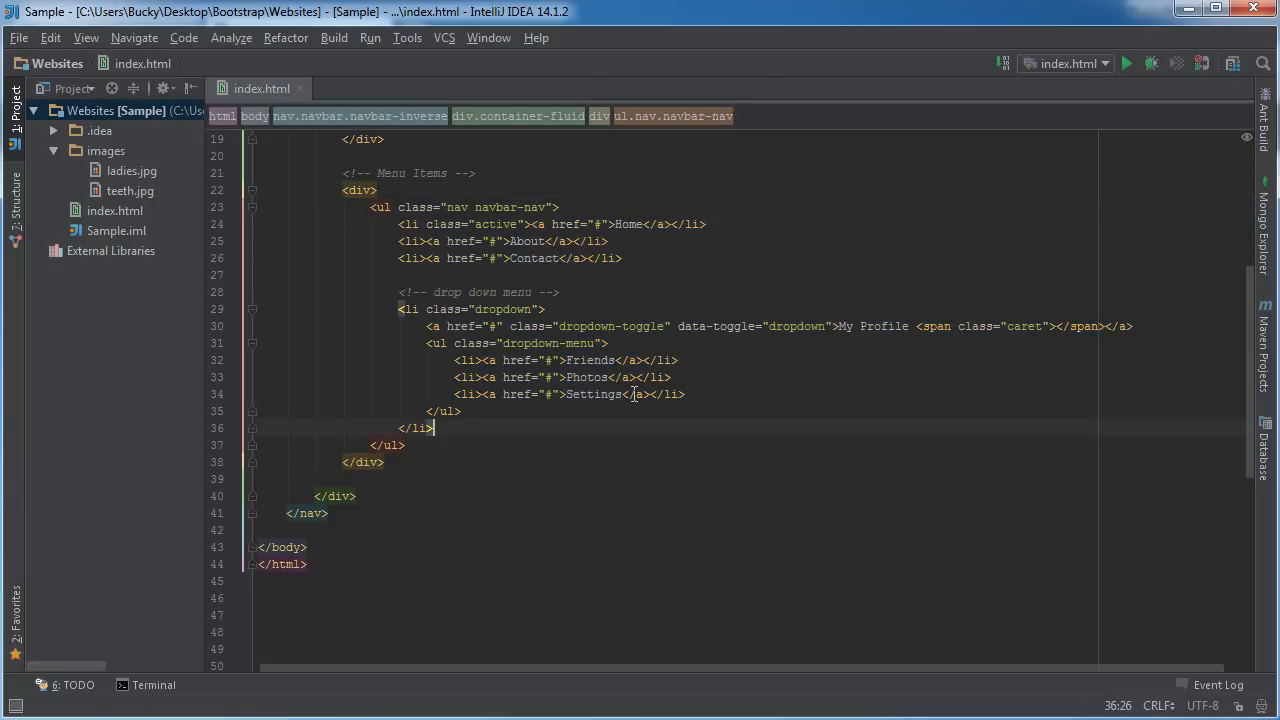
Add a <!--right align --> comment on a new line after the menu list.
{"action": "key", "text": "Enter"}
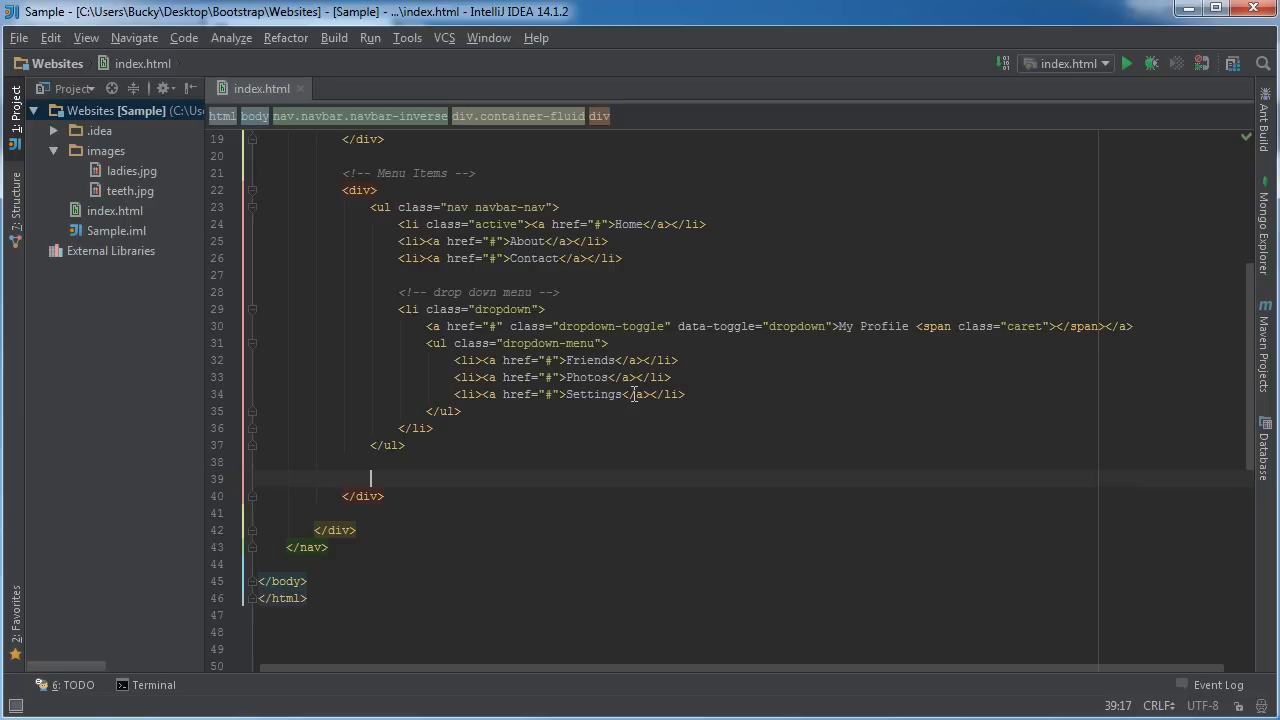
{"action": "type", "text": "<!"}
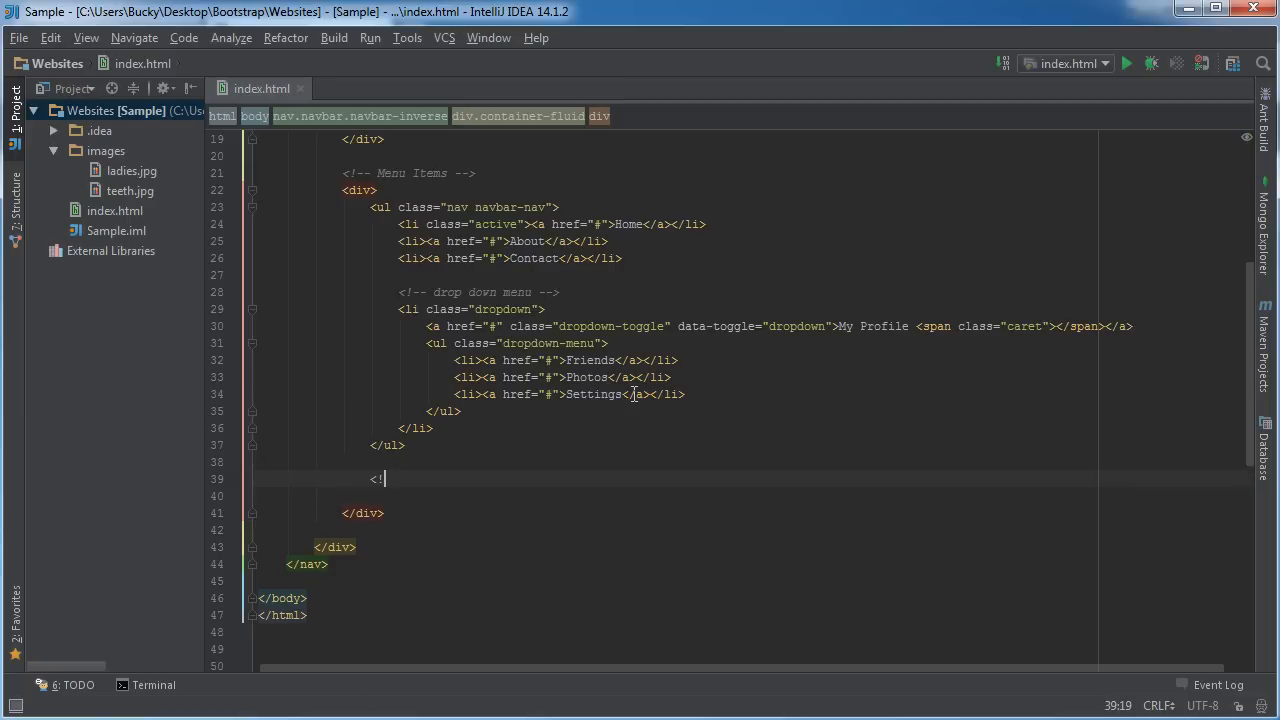
{"action": "type", "text": "--right s"}
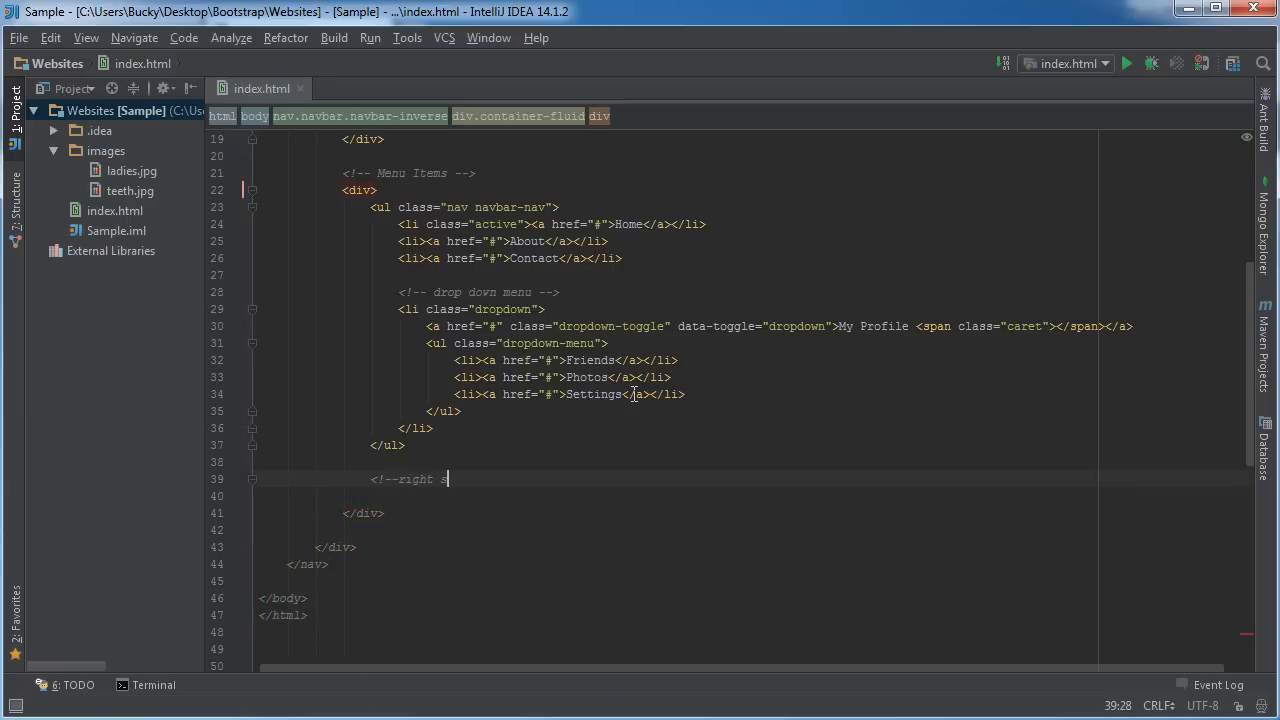
{"action": "key", "text": "BackSpace"}
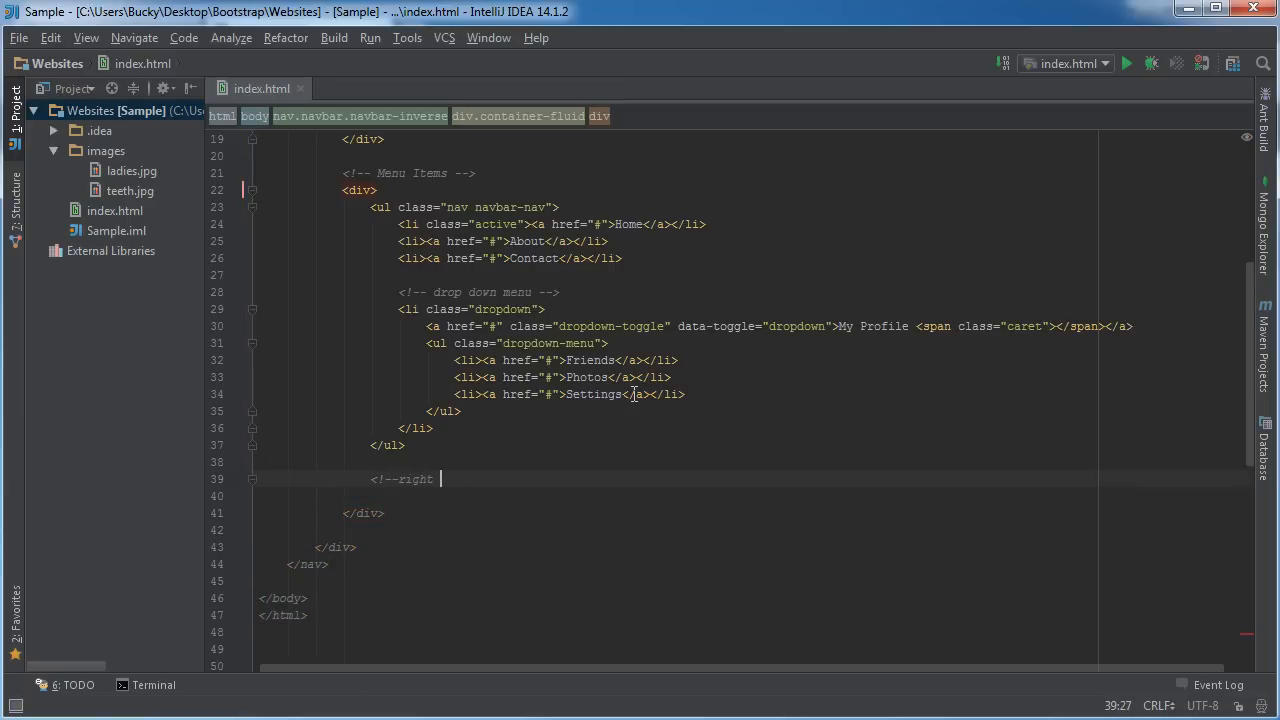
{"action": "type", "text": "align"}
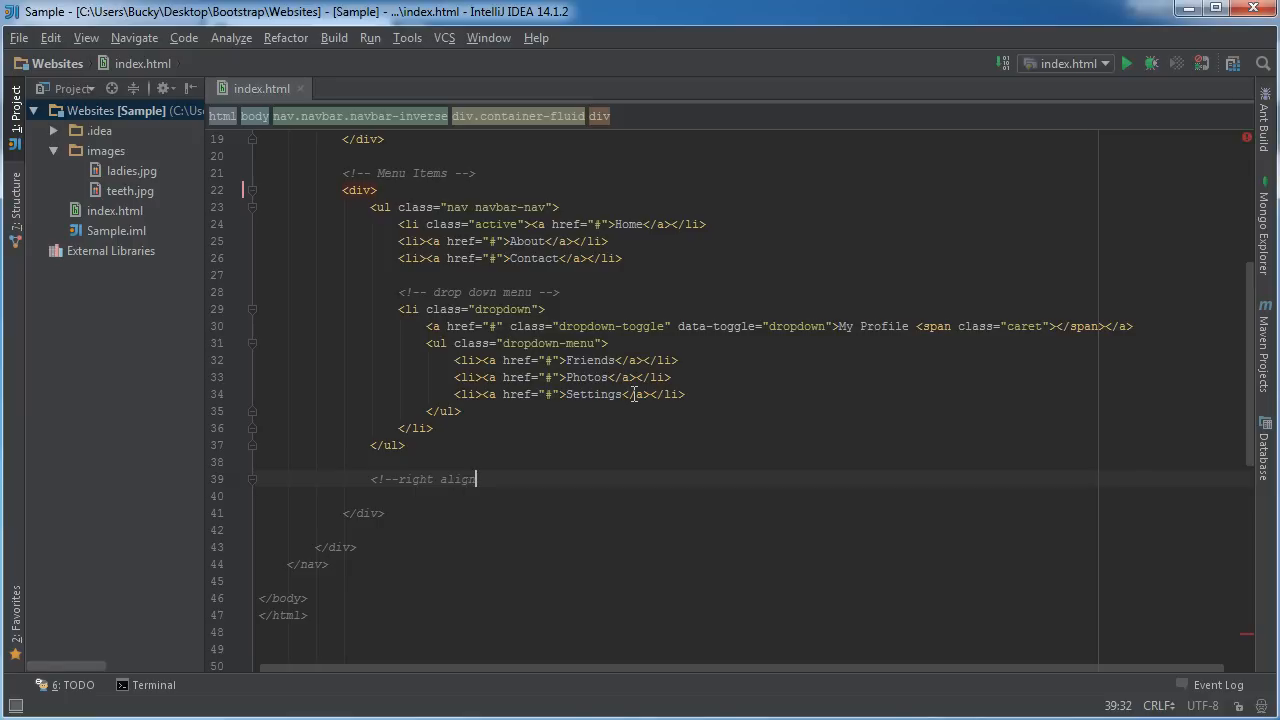
{"action": "key", "text": "Enter"}
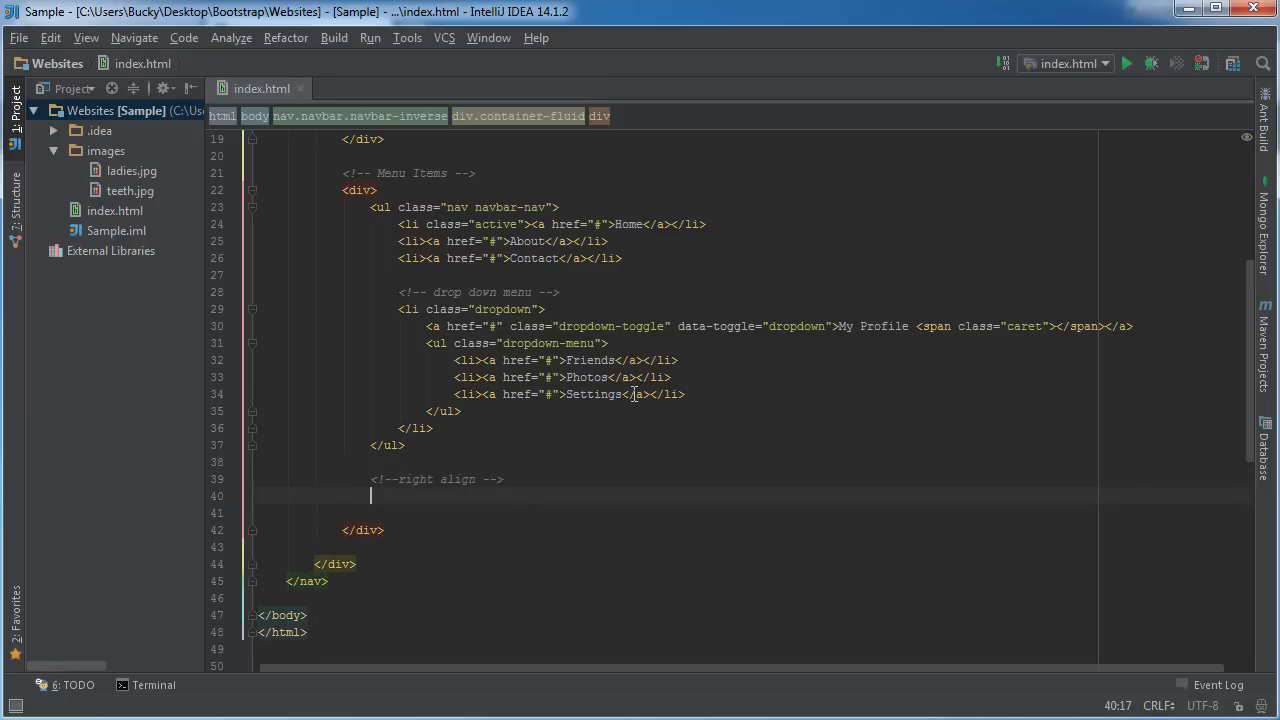
Add <ul class="nav navbar-nav navbar-right"> with a <li><a href="#">Logout</a></li> item.
{"action": "type", "text": "<ul"}
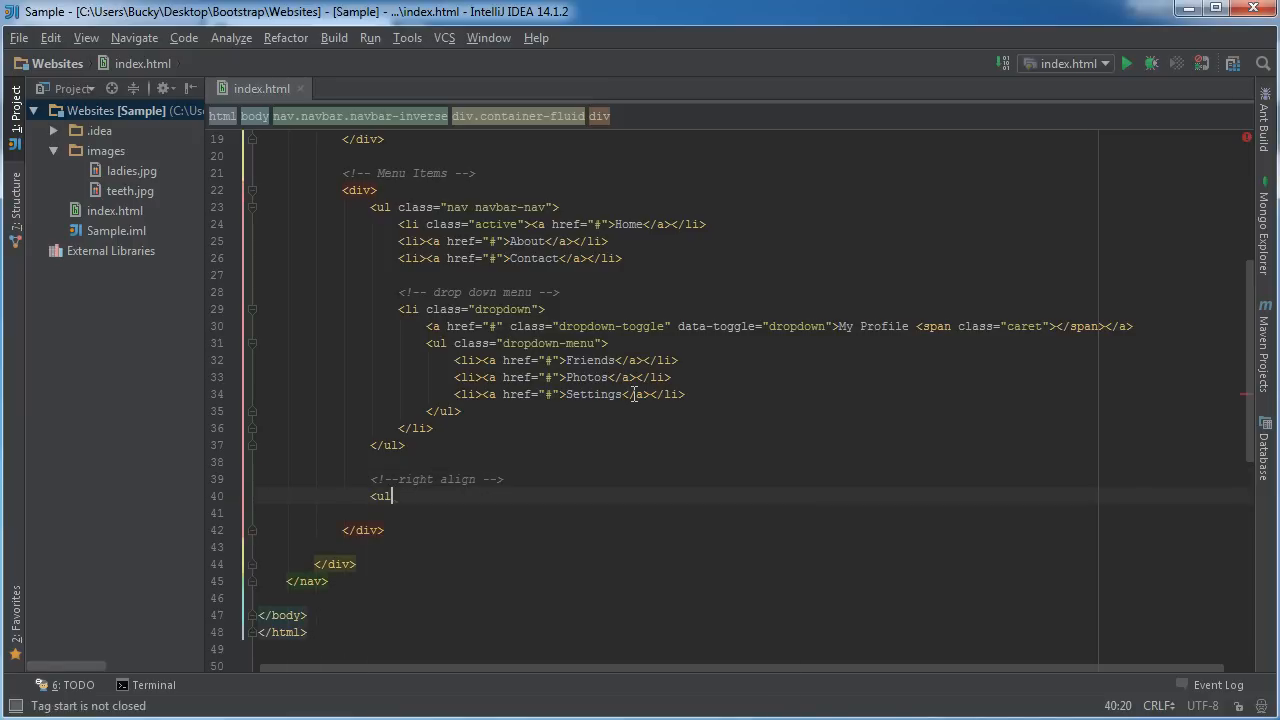
{"action": "type", "text": "class=\"\" ></ul>"}
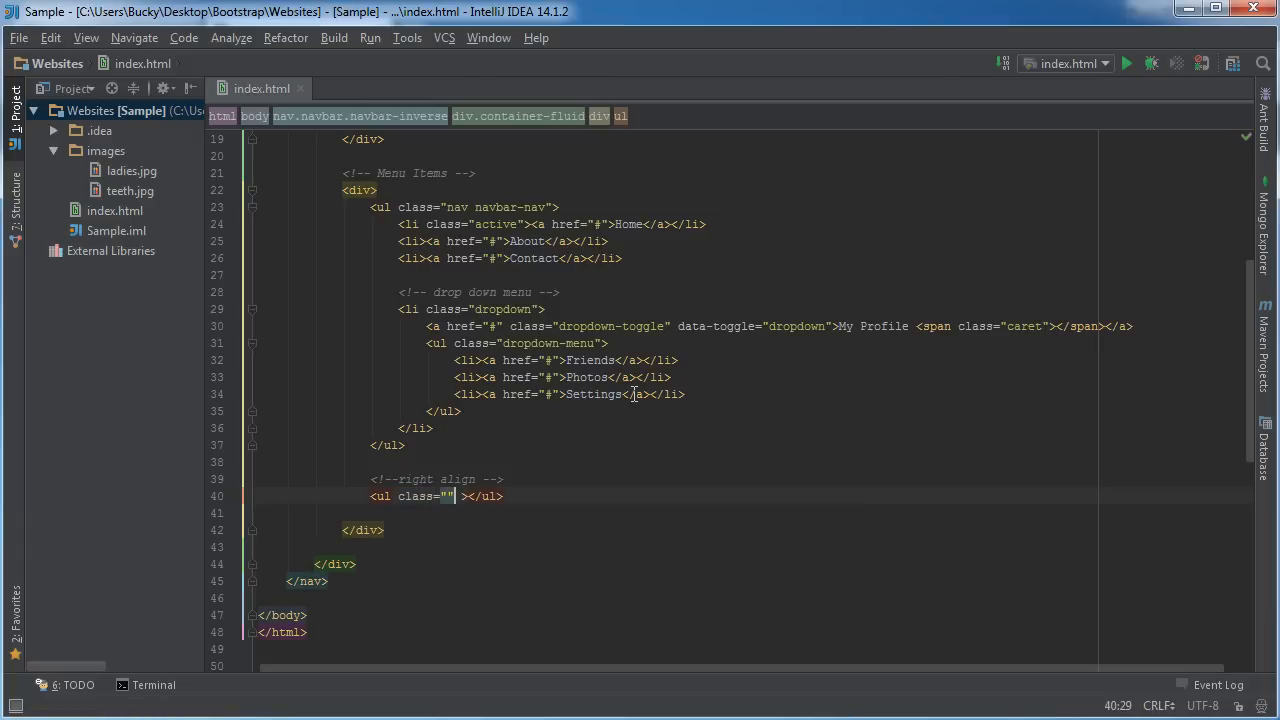
{"action": "type", "text": "na"}
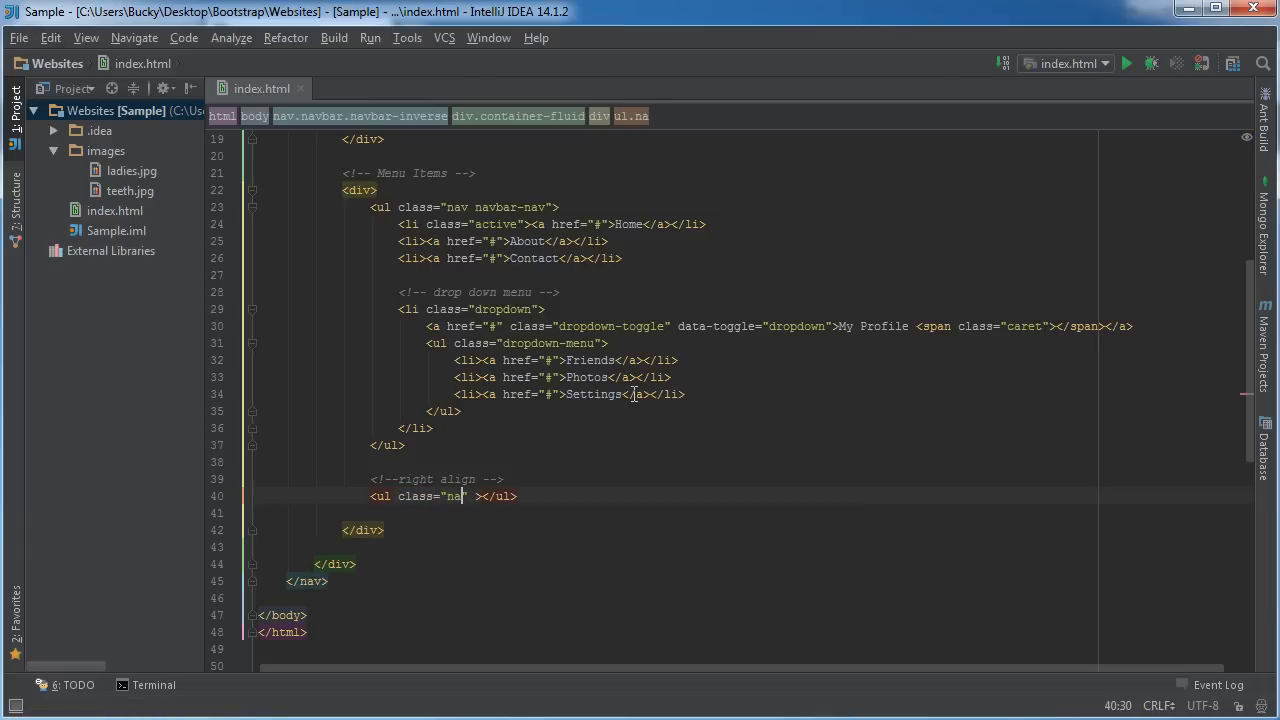
{"action": "type", "text": "navbar-nav n"}
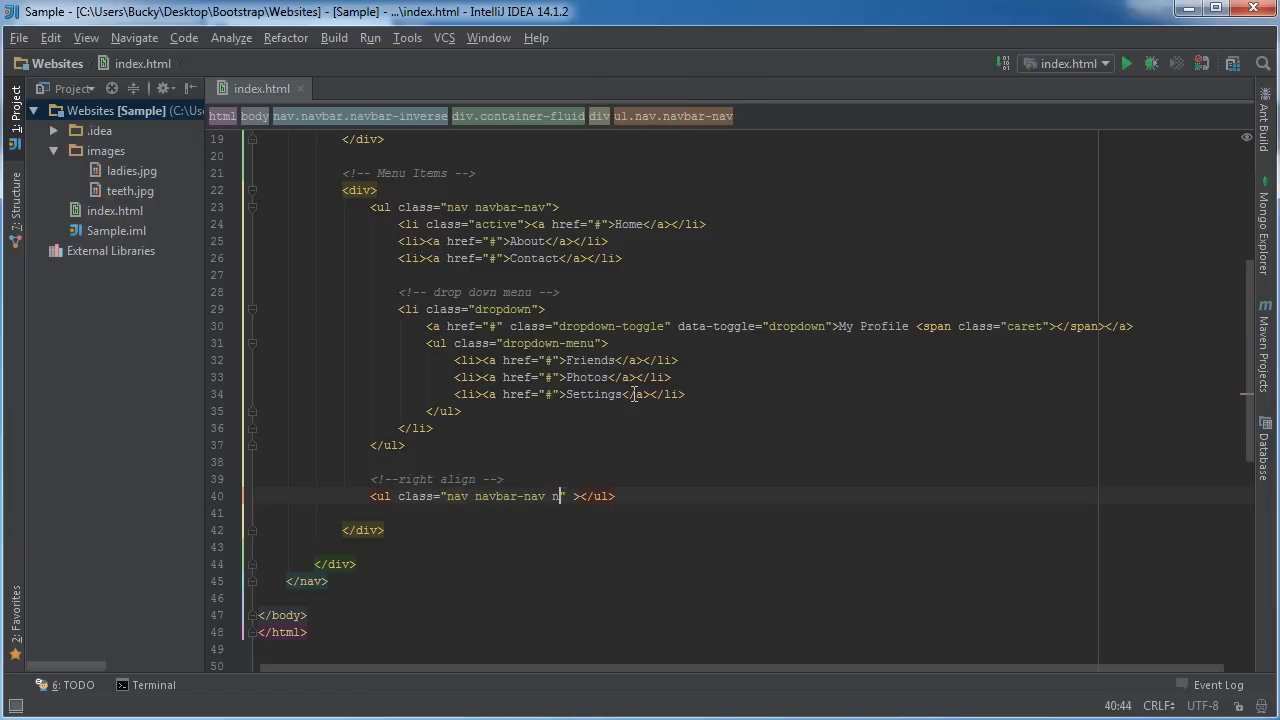
{"action": "type", "text": "avbar-right"}
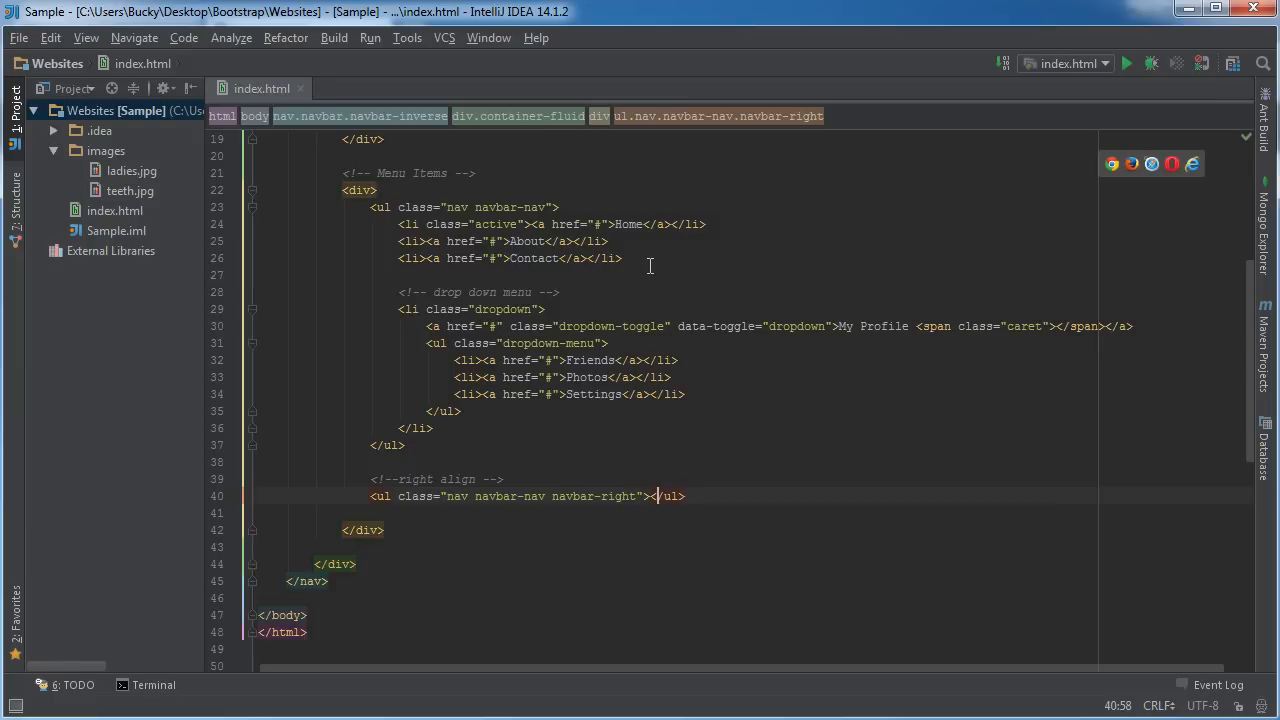
{"action": "key", "text": "Enter"}
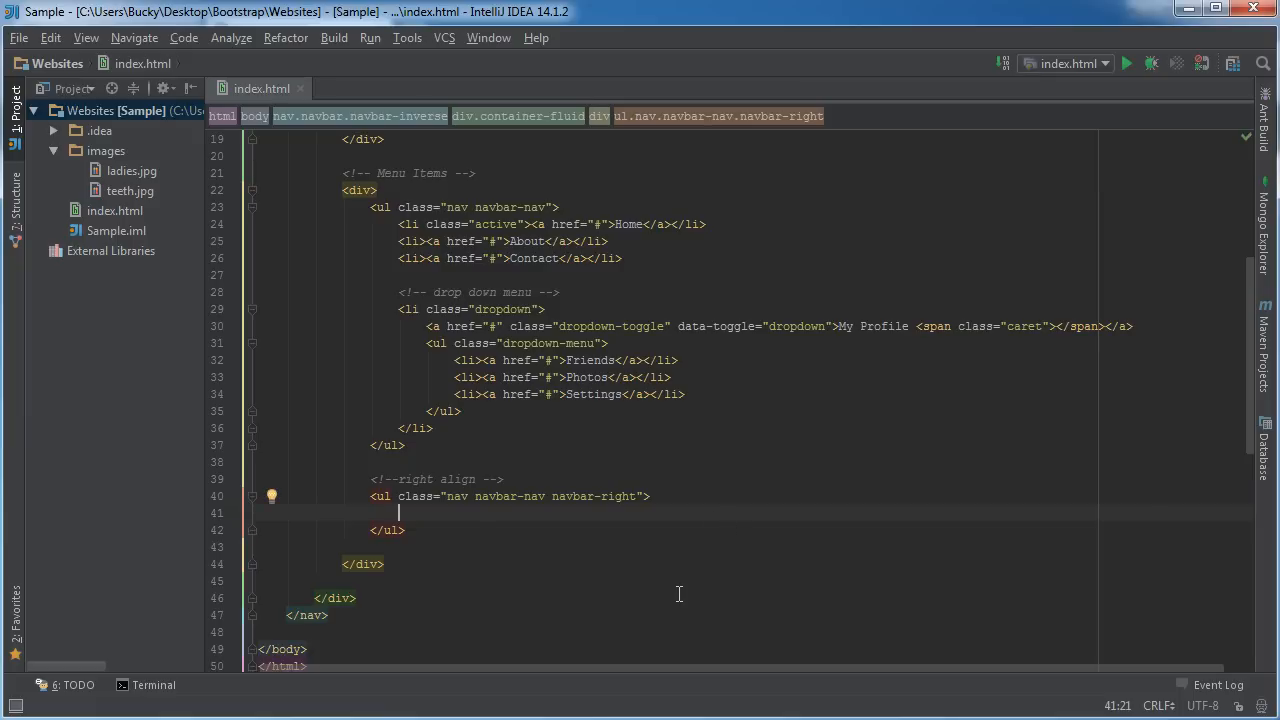
{"action": "type", "text": "<>"}
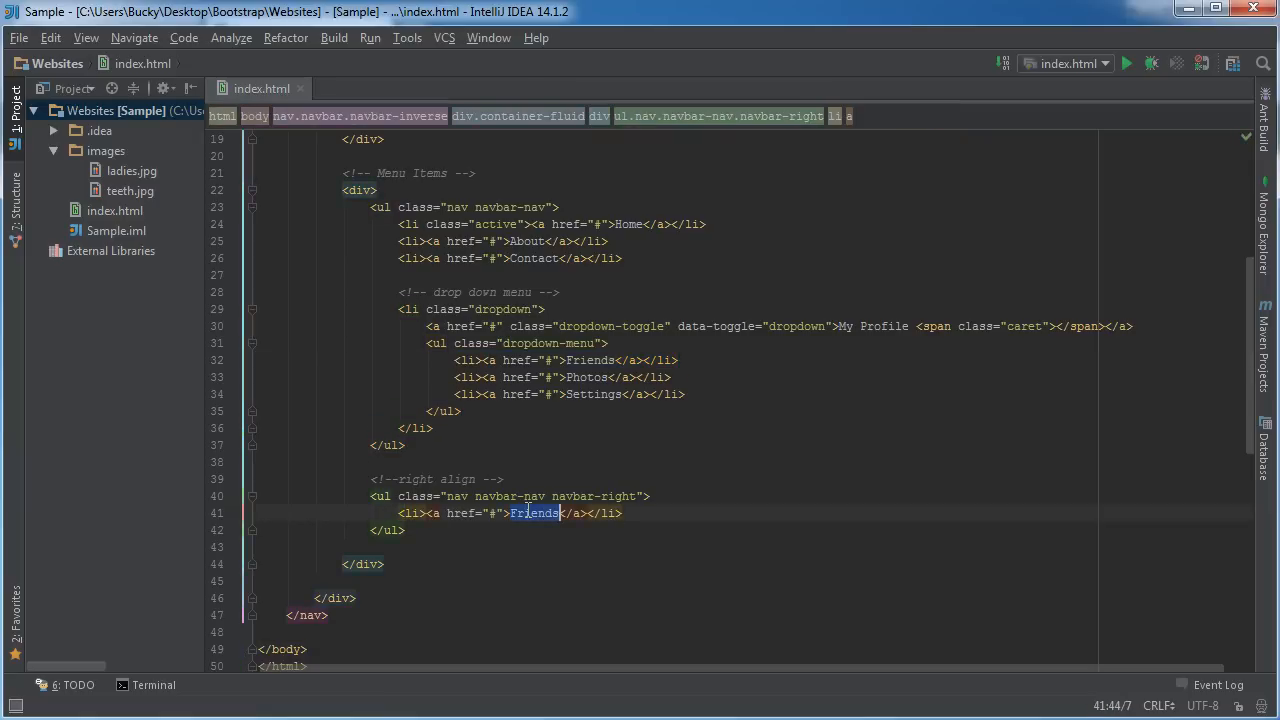
{"action": "type", "text": "Logout"}
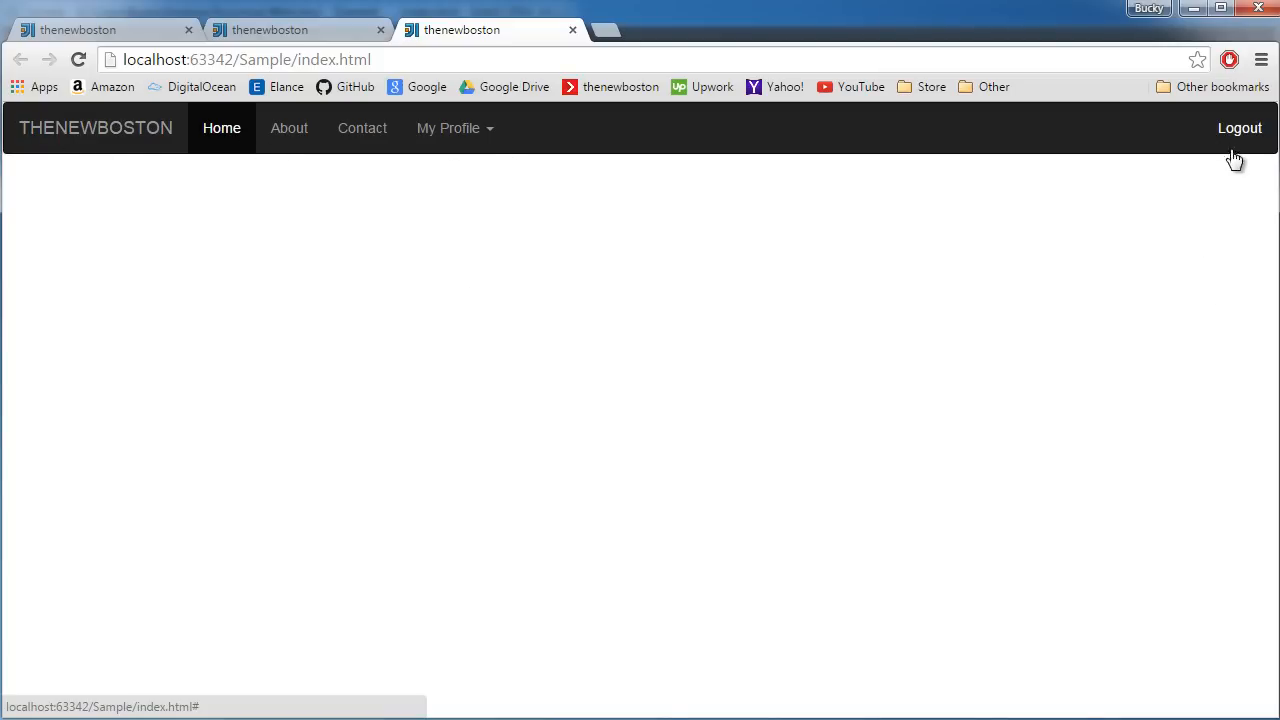
{"action": "mouse_move", "coordinate": [1206, 179]}
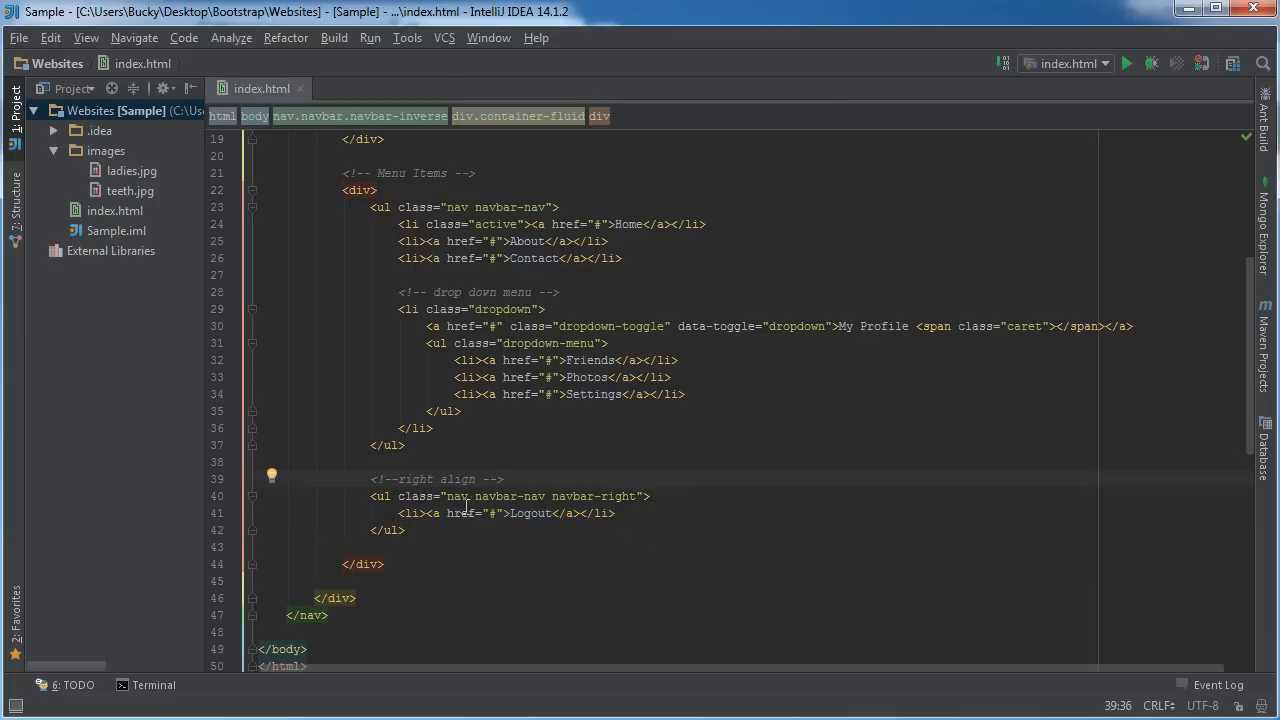
{"action": "mouse_move", "coordinate": [617, 530]}
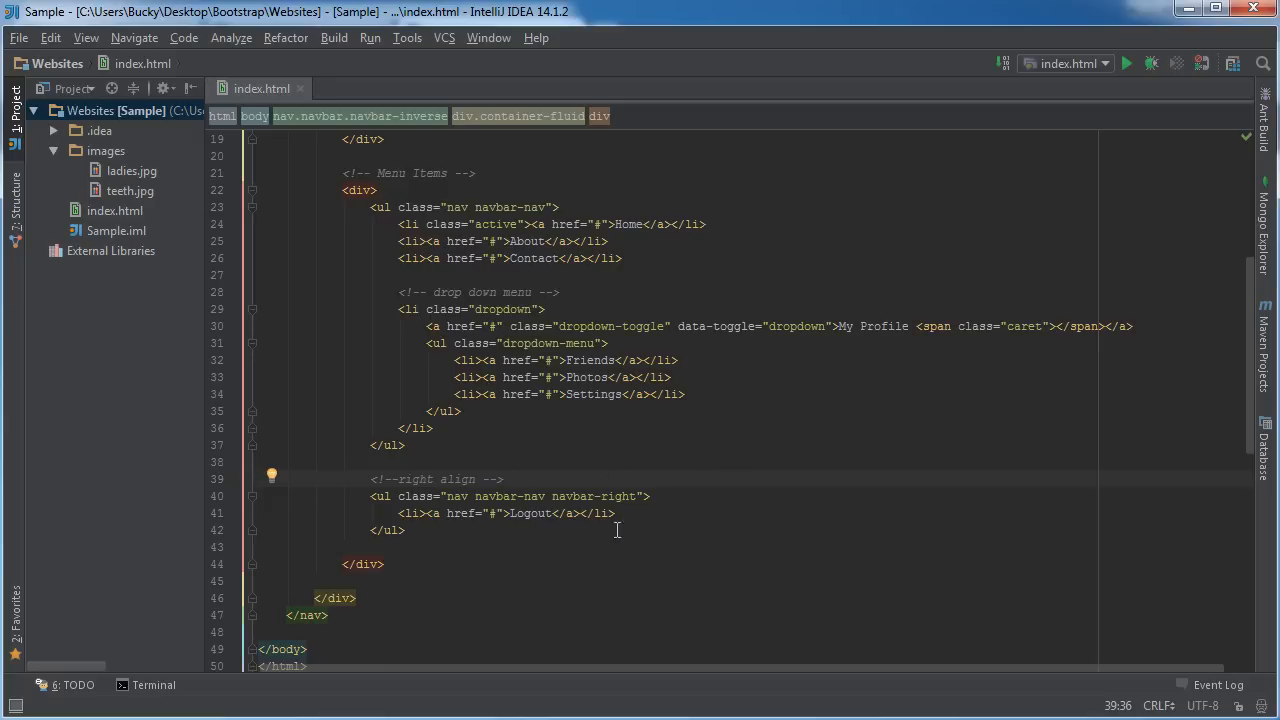